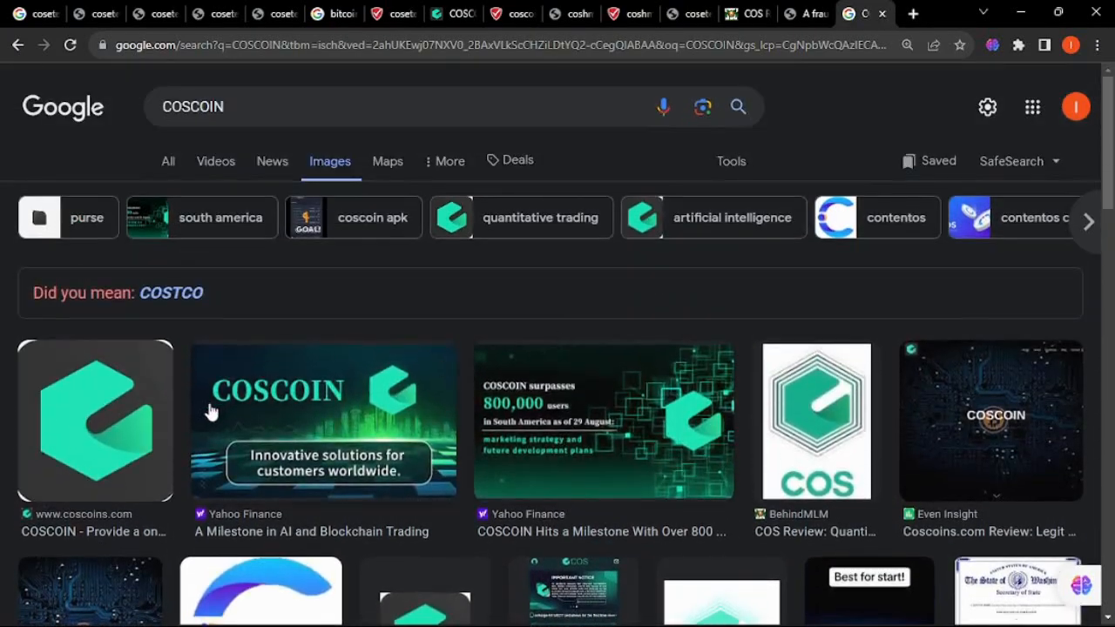
# Step: Scroll cosetek.com's ScamAdviser report: Suspicious rating, 2.3-star average from one-star scam reviews
pyautogui.scroll(-3)
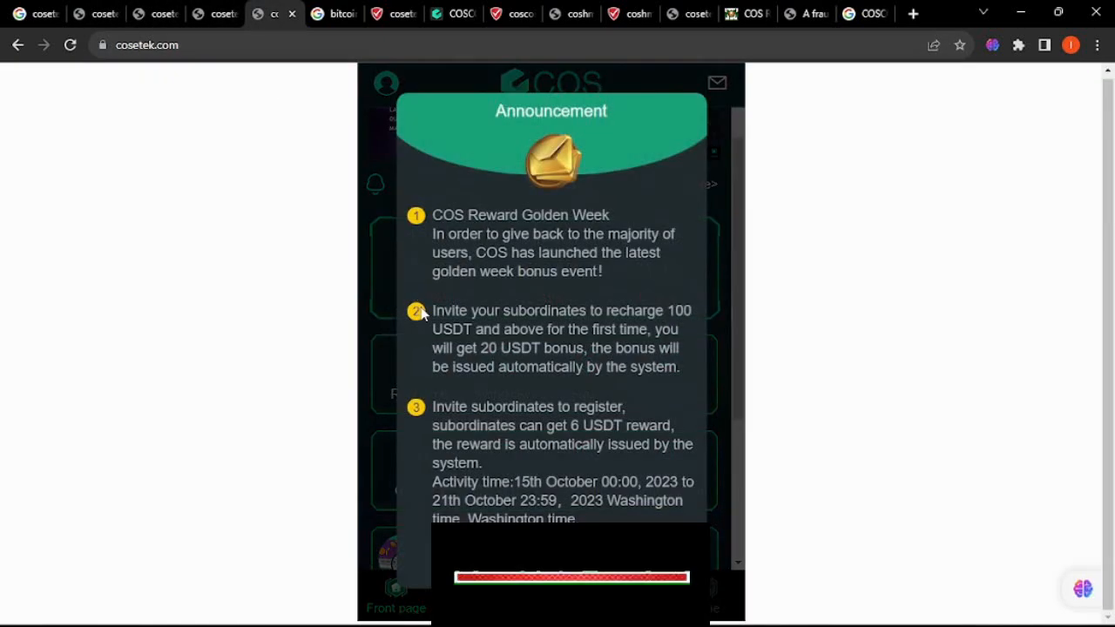
pyautogui.click(381, 14)
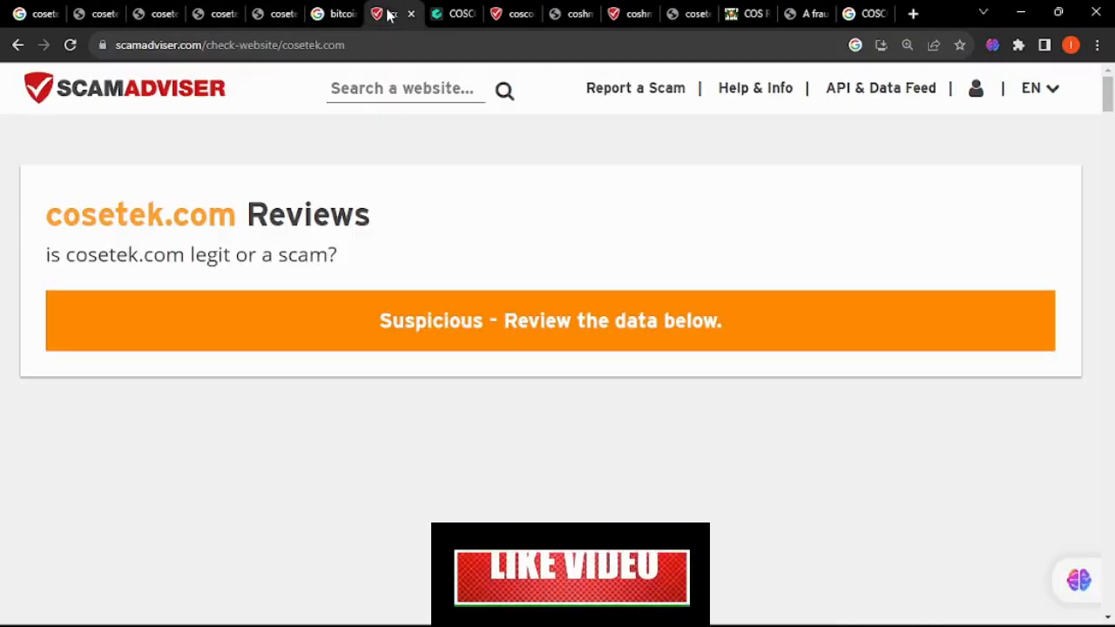
pyautogui.scroll(-3)
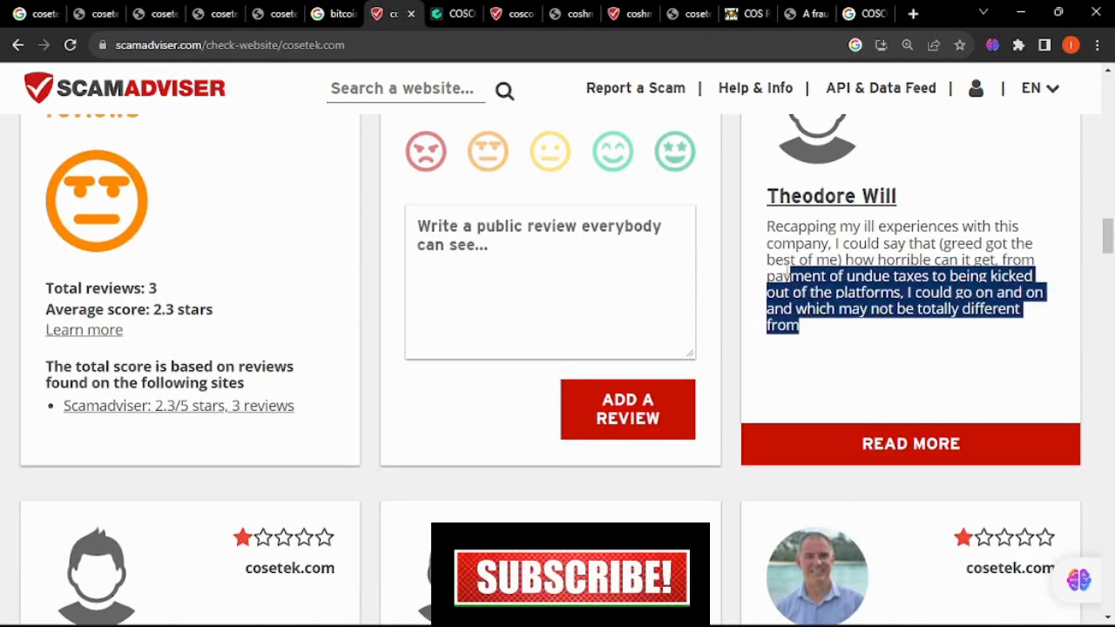
pyautogui.scroll(-3)
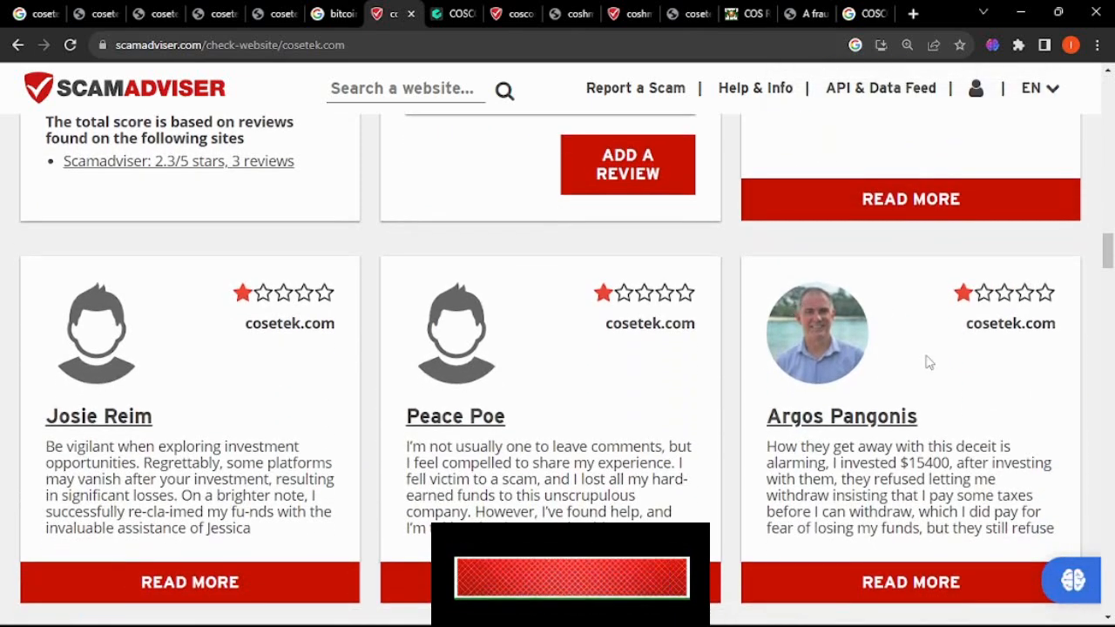
pyautogui.scroll(-3)
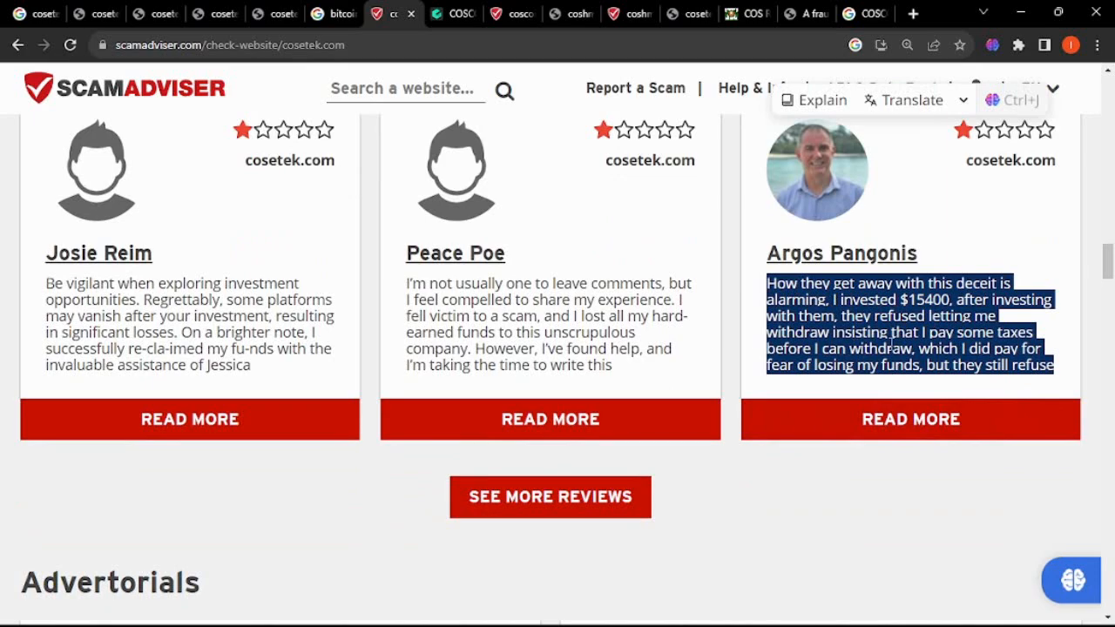
pyautogui.moveTo(1019, 364)
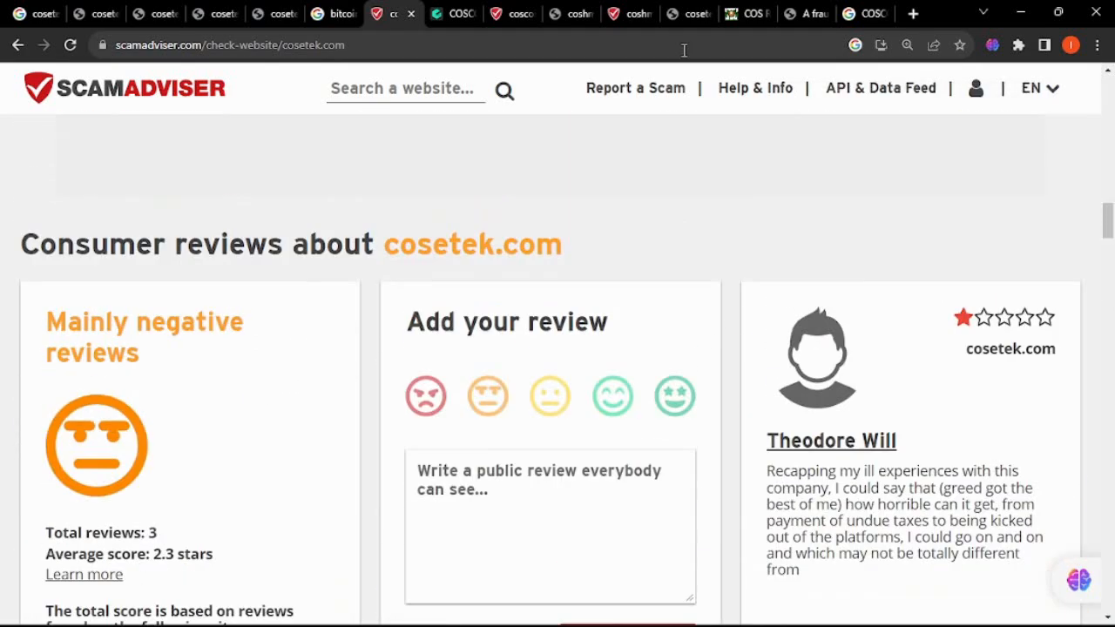
# Step: View coshman.com's Golden Week announcement, then scroll down the next report
pyautogui.click(566, 13)
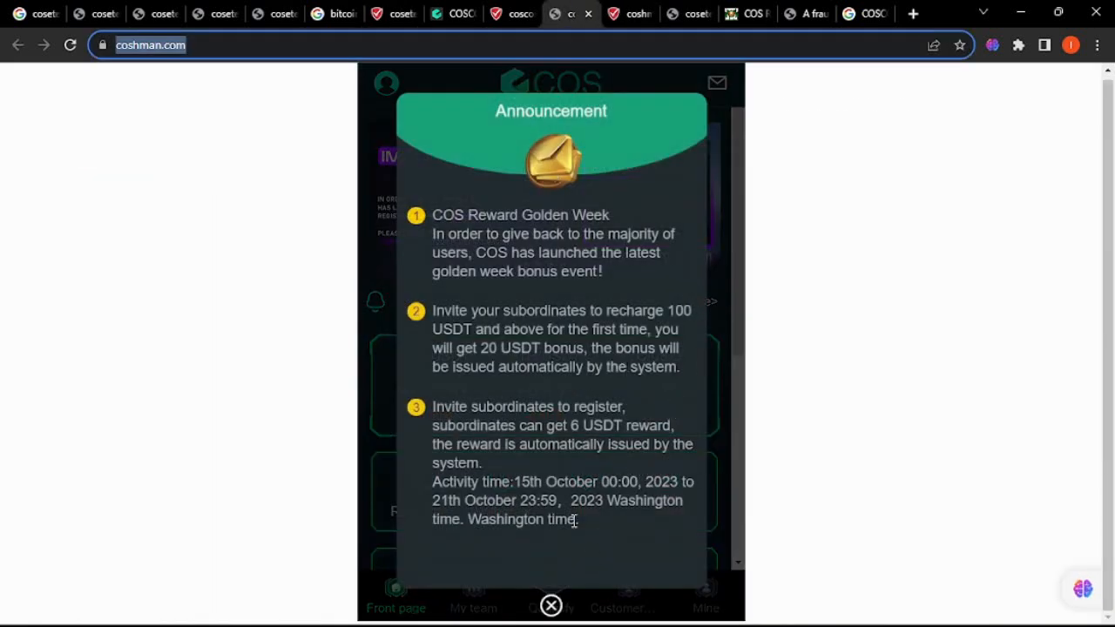
pyautogui.moveTo(625, 14)
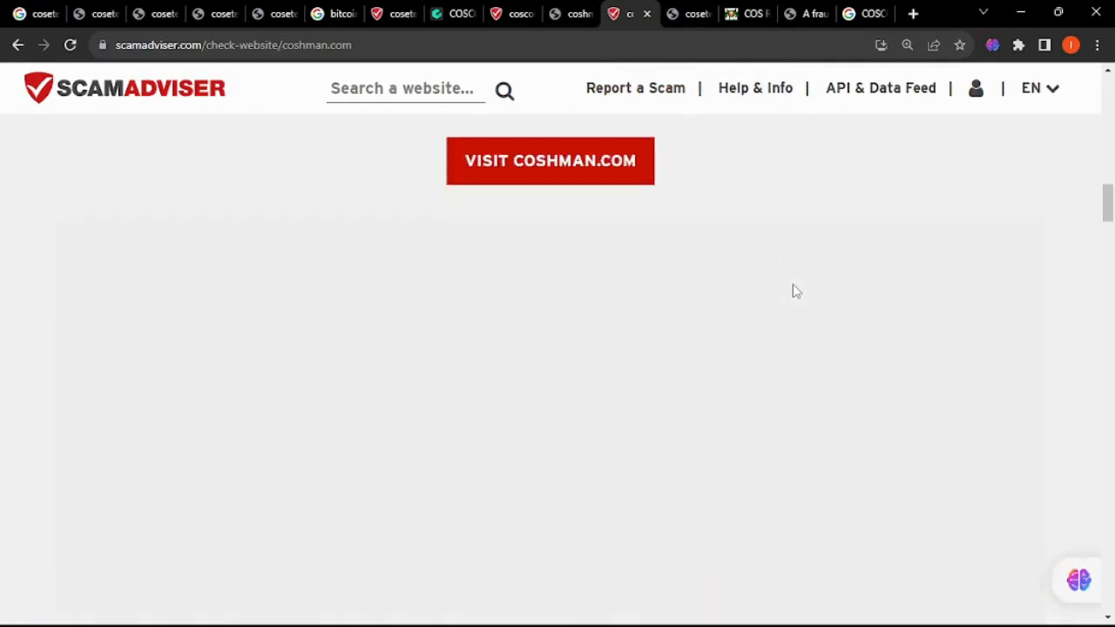
pyautogui.scroll(-3)
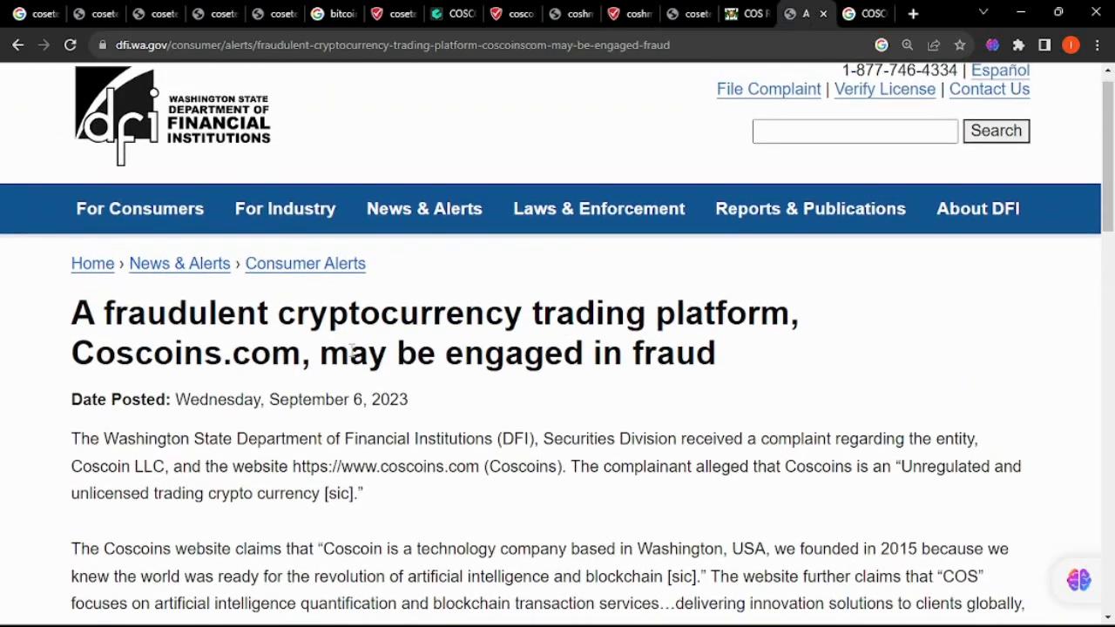
# Step: Highlight the full Coscoins.com fraud headline on the Washington DFI alert
pyautogui.moveTo(72, 312); pyautogui.dragTo(251, 353)
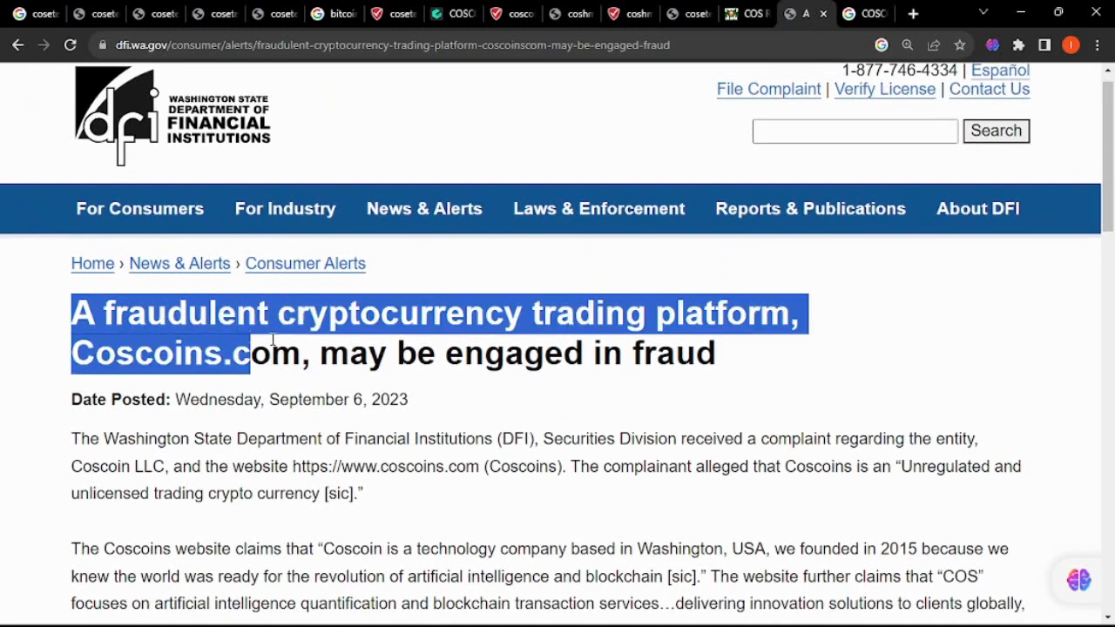
pyautogui.moveTo(253, 353); pyautogui.dragTo(715, 353)
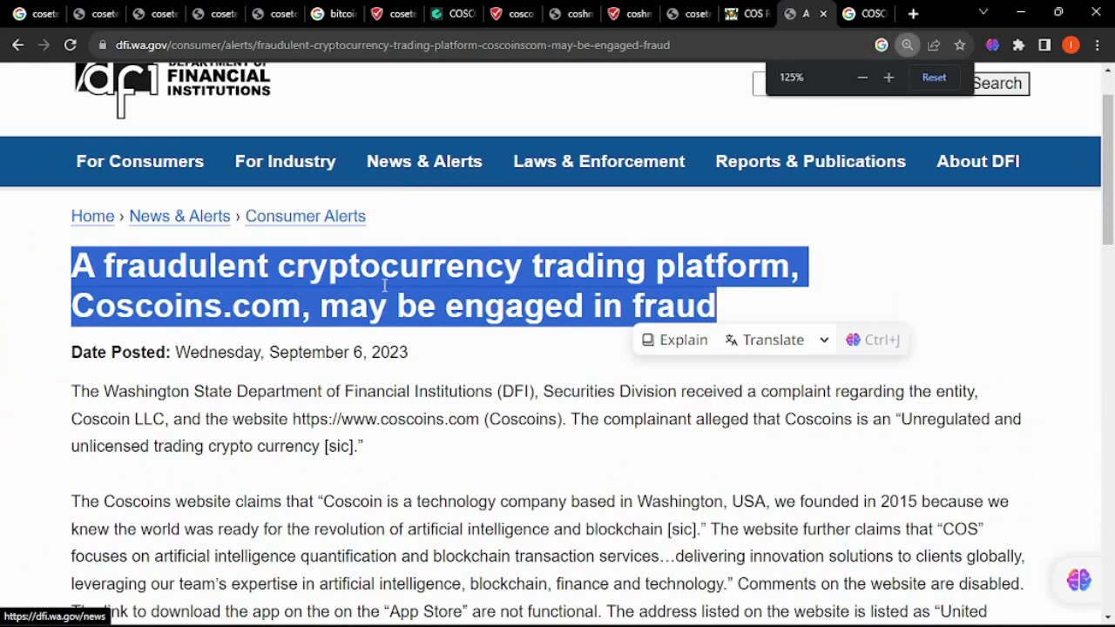
pyautogui.moveTo(236, 6)
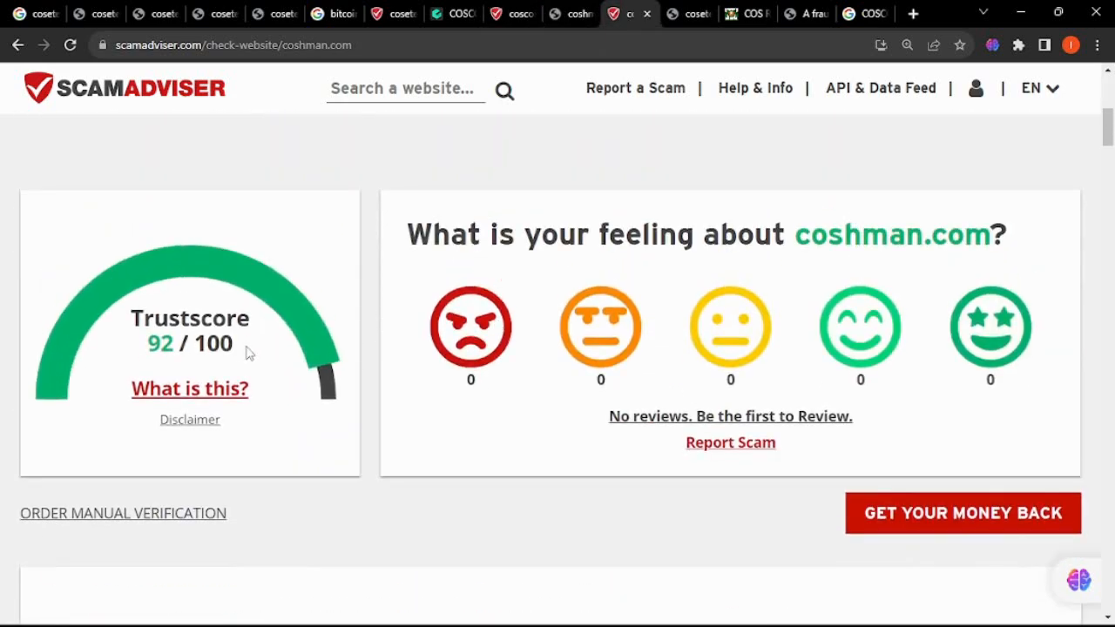
pyautogui.moveTo(296, 403)
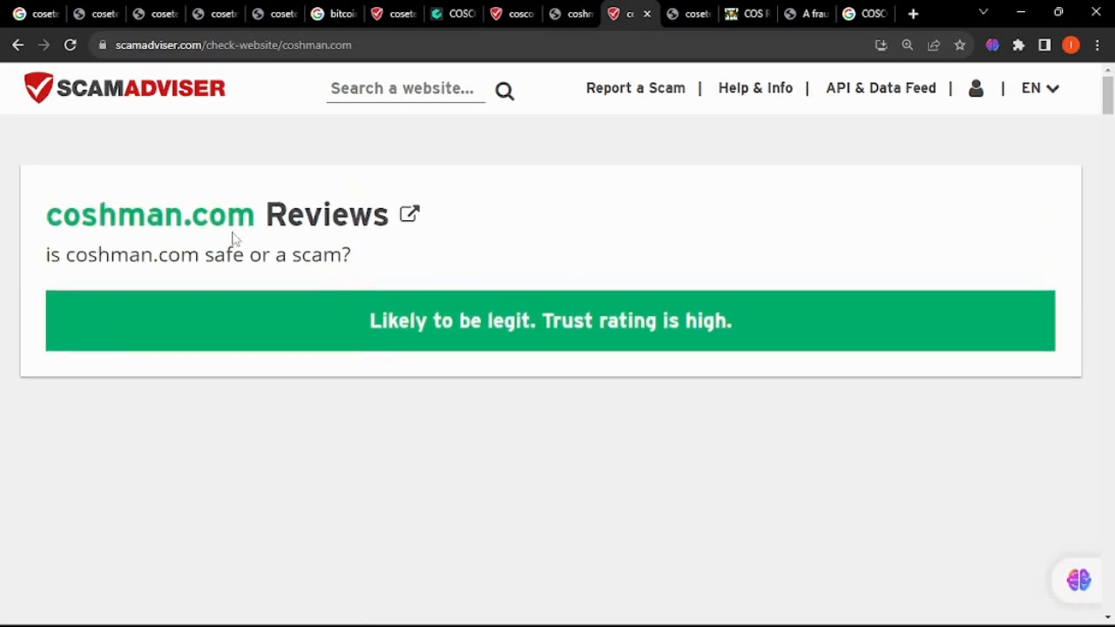
# Step: Highlight the coshman.com domain in its 92/100 report and glance at coscoins.com
pyautogui.doubleClick(149, 214)
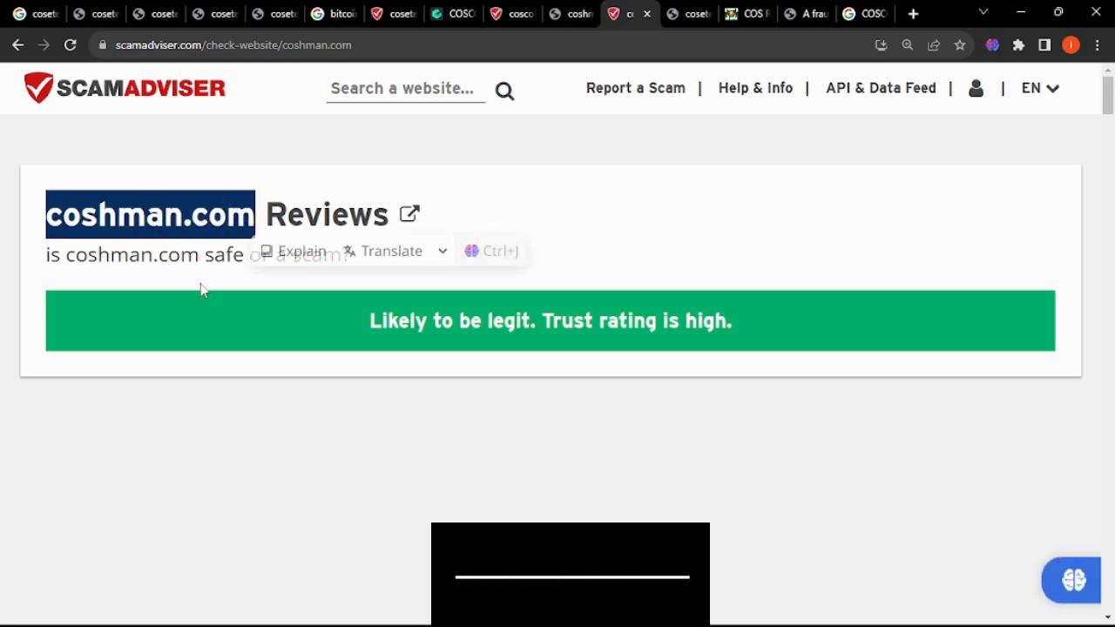
pyautogui.moveTo(396, 14)
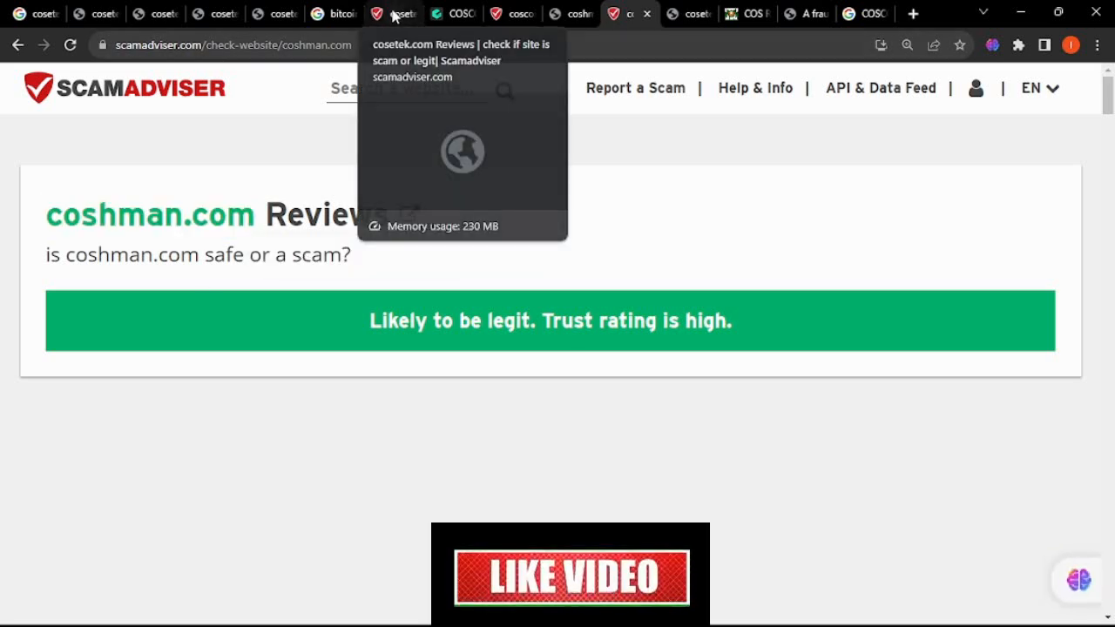
pyautogui.click(440, 13)
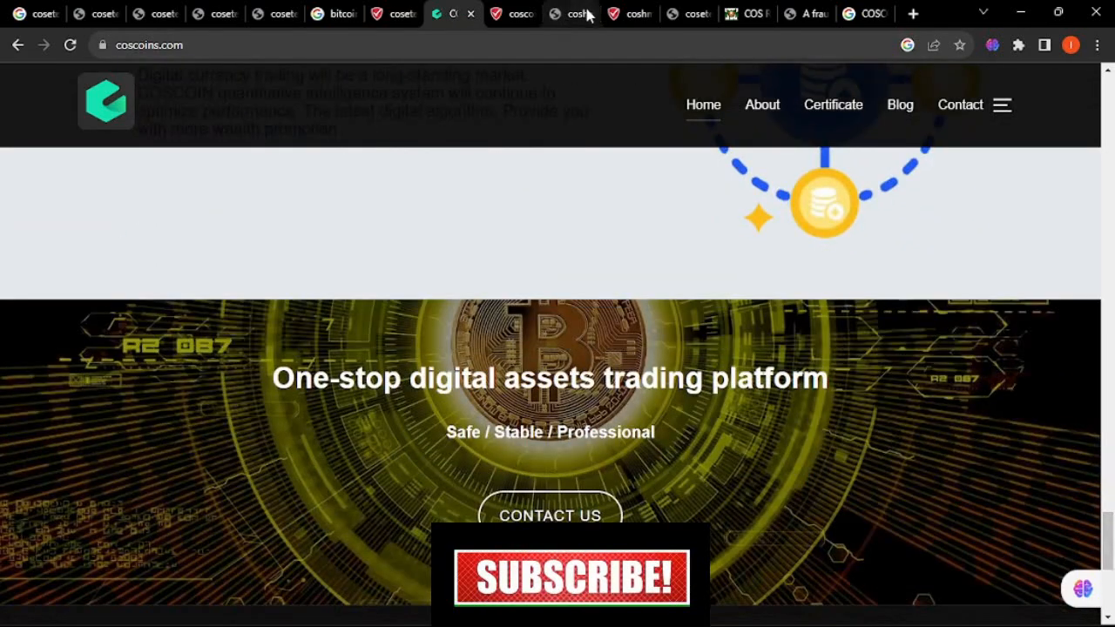
pyautogui.click(628, 13)
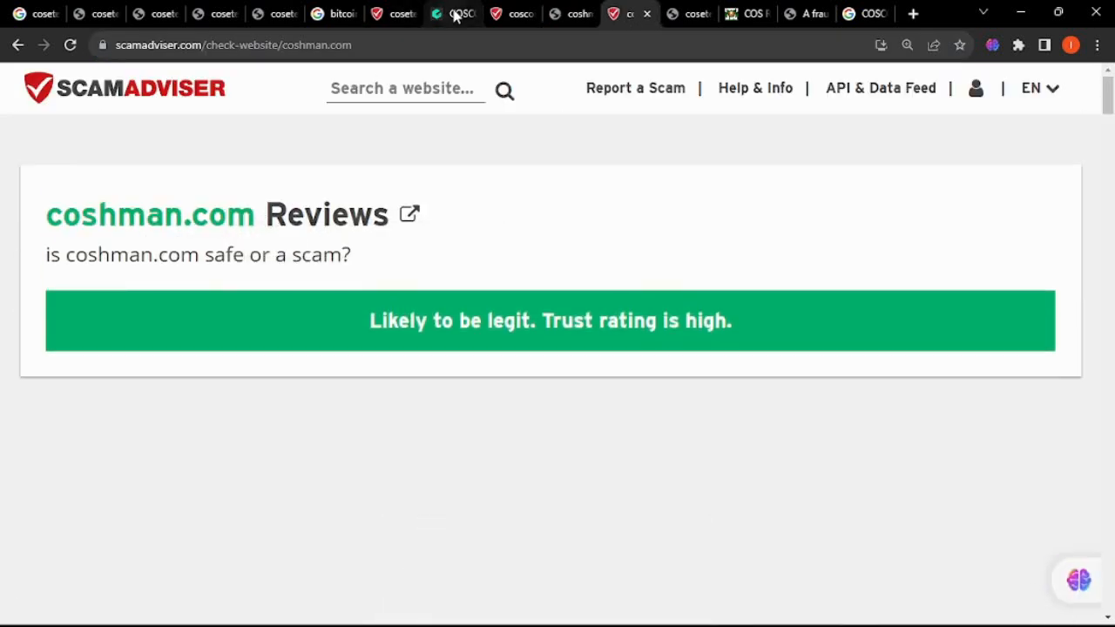
pyautogui.click(513, 13)
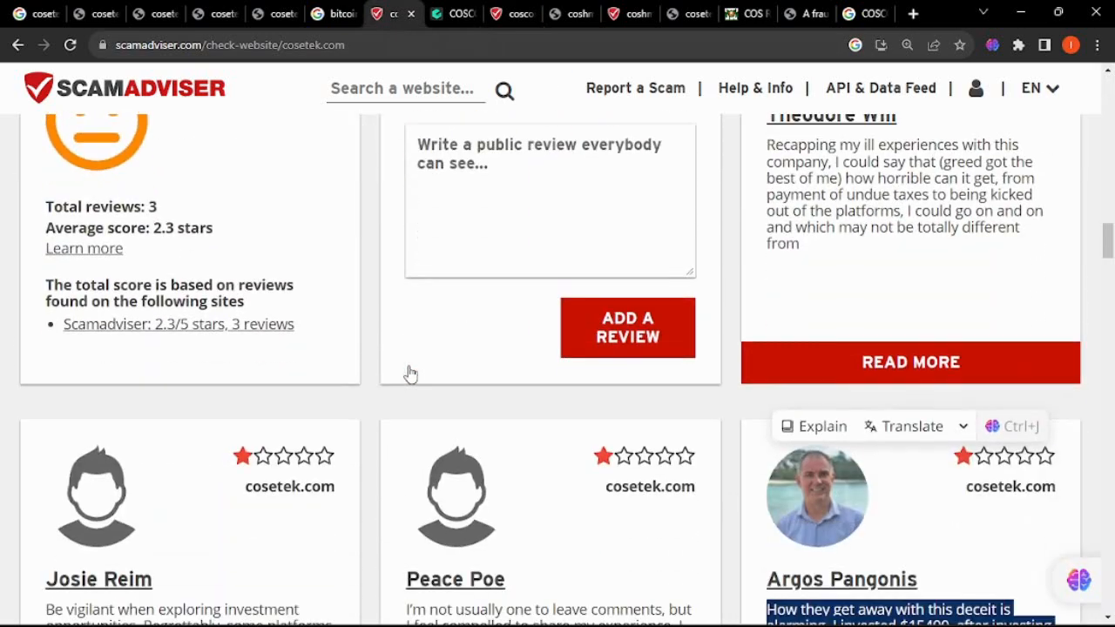
# Step: Dismiss coshman.com's Golden Week announcement, select its web address, and move to cosetek.com
pyautogui.scroll(3)
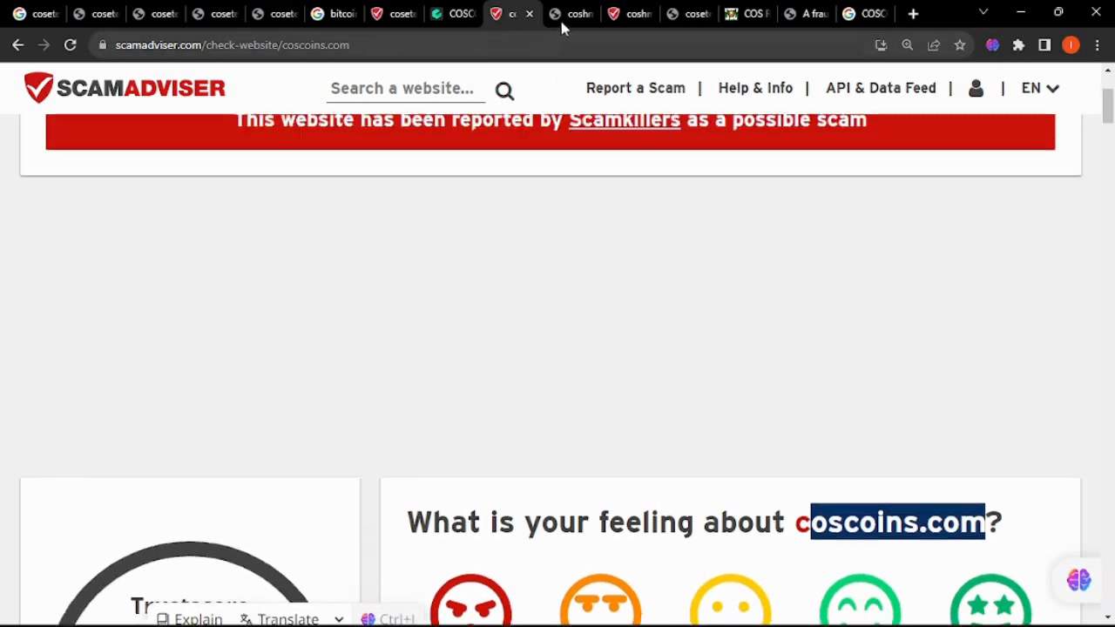
pyautogui.click(570, 14)
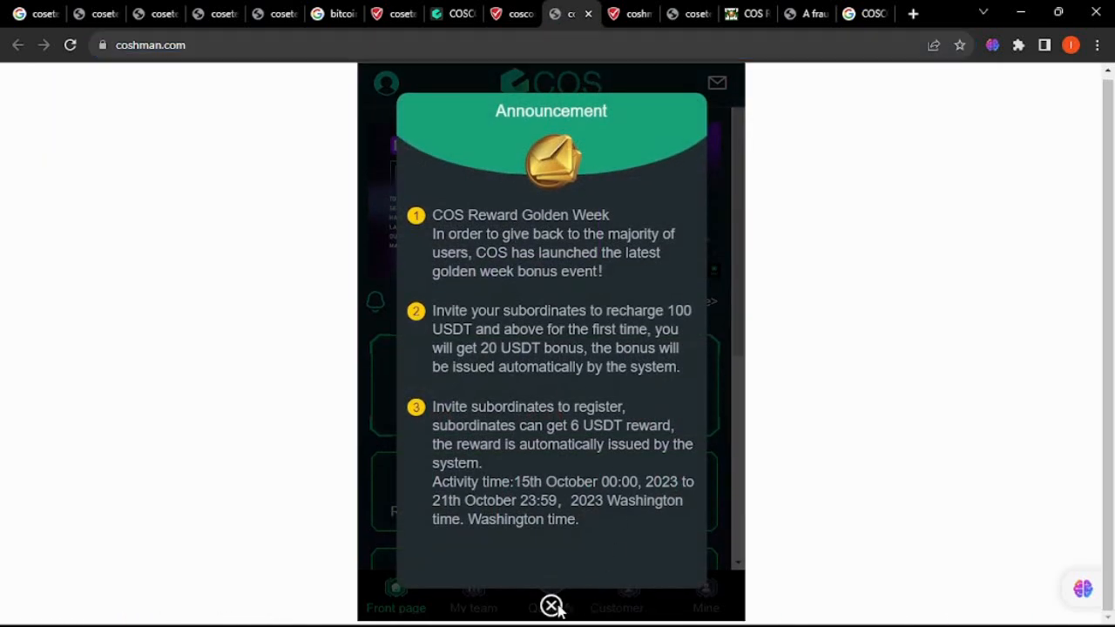
pyautogui.click(550, 606)
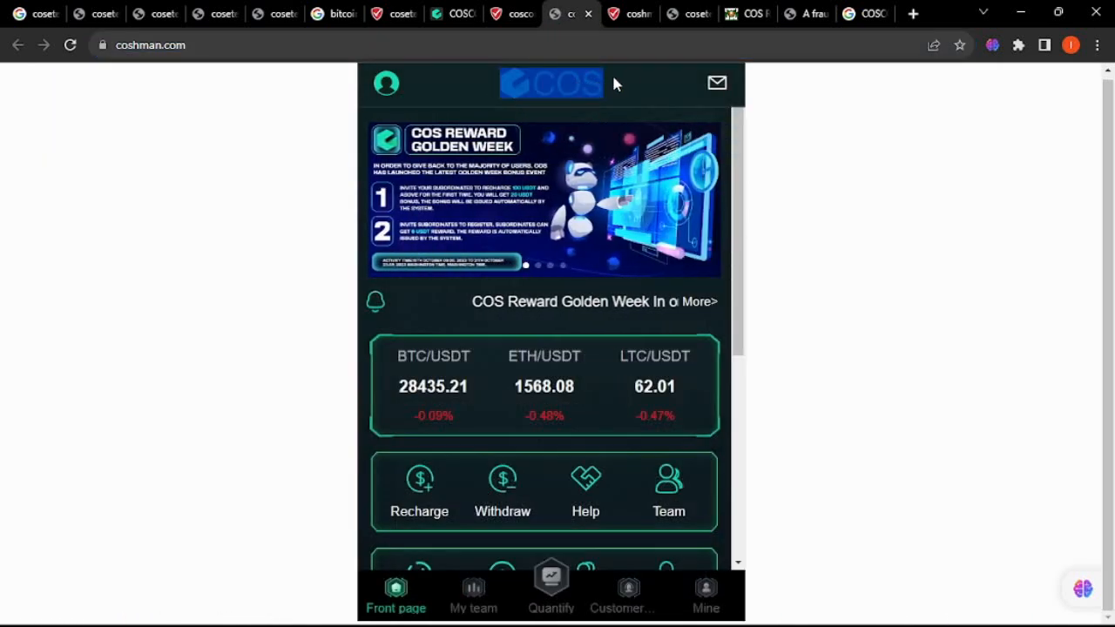
pyautogui.click(148, 44)
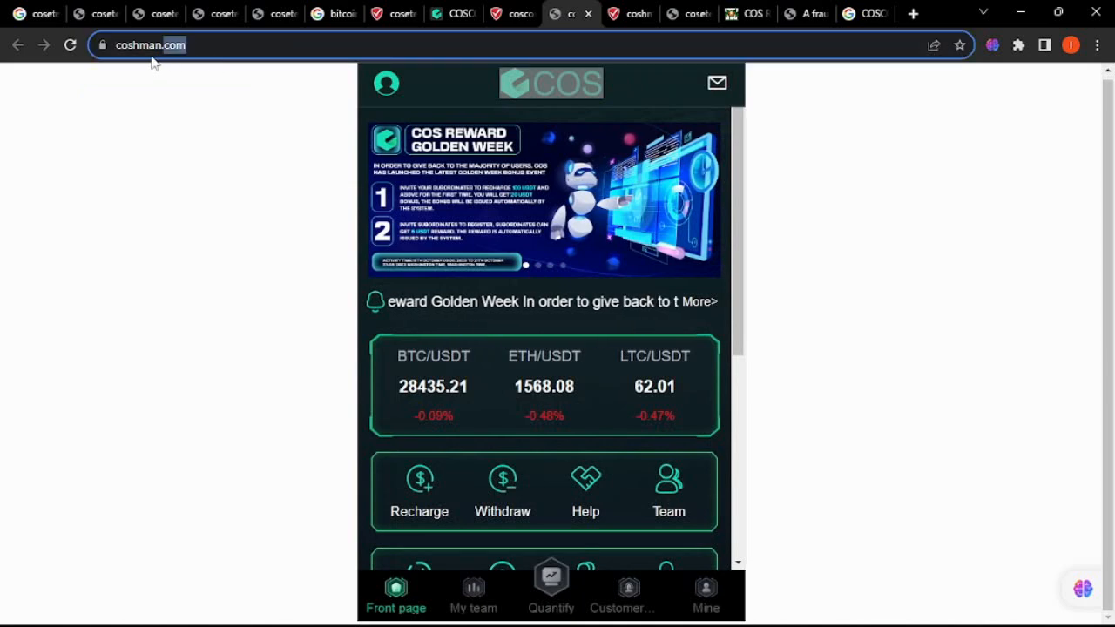
pyautogui.click(451, 14)
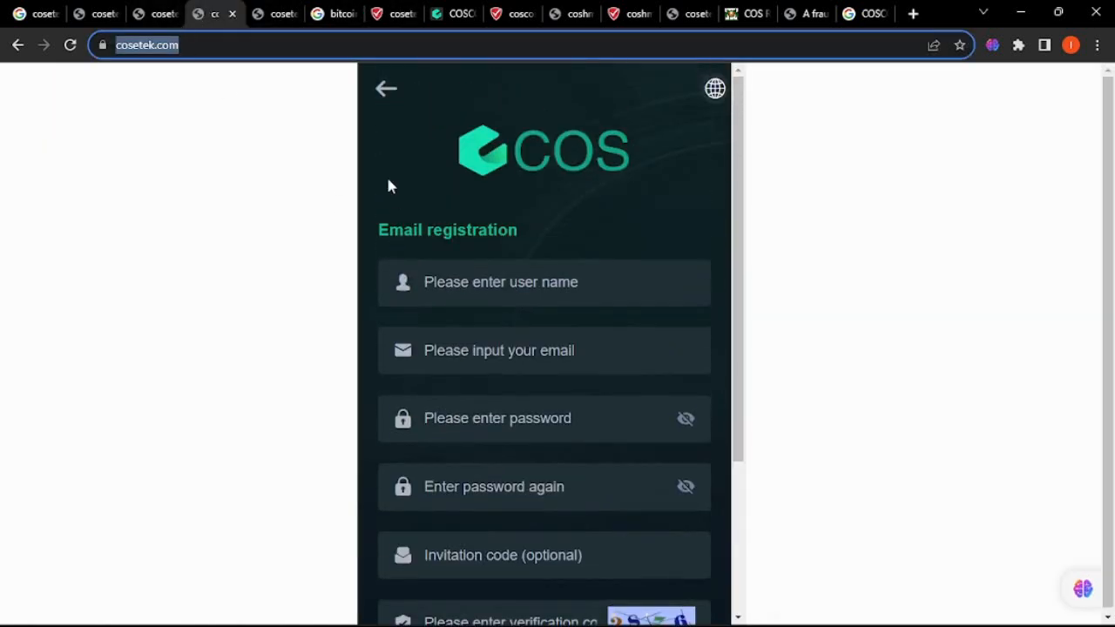
# Step: Expand and scroll through cosetek.com's 27/100 detailed analysis on ScamAdviser
pyautogui.click(385, 14)
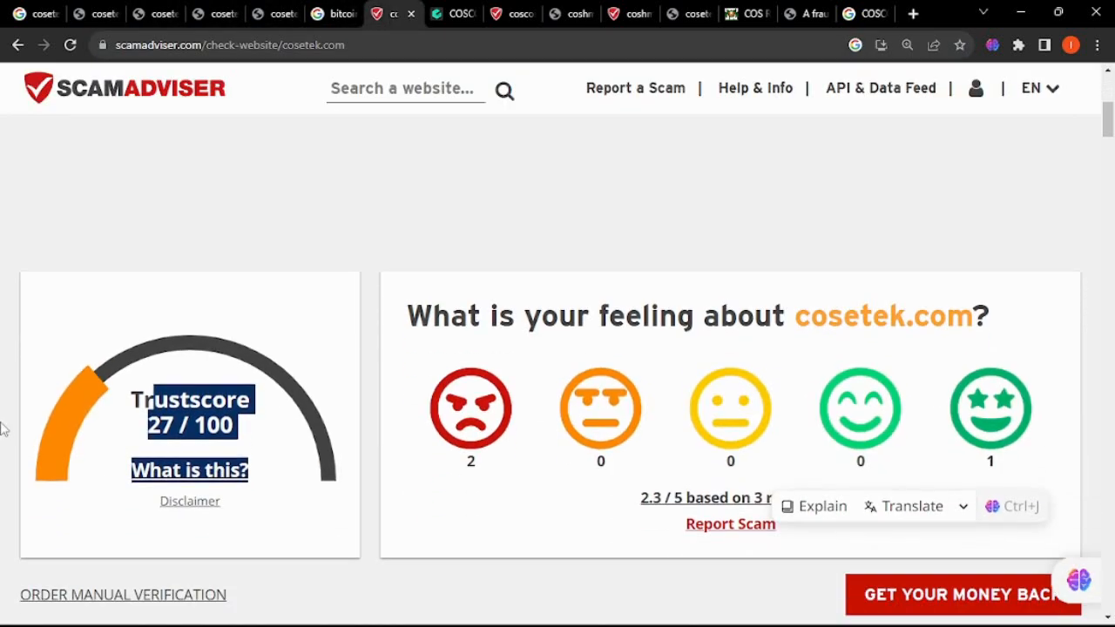
pyautogui.scroll(-3)
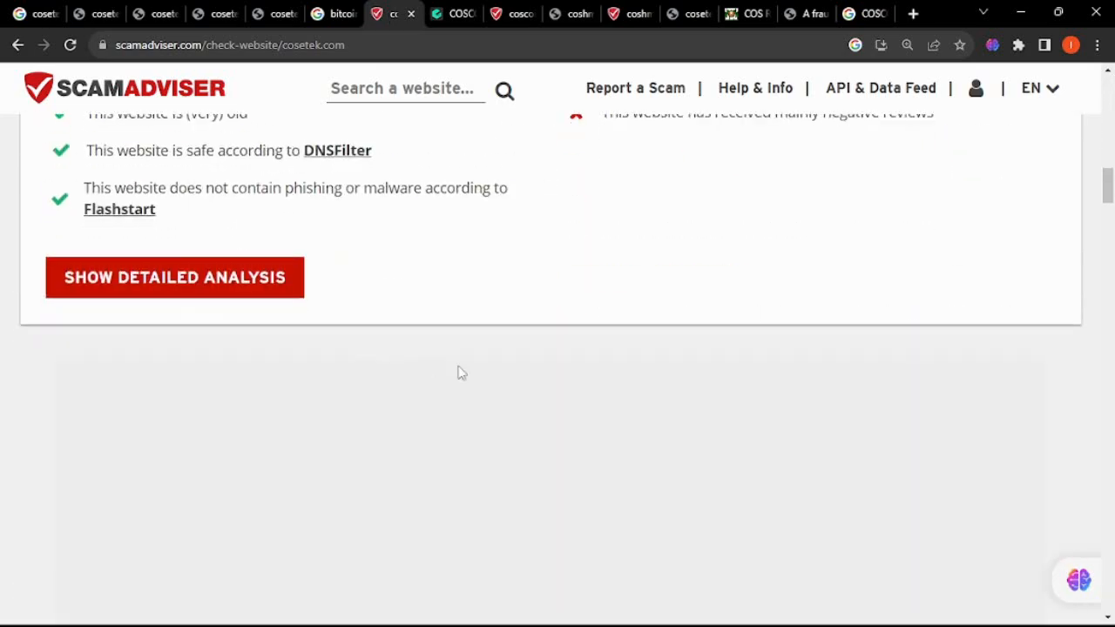
pyautogui.click(175, 277)
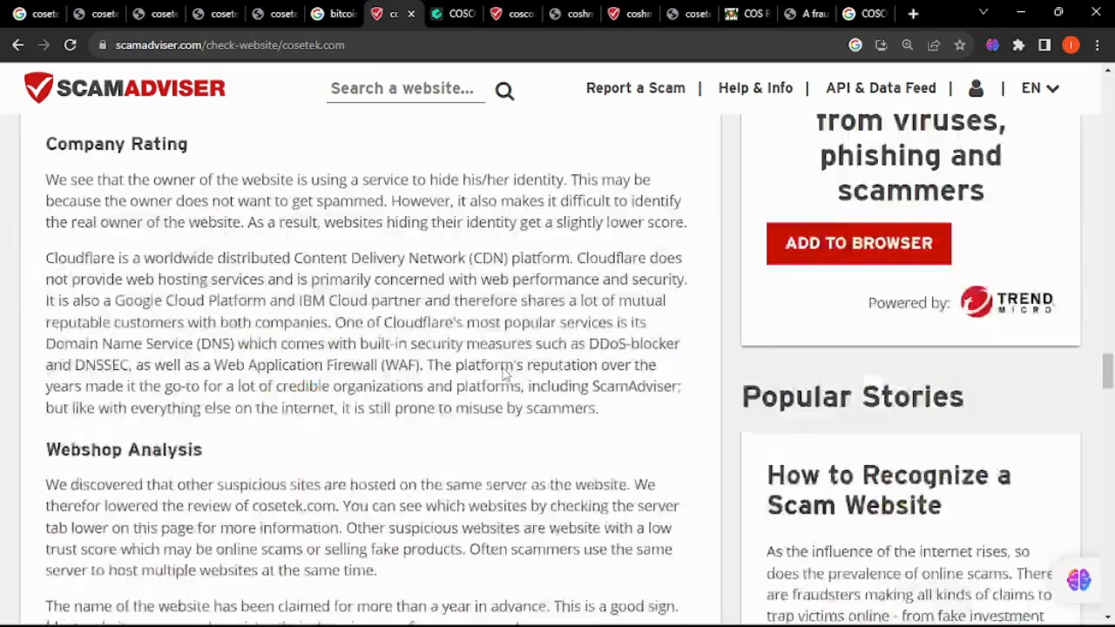
pyautogui.scroll(3)
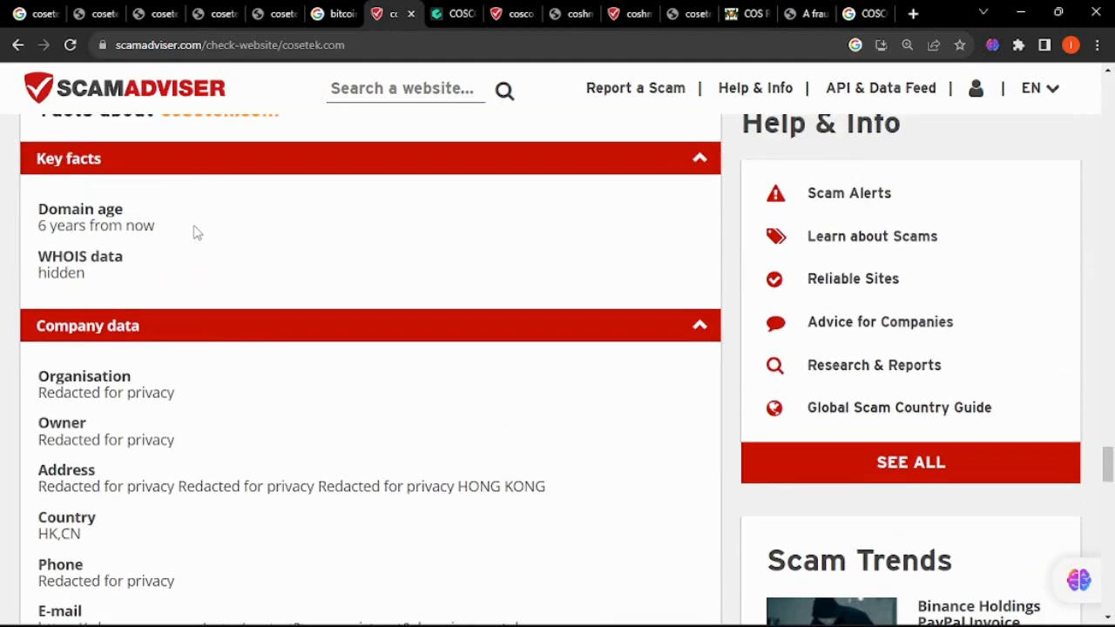
pyautogui.doubleClick(79, 209)
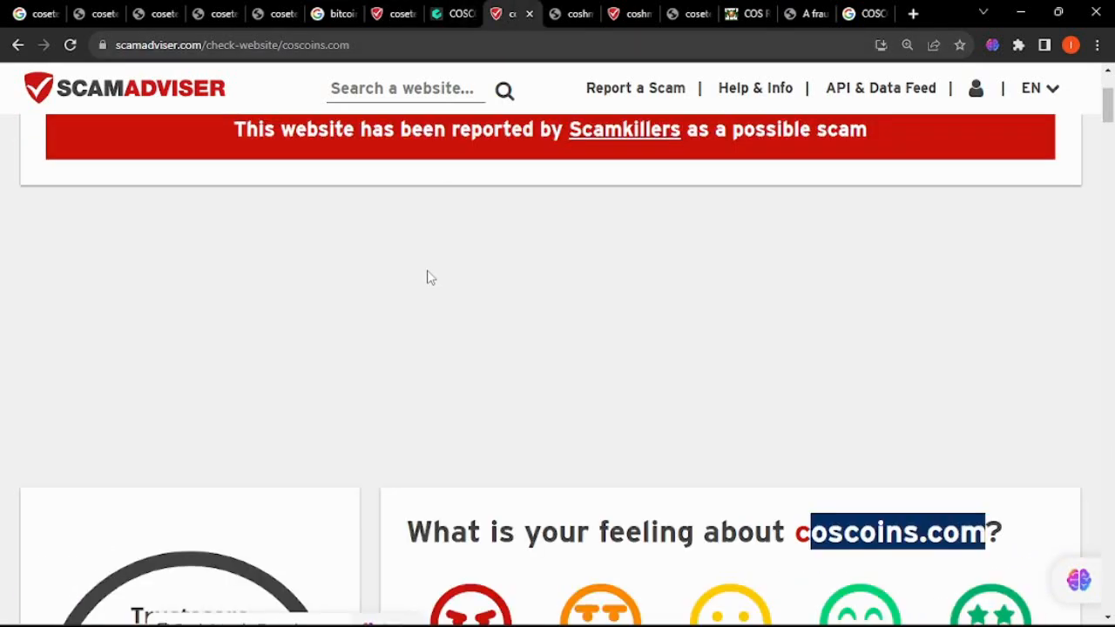
pyautogui.scroll(-3)
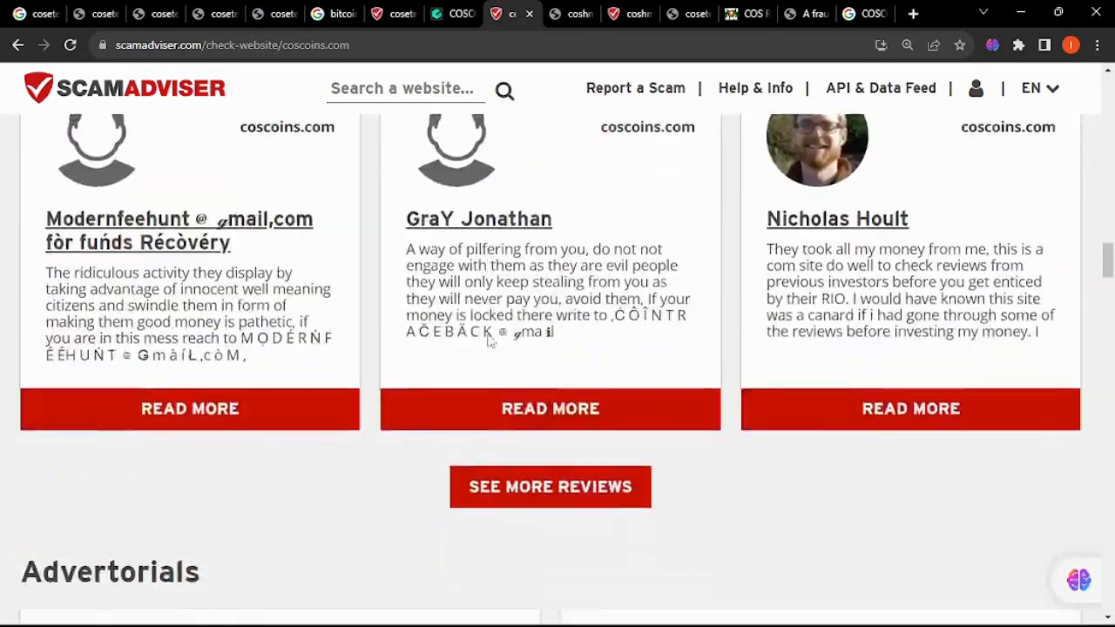
pyautogui.scroll(3)
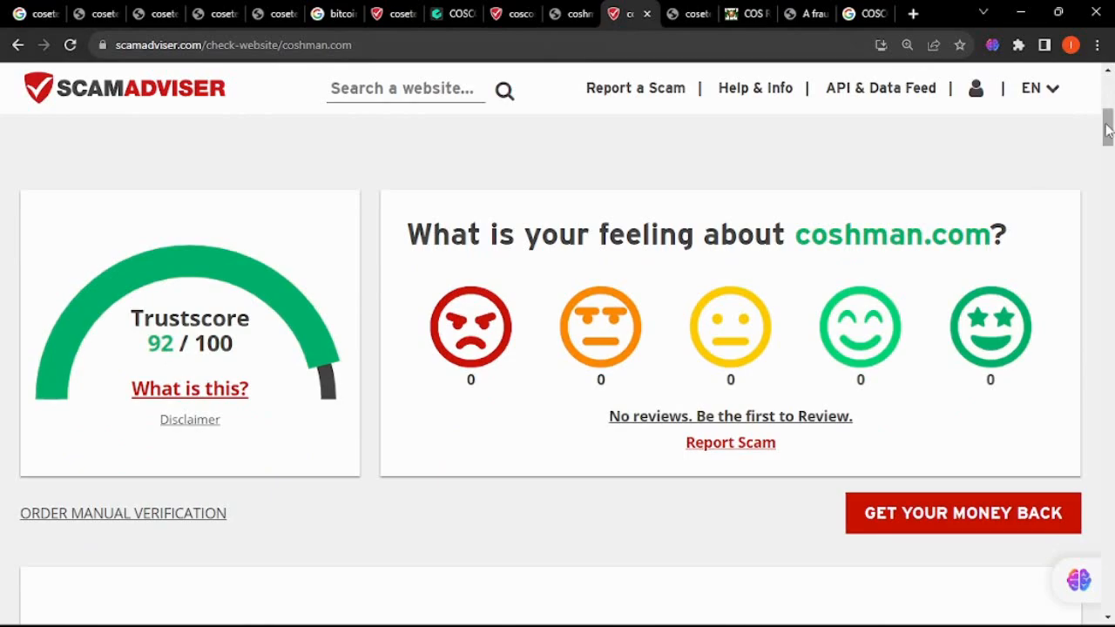
# Step: Scroll coshman.com's report through highlights, entire review and key facts with hidden WHOIS data
pyautogui.scroll(-3)
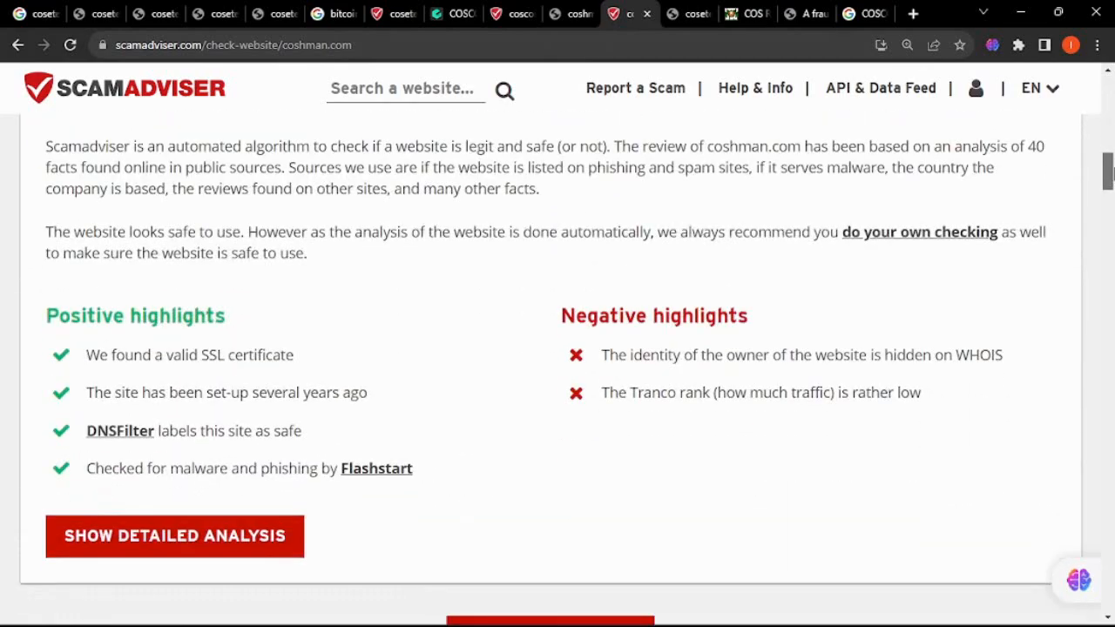
pyautogui.scroll(-3)
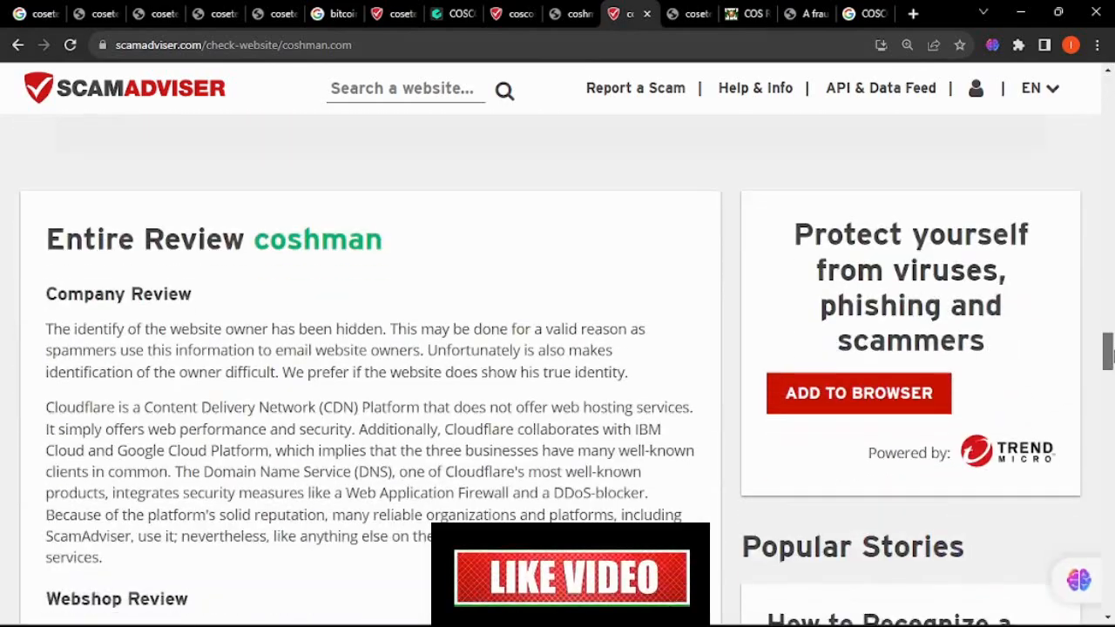
pyautogui.scroll(-3)
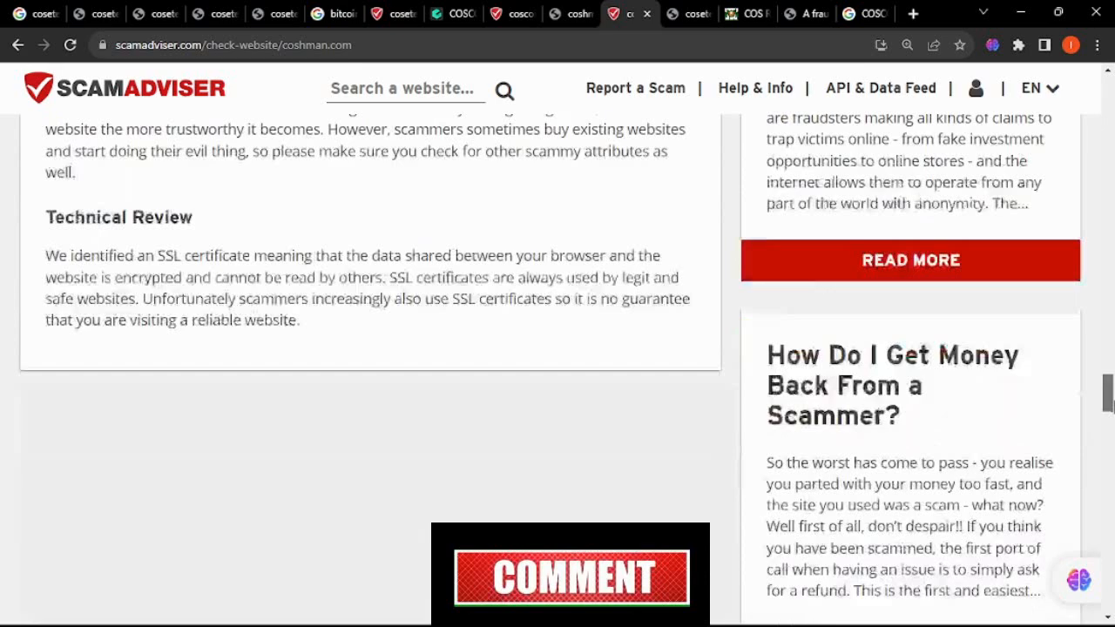
pyautogui.scroll(-3)
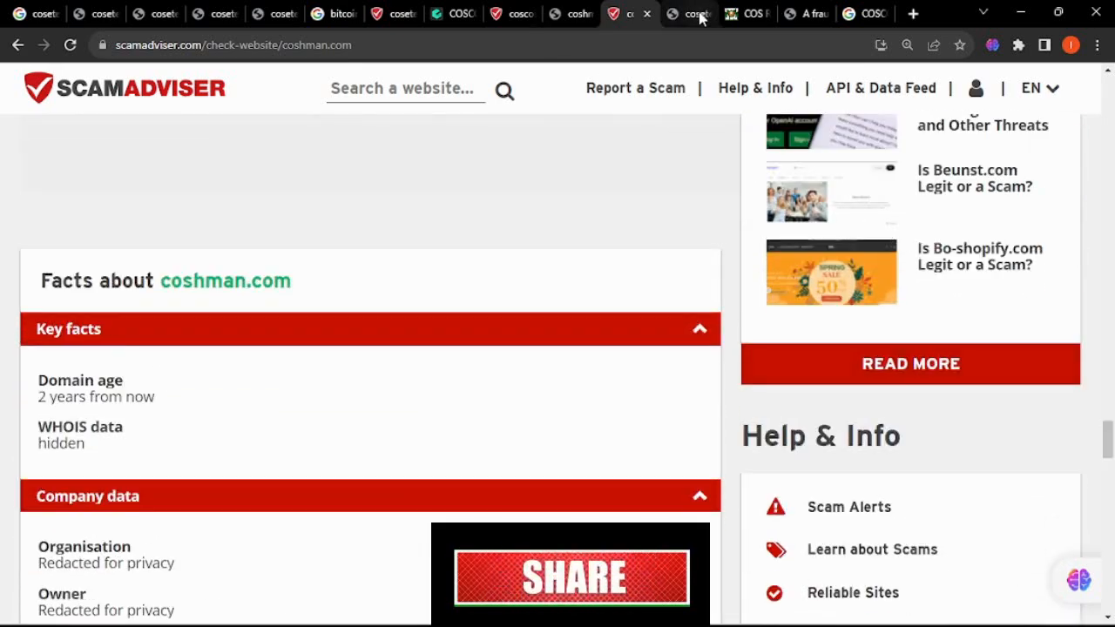
pyautogui.click(695, 13)
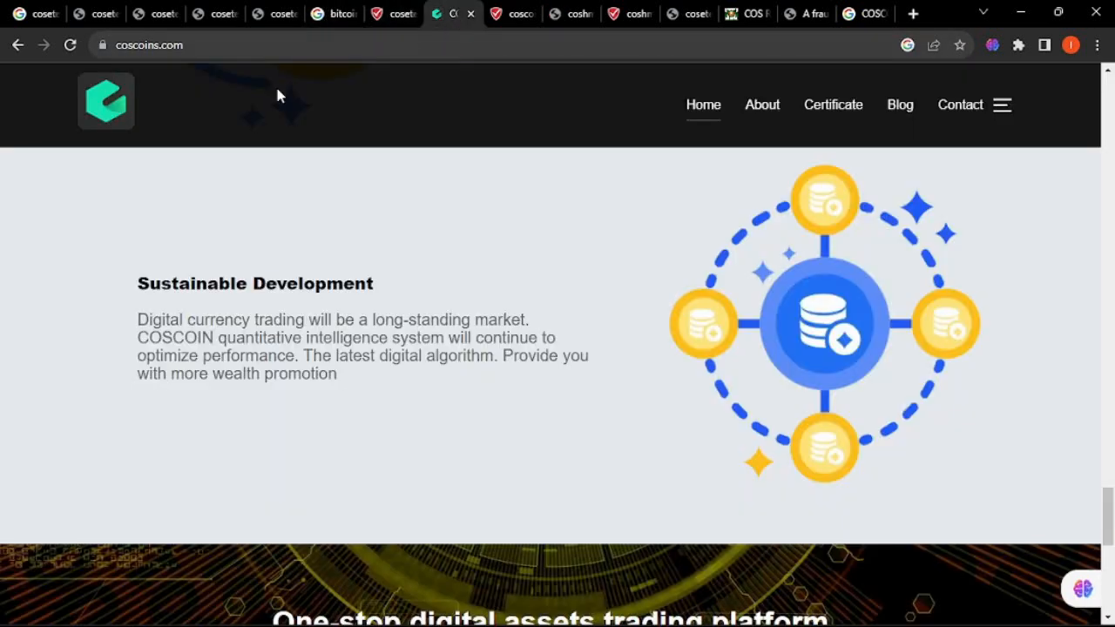
# Step: Select the coscoins.com address and dismiss the Golden Week reward announcements on the cosetek pages
pyautogui.click(174, 44)
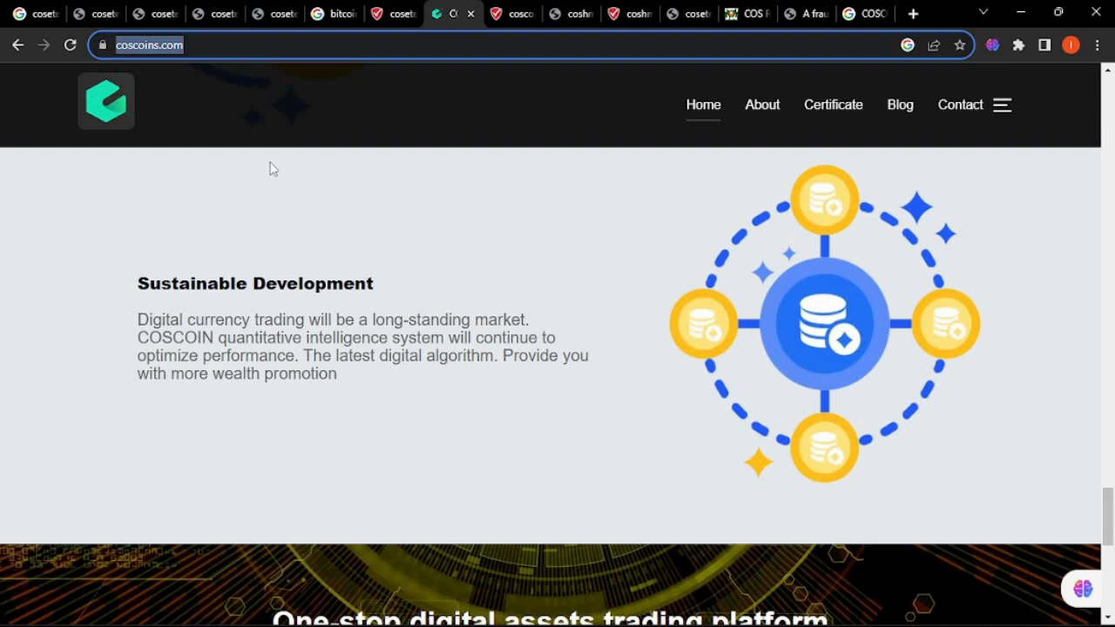
pyautogui.moveTo(640, 13)
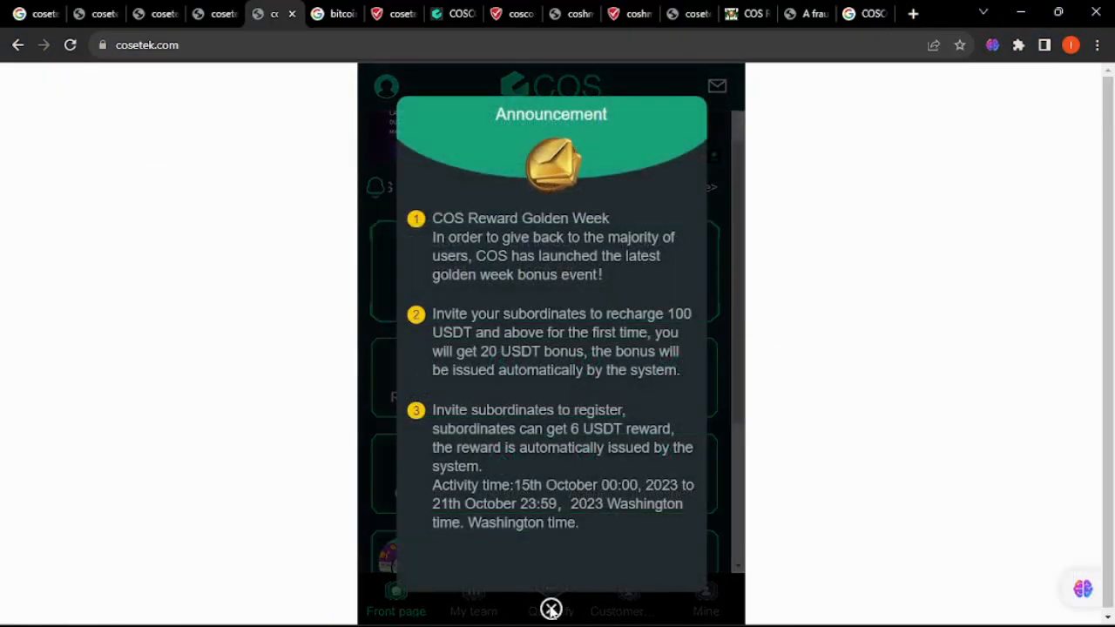
pyautogui.click(551, 610)
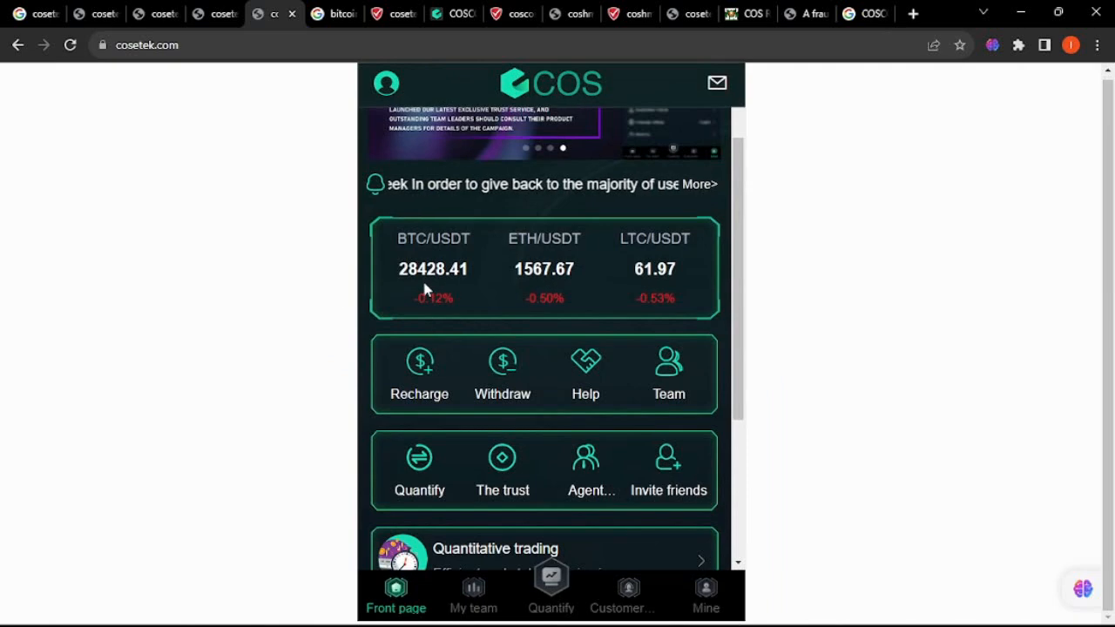
pyautogui.scroll(-3)
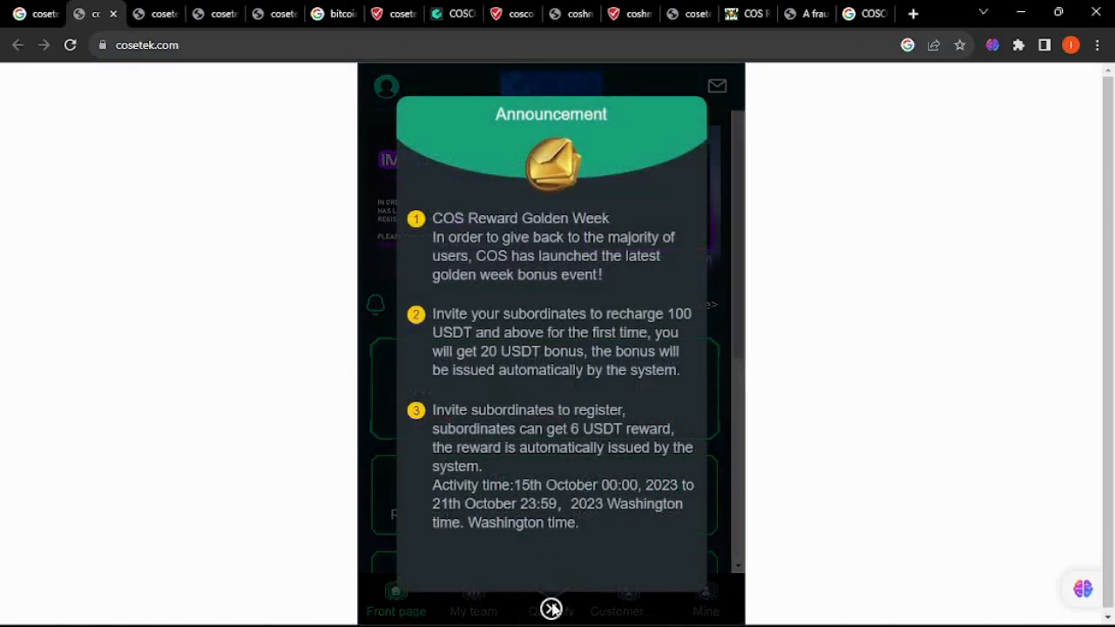
pyautogui.click(551, 608)
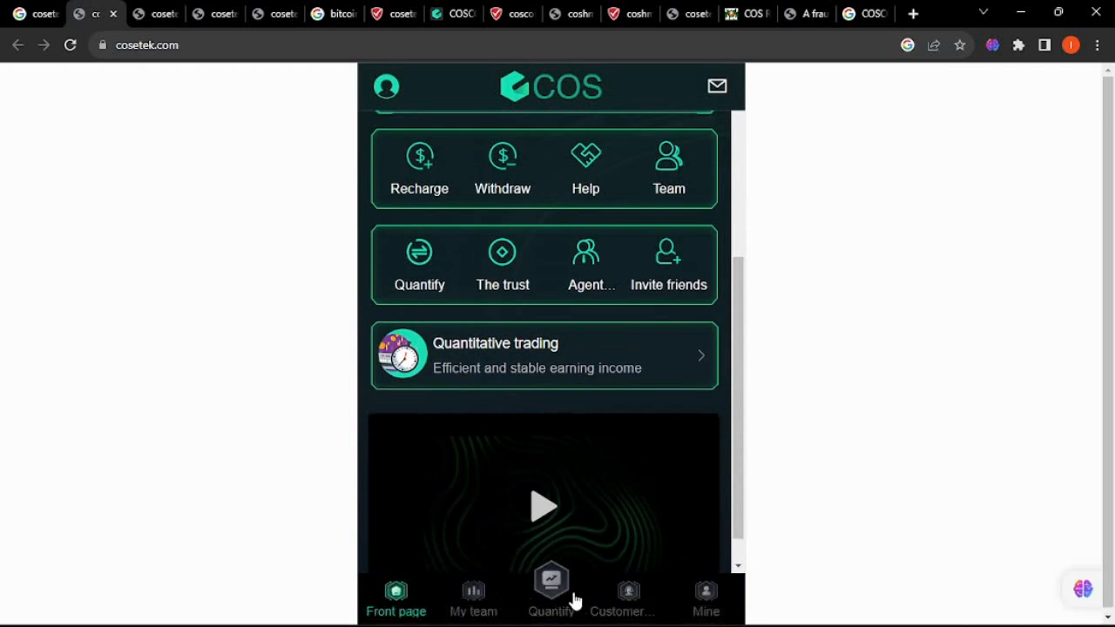
pyautogui.moveTo(532, 230)
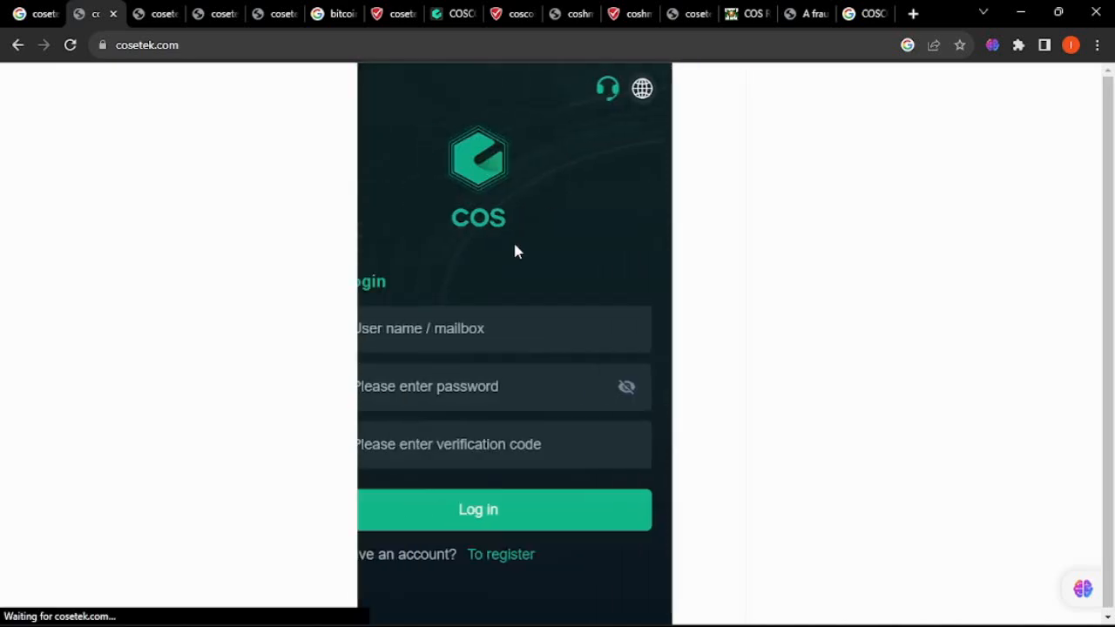
pyautogui.click(477, 510)
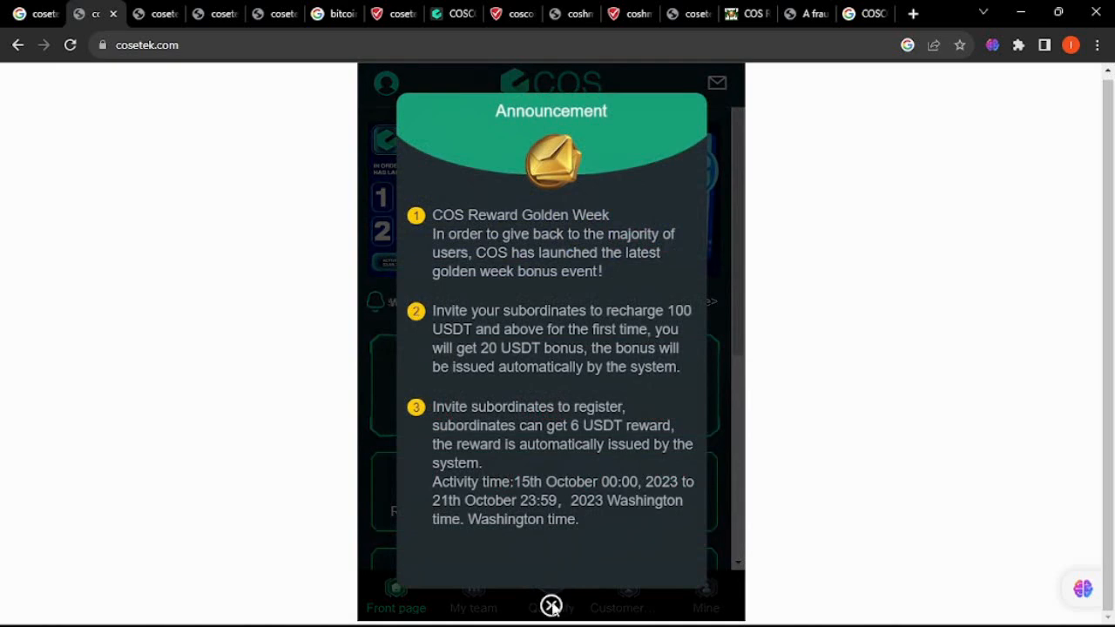
pyautogui.click(551, 602)
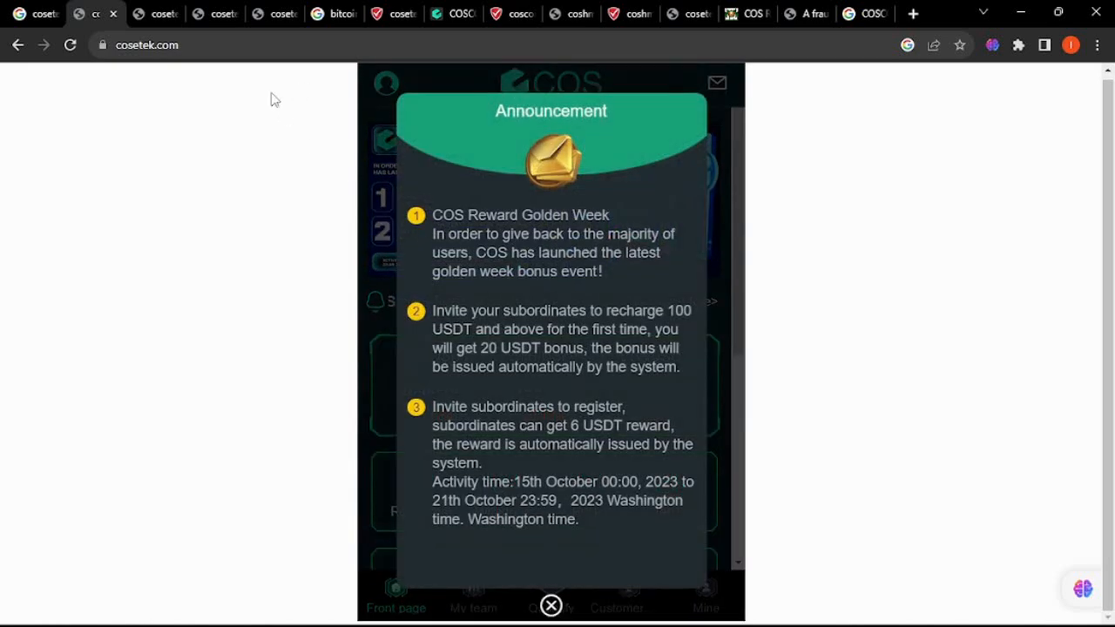
pyautogui.click(546, 593)
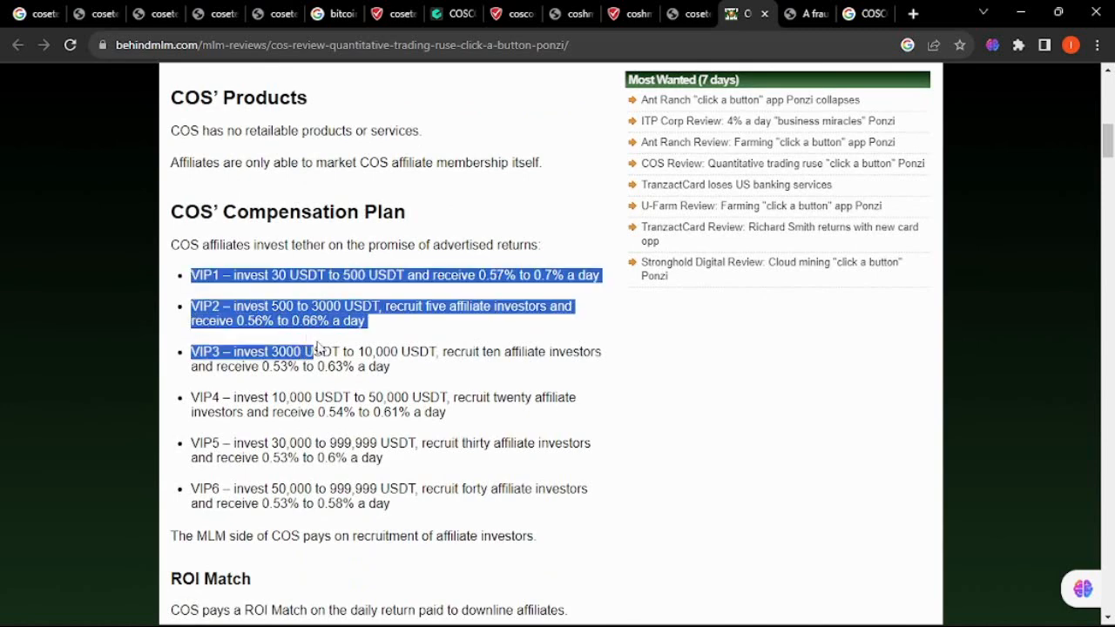
# Step: Highlight the VIP1–VIP6 investment tiers and the VIP2 and VIP3 descriptions
pyautogui.moveTo(318, 351); pyautogui.dragTo(420, 488)
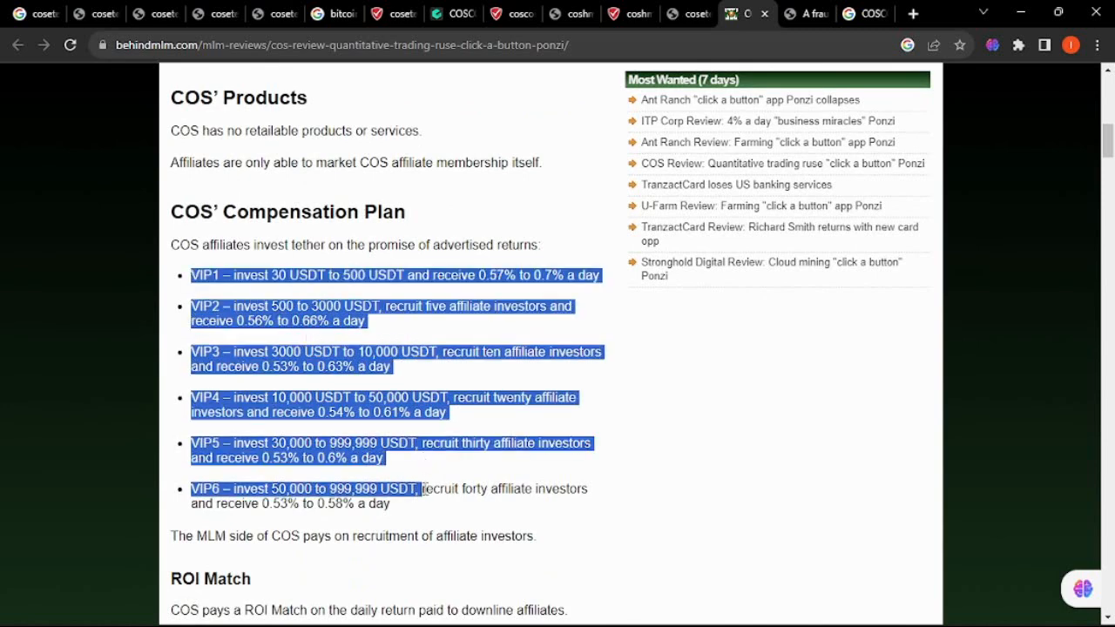
pyautogui.scroll(3)
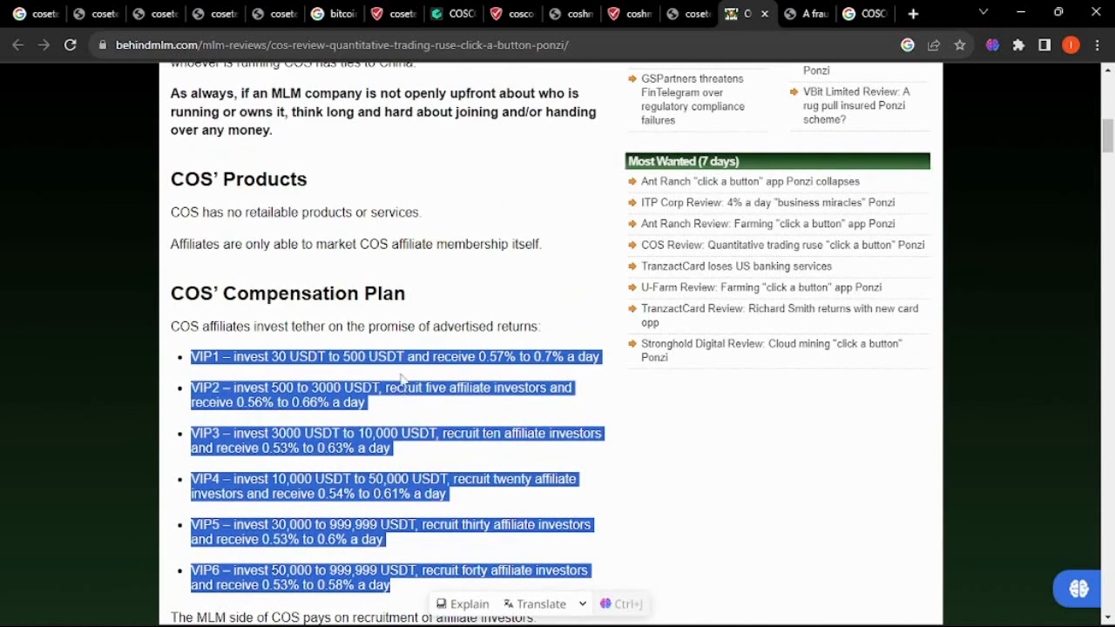
pyautogui.scroll(-3)
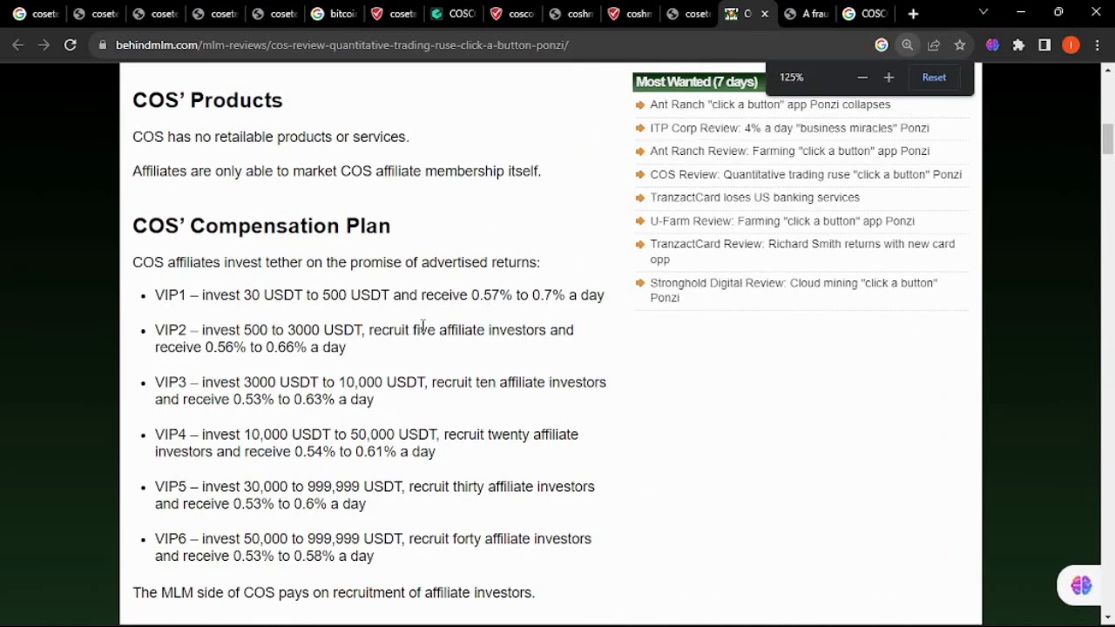
pyautogui.scroll(-3)
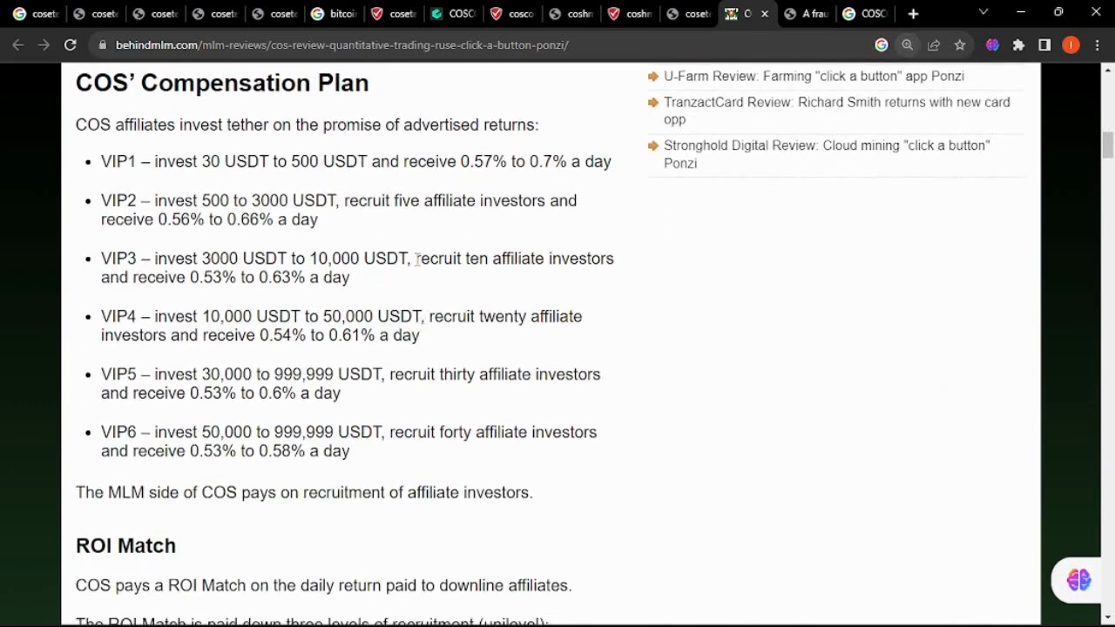
pyautogui.moveTo(110, 161); pyautogui.dragTo(601, 161)
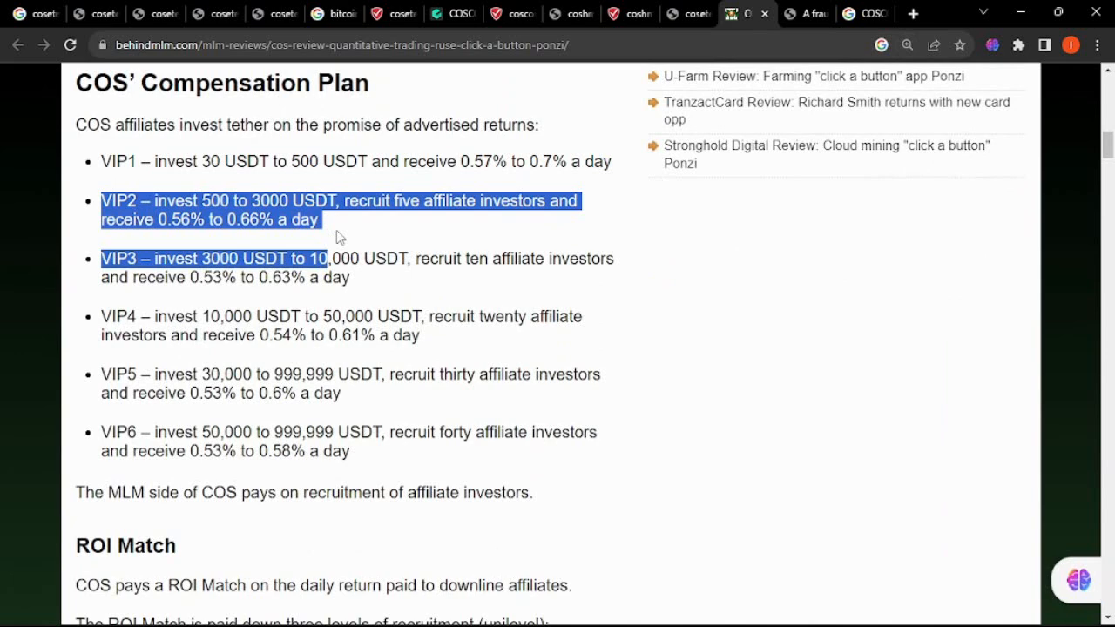
# Step: Scroll further through the compensation plan and close the AI explanation of the VIP2 bonus
pyautogui.scroll(-3)
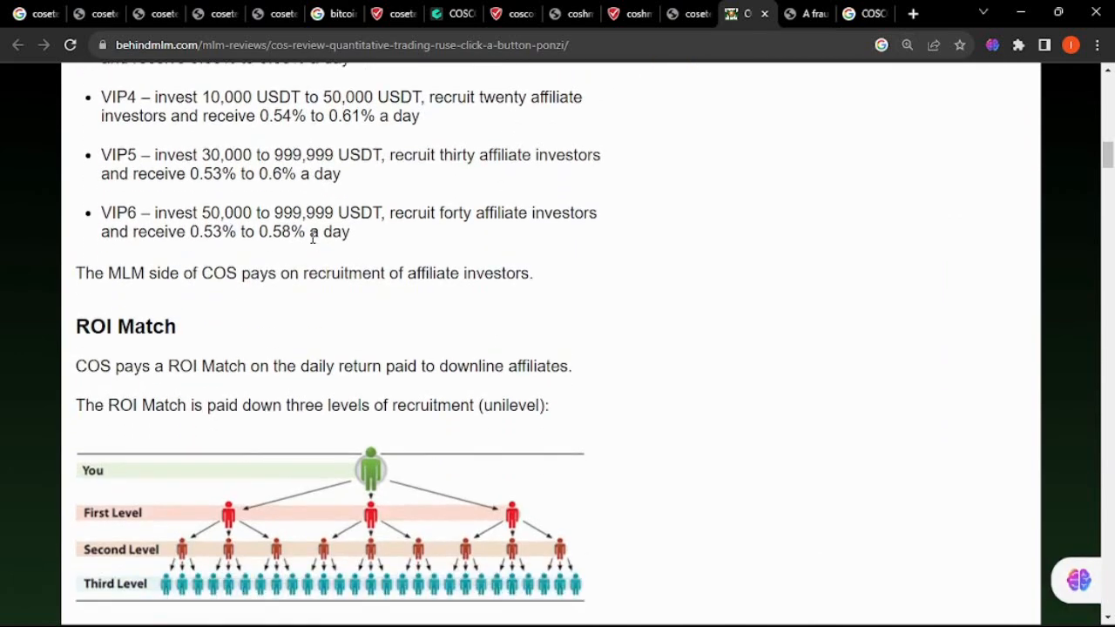
pyautogui.scroll(-3)
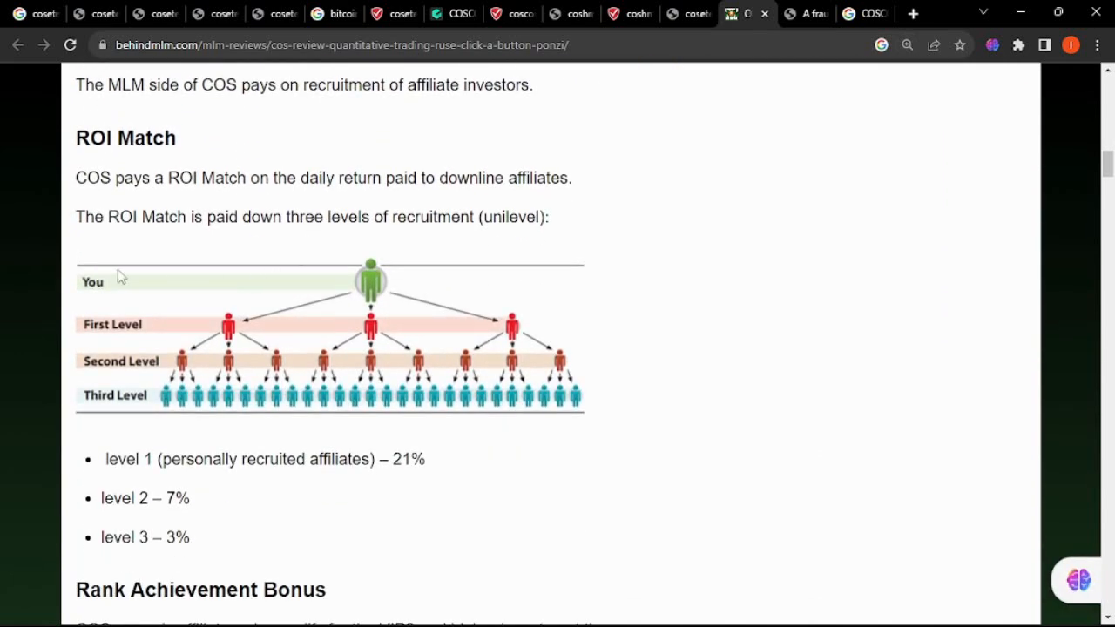
pyautogui.moveTo(500, 353)
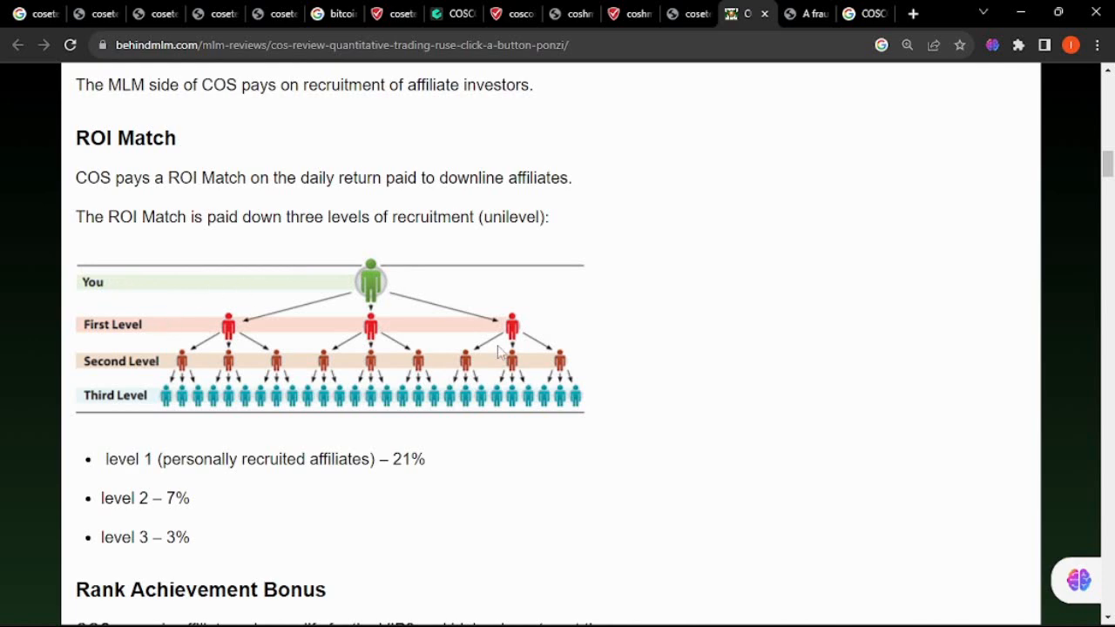
pyautogui.scroll(-3)
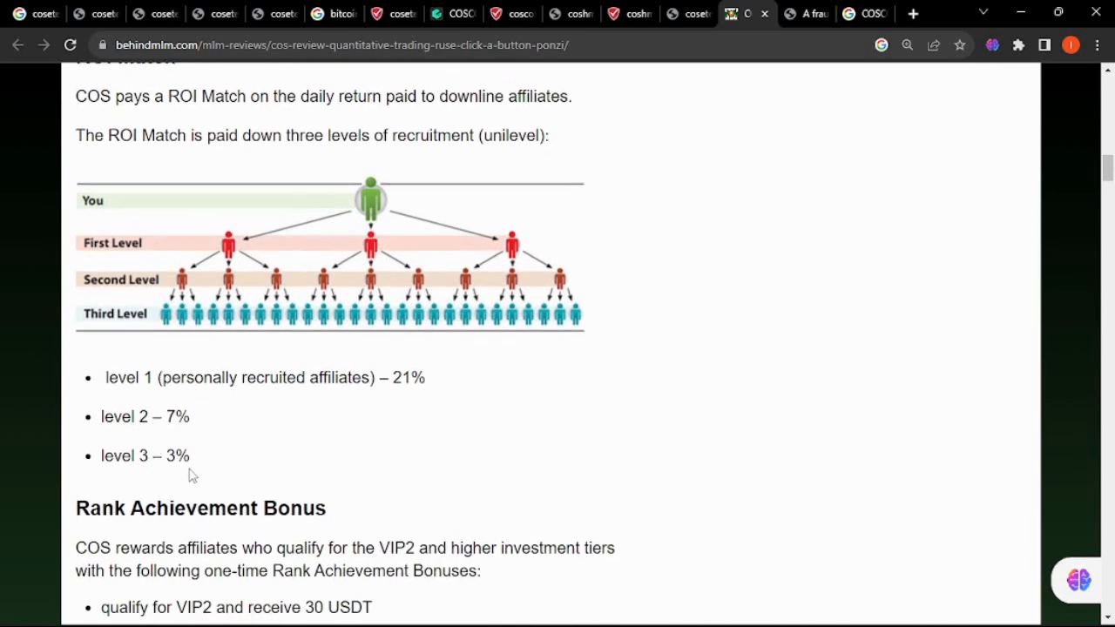
pyautogui.scroll(-3)
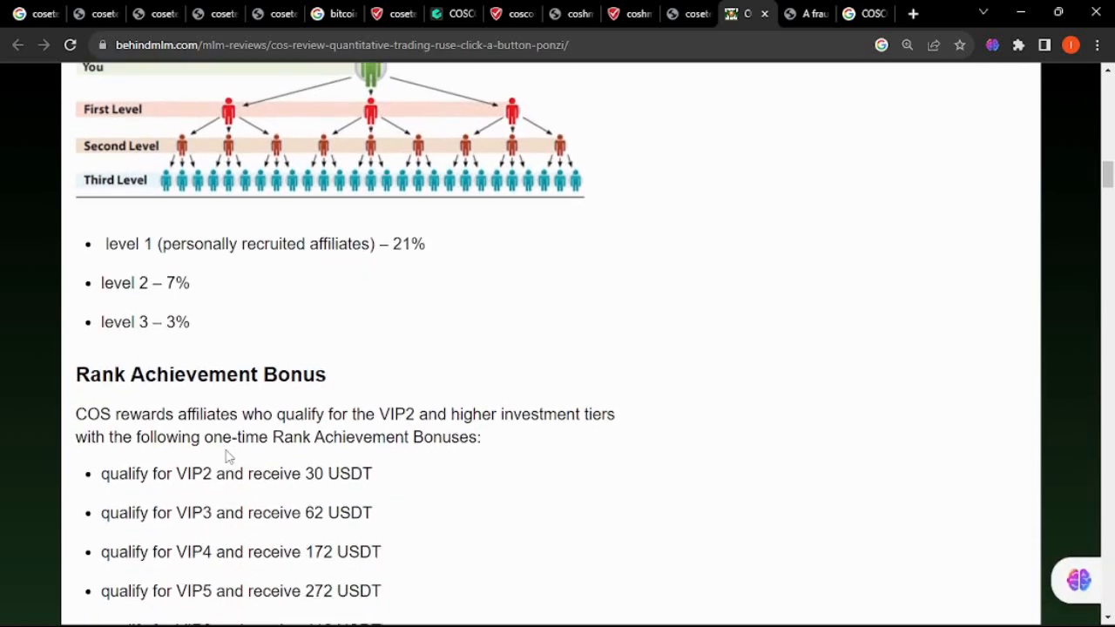
pyautogui.scroll(-3)
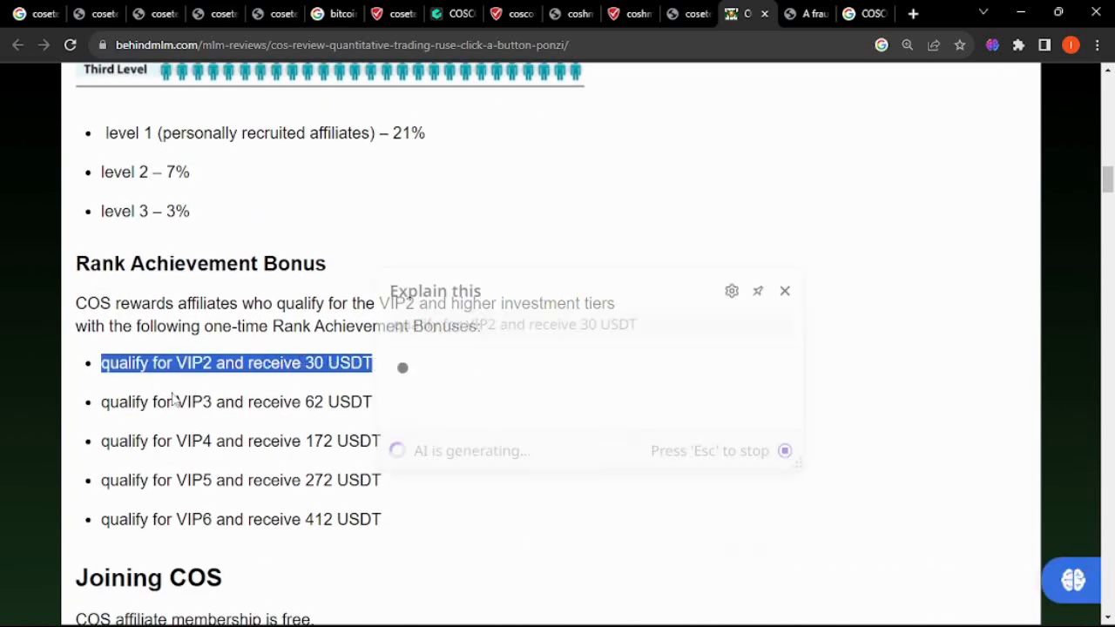
pyautogui.click(785, 291)
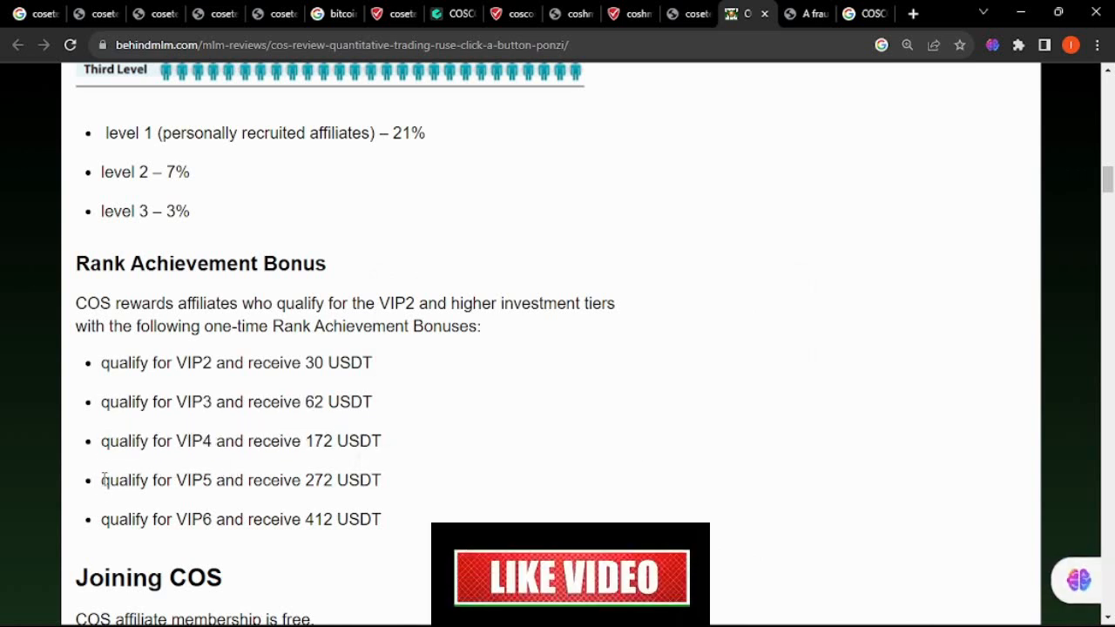
# Step: Read down to the Rank Achievement Bonus list, 30 USDT minimum and Conclusion
pyautogui.scroll(-3)
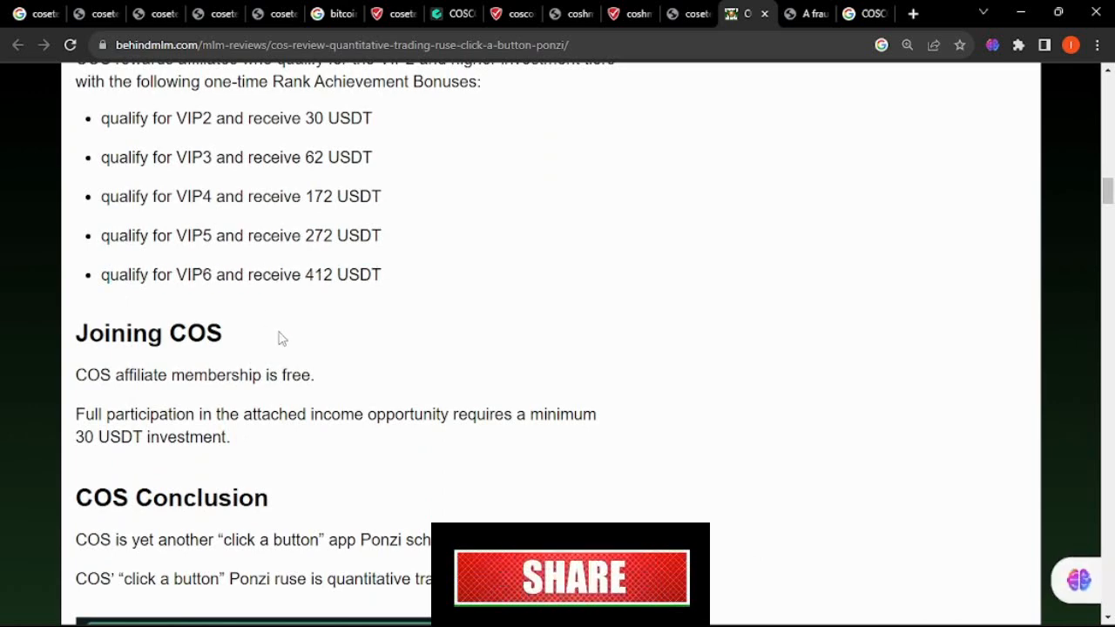
pyautogui.scroll(-3)
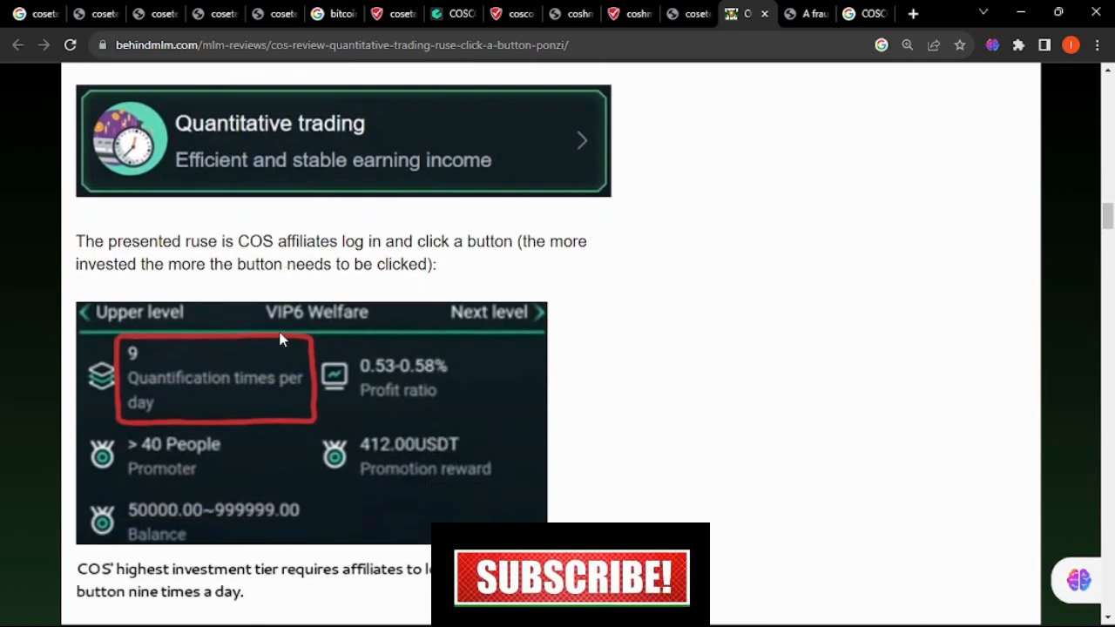
pyautogui.scroll(-3)
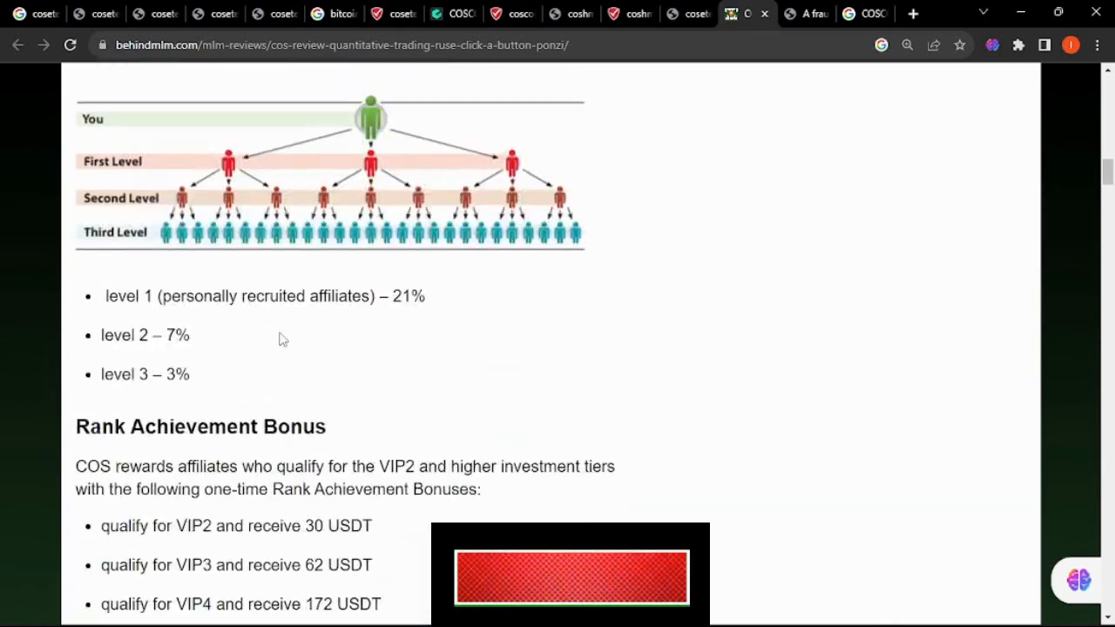
pyautogui.scroll(3)
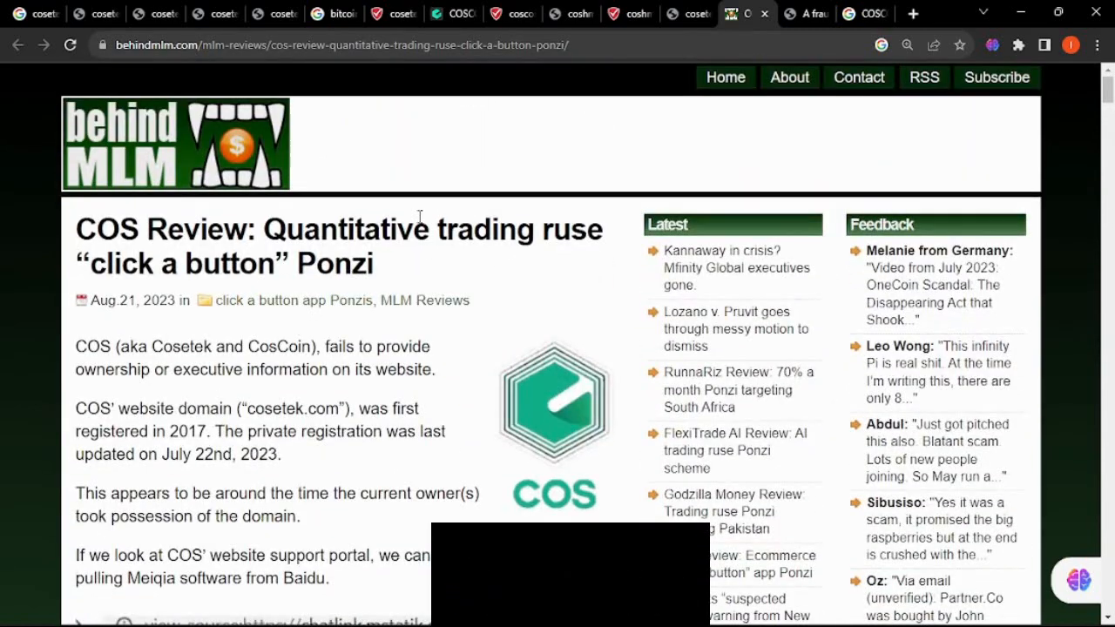
pyautogui.scroll(-3)
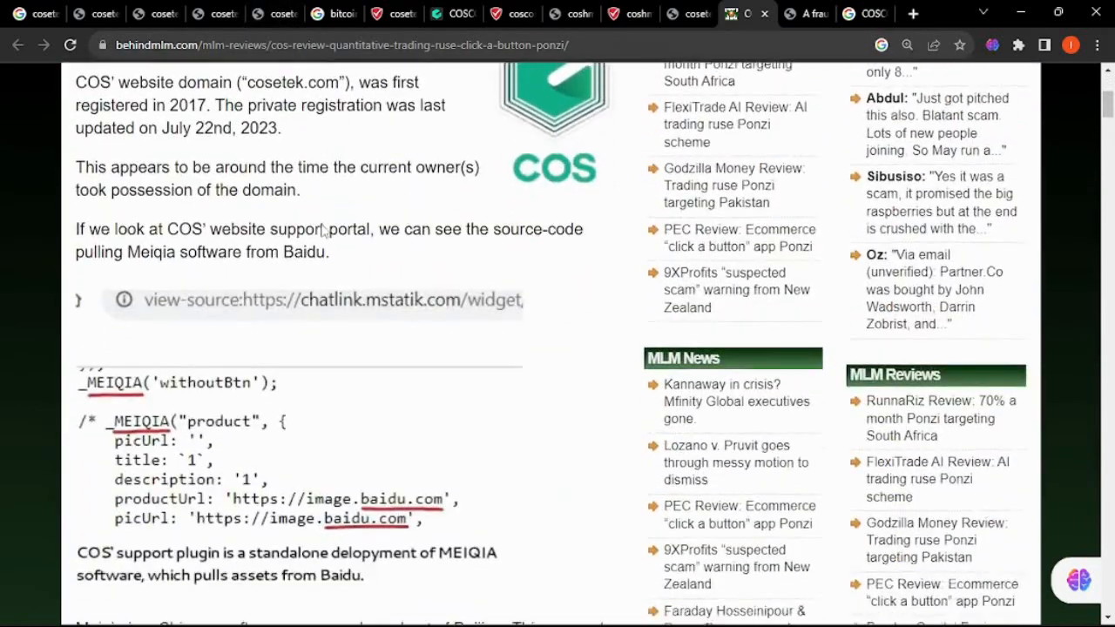
pyautogui.scroll(-3)
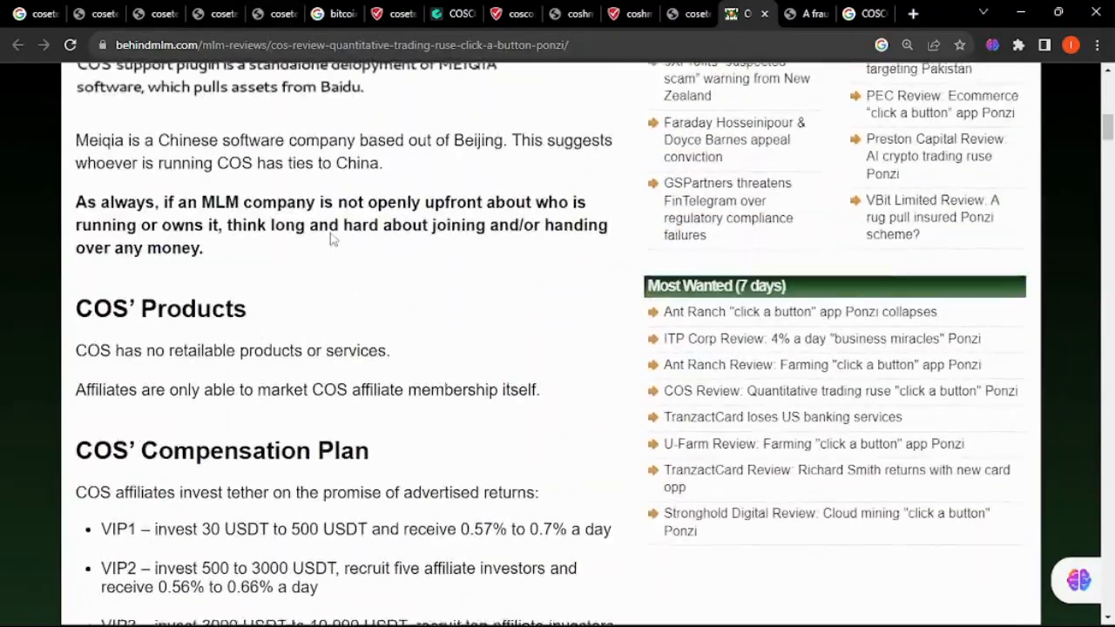
pyautogui.scroll(-3)
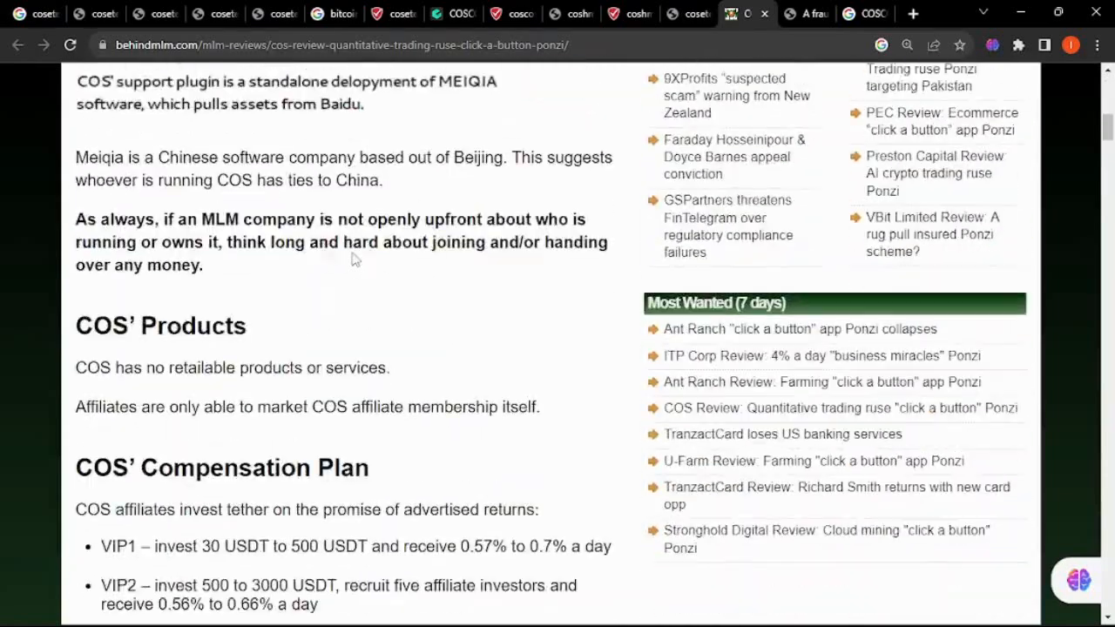
pyautogui.scroll(-3)
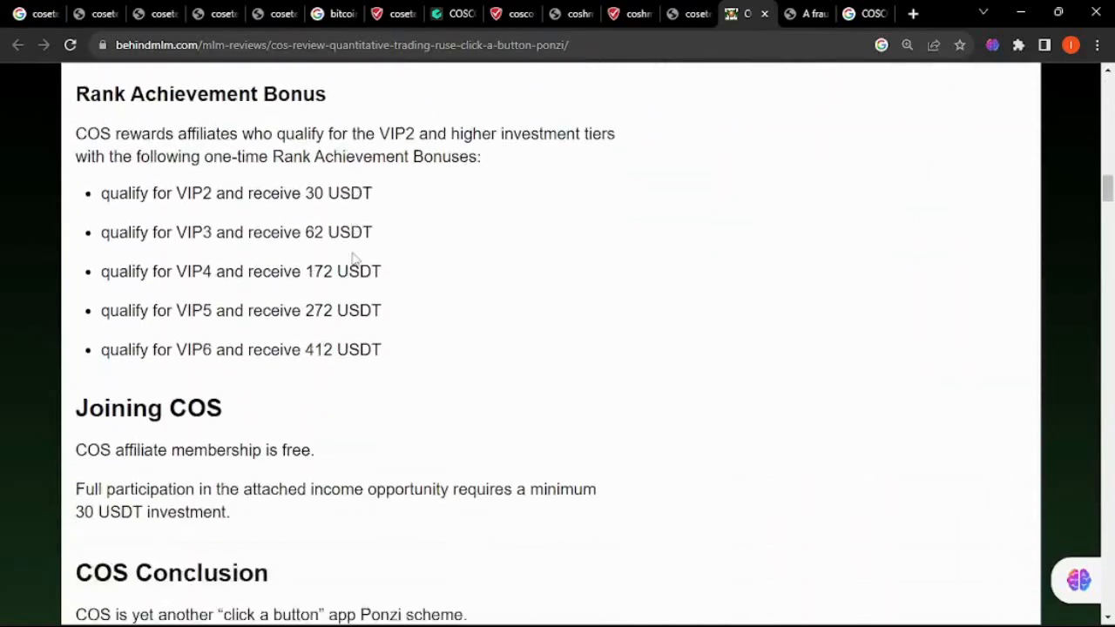
# Step: Bring up the bitcoin price tab and scroll the cosetek Google search results
pyautogui.click(333, 13)
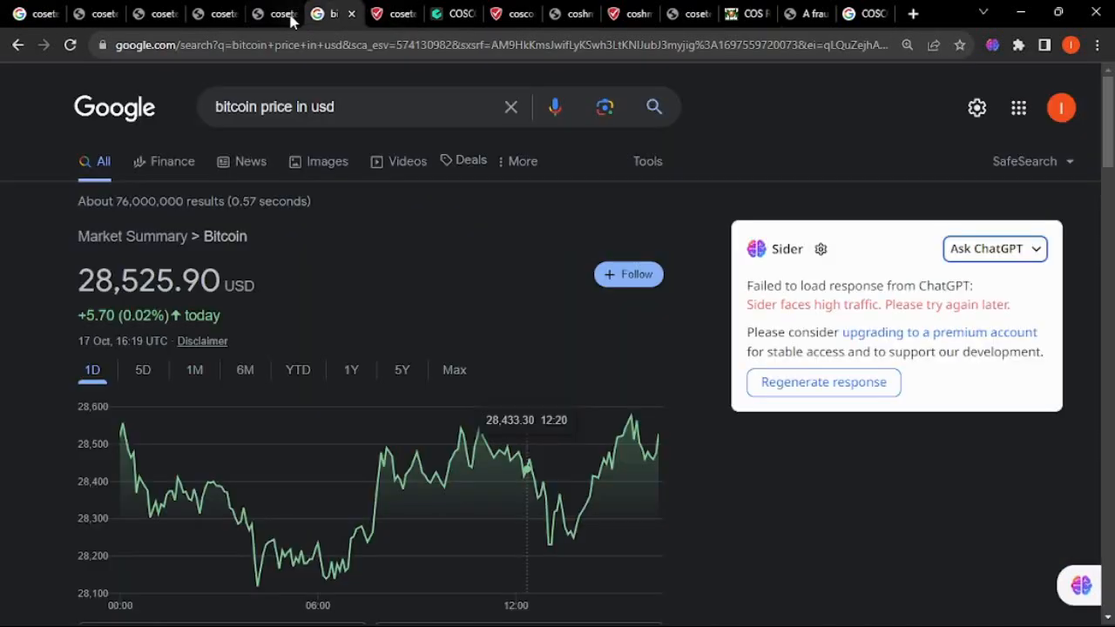
pyautogui.moveTo(103, 19)
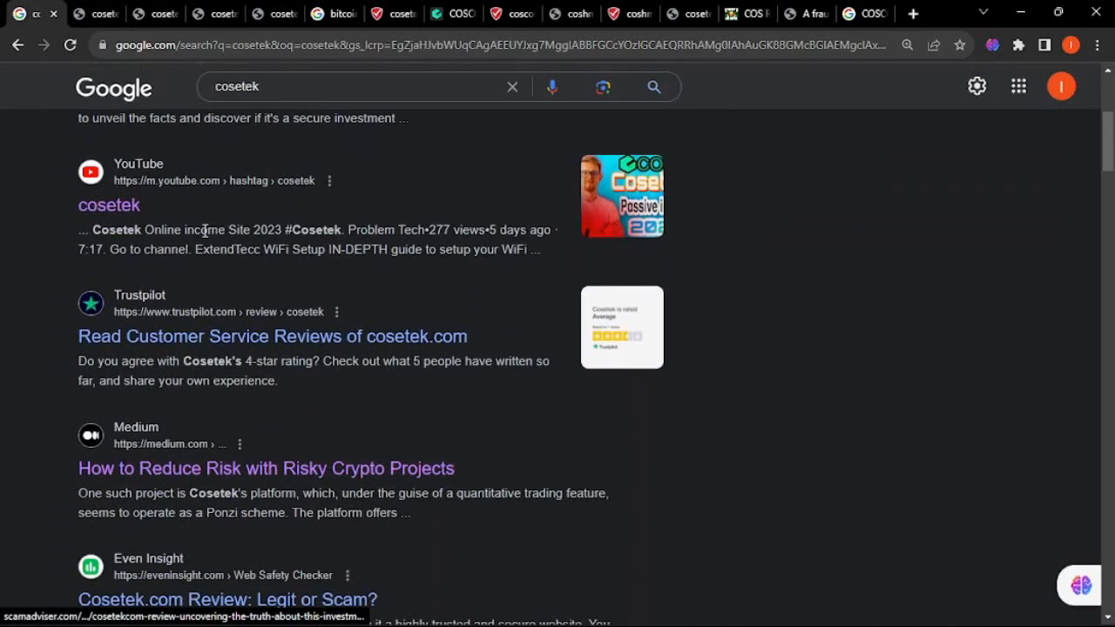
pyautogui.scroll(-3)
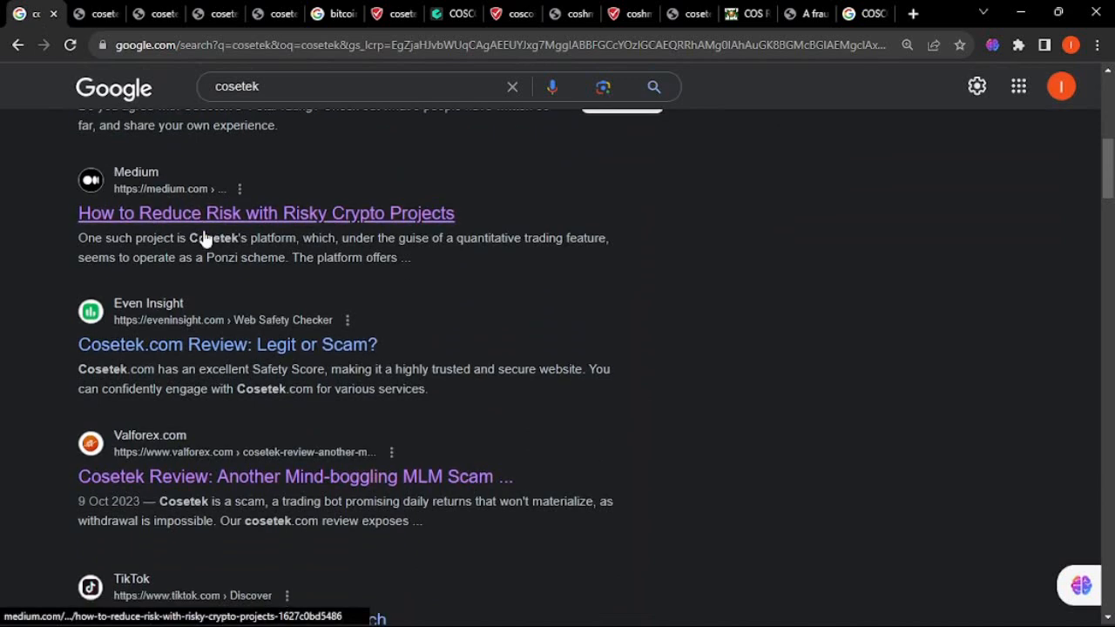
pyautogui.scroll(-3)
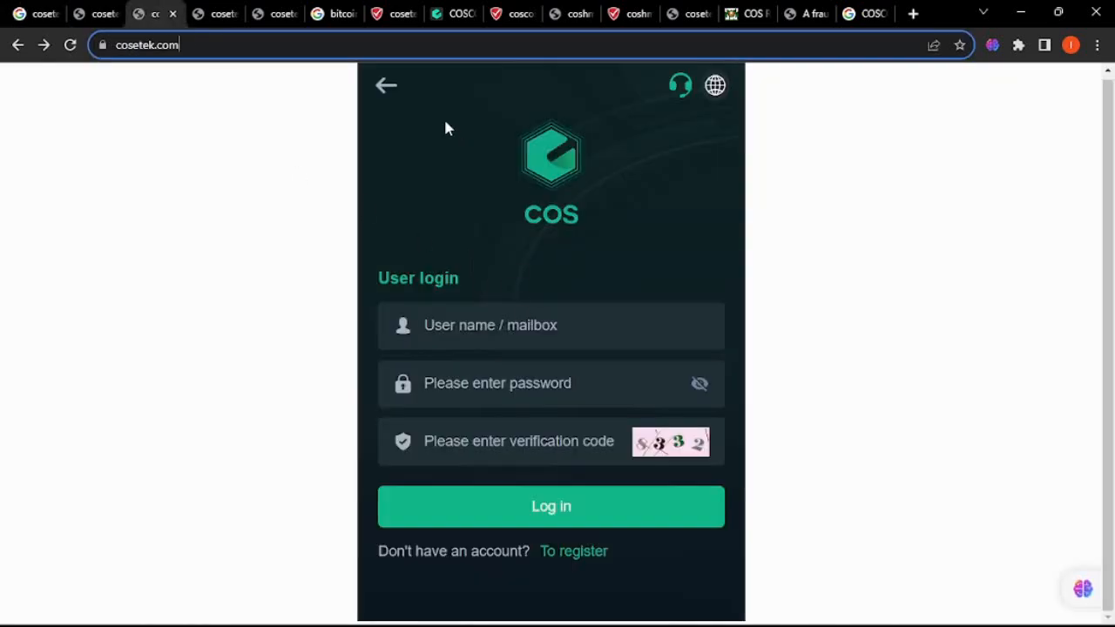
# Step: Log in to cosetek.com, dismiss the Golden Week announcement, and scroll the BTC/ETH/LTC prices
pyautogui.click(550, 507)
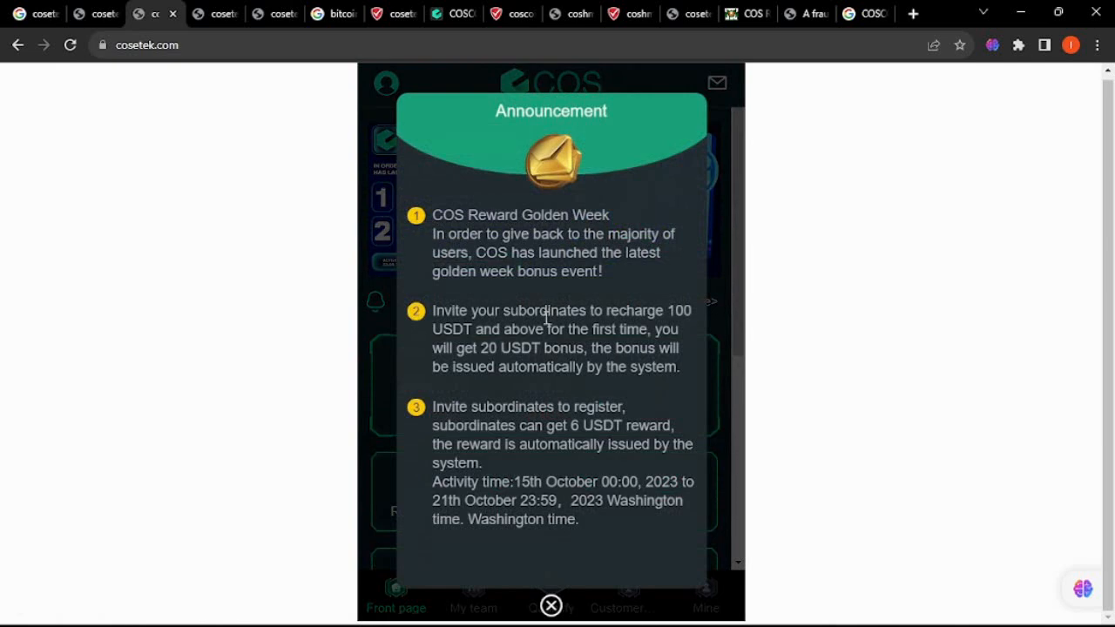
pyautogui.click(551, 605)
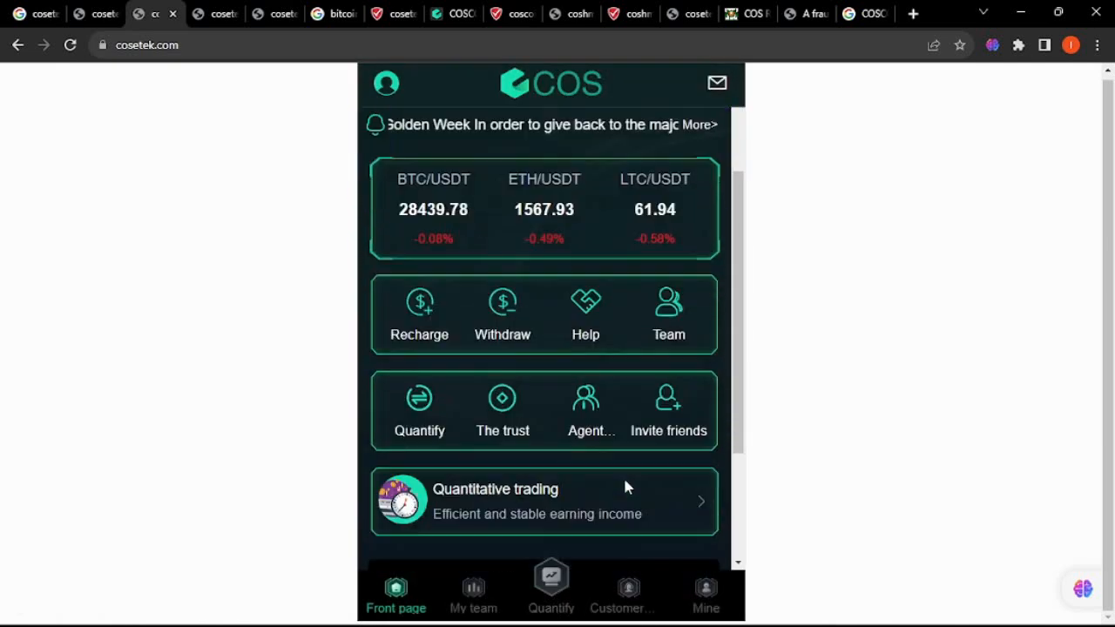
pyautogui.scroll(-3)
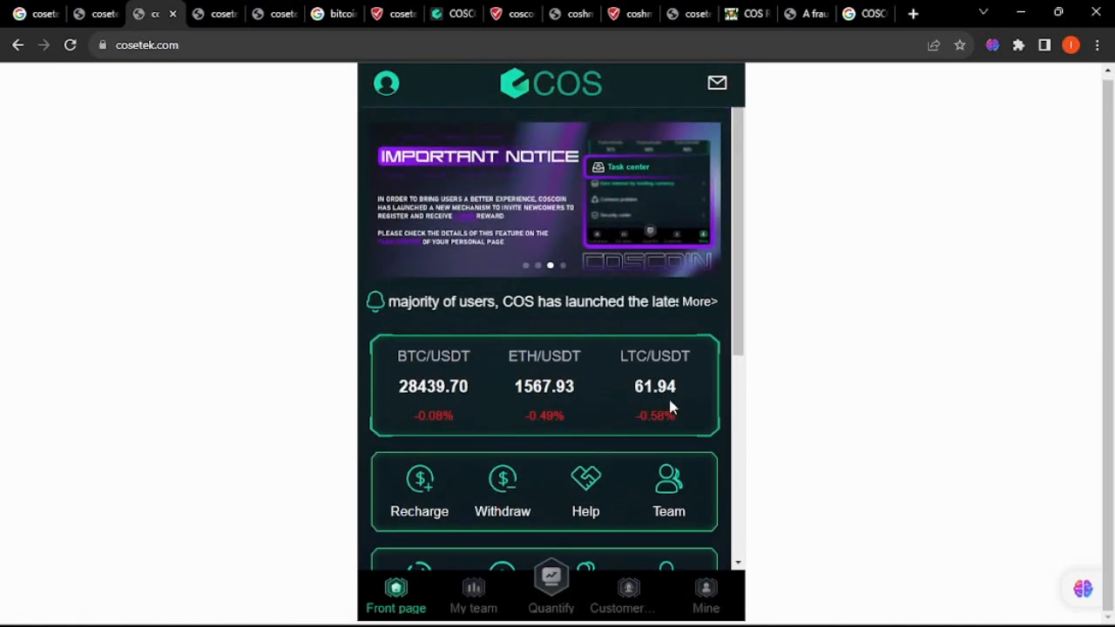
pyautogui.scroll(-3)
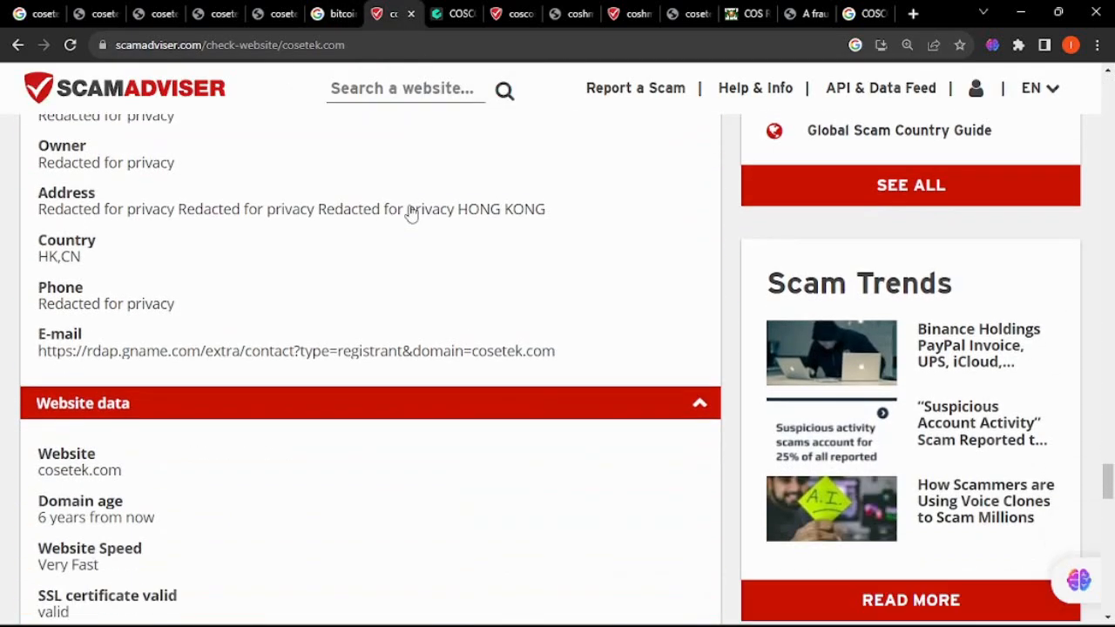
# Step: Review cosetek.com's ScamAdviser website data, highlighting its low domain-validated SSL type
pyautogui.scroll(-3)
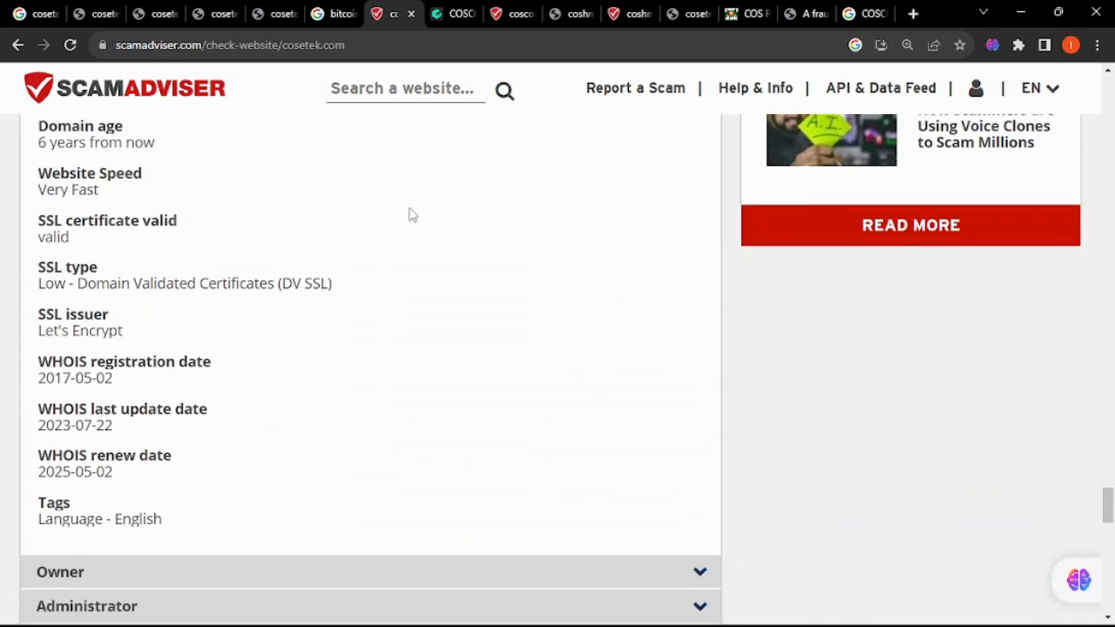
pyautogui.tripleClick(184, 283)
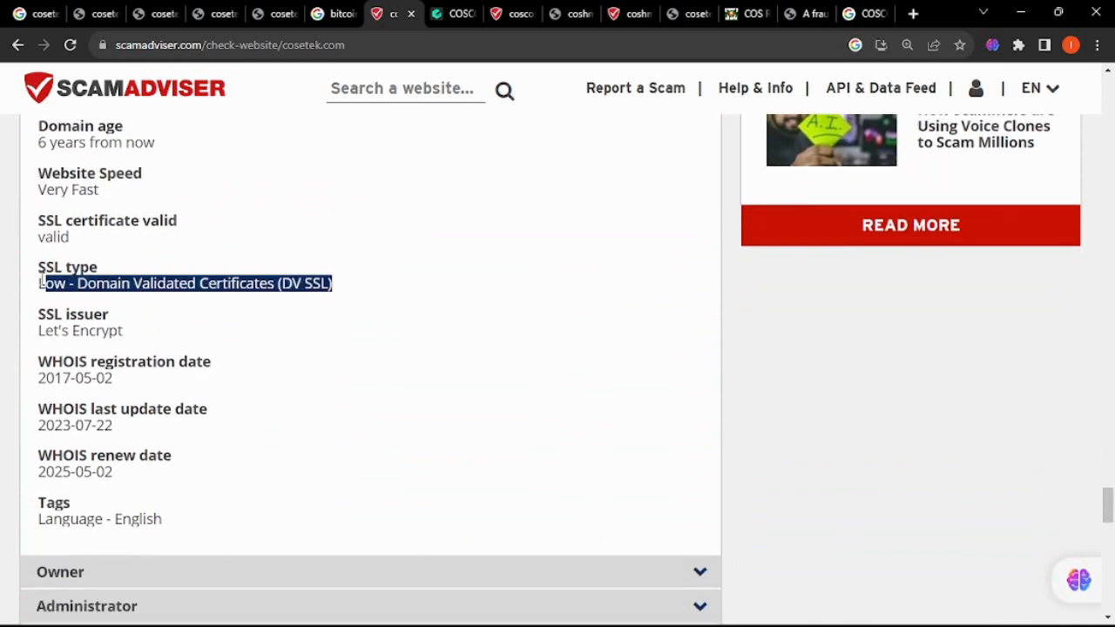
pyautogui.click(264, 243)
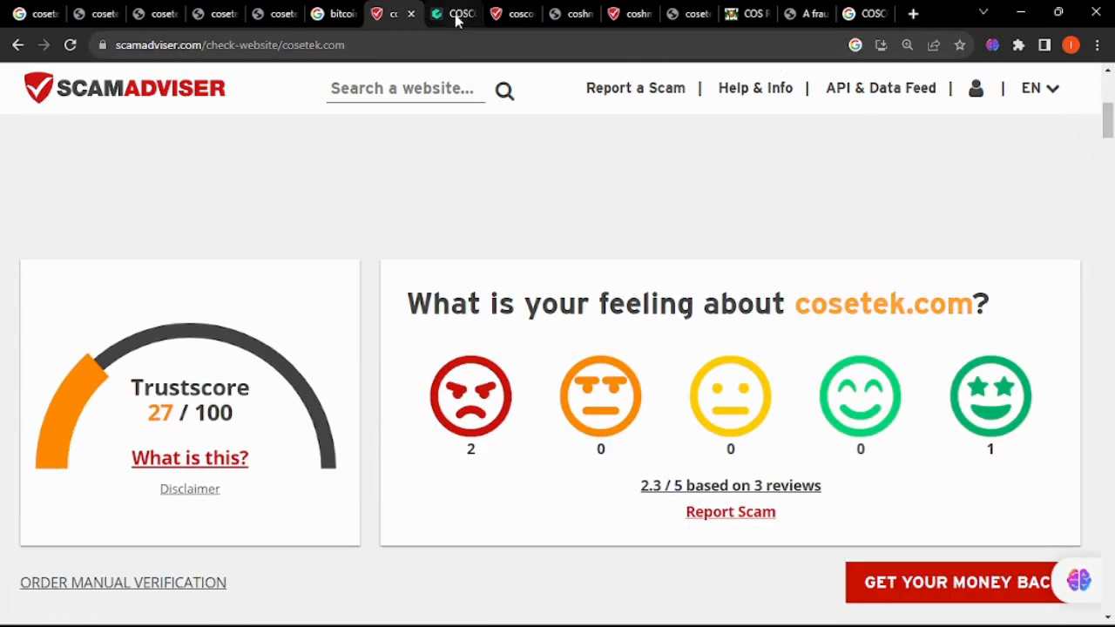
# Step: Browse coscoins.com, the COS announcement and ScamAdviser's coscoins.com technical analysis
pyautogui.click(453, 14)
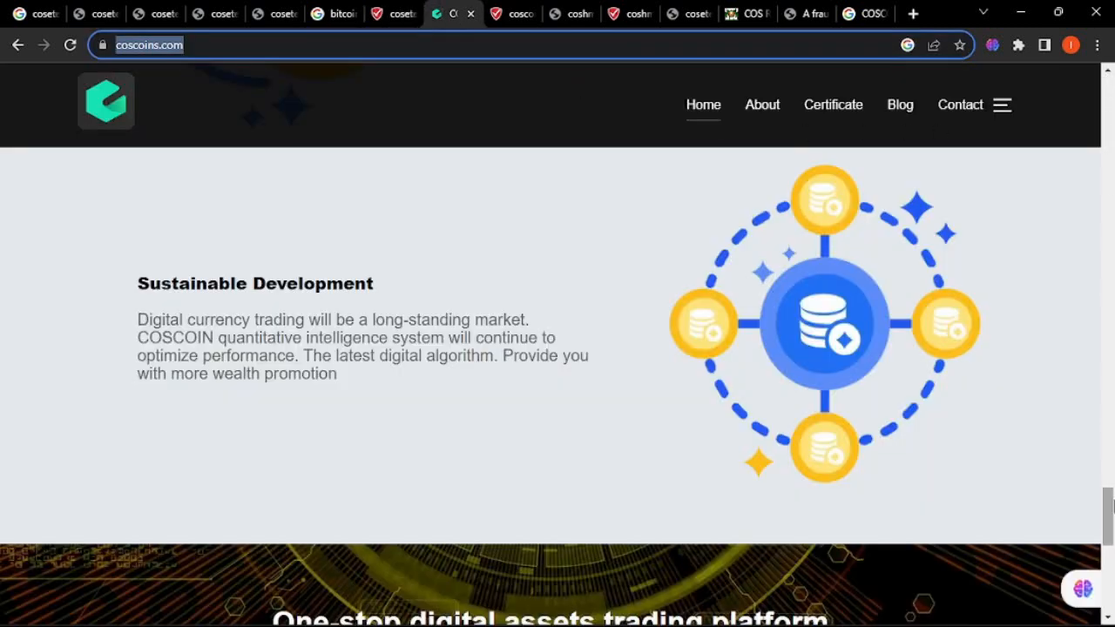
pyautogui.scroll(-3)
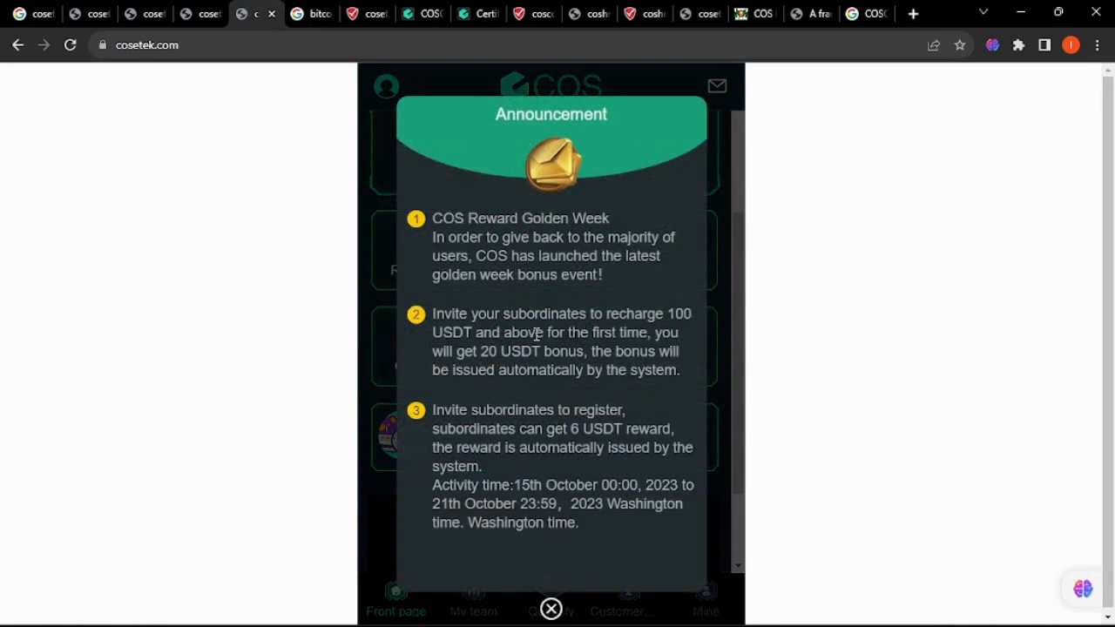
pyautogui.moveTo(556, 604)
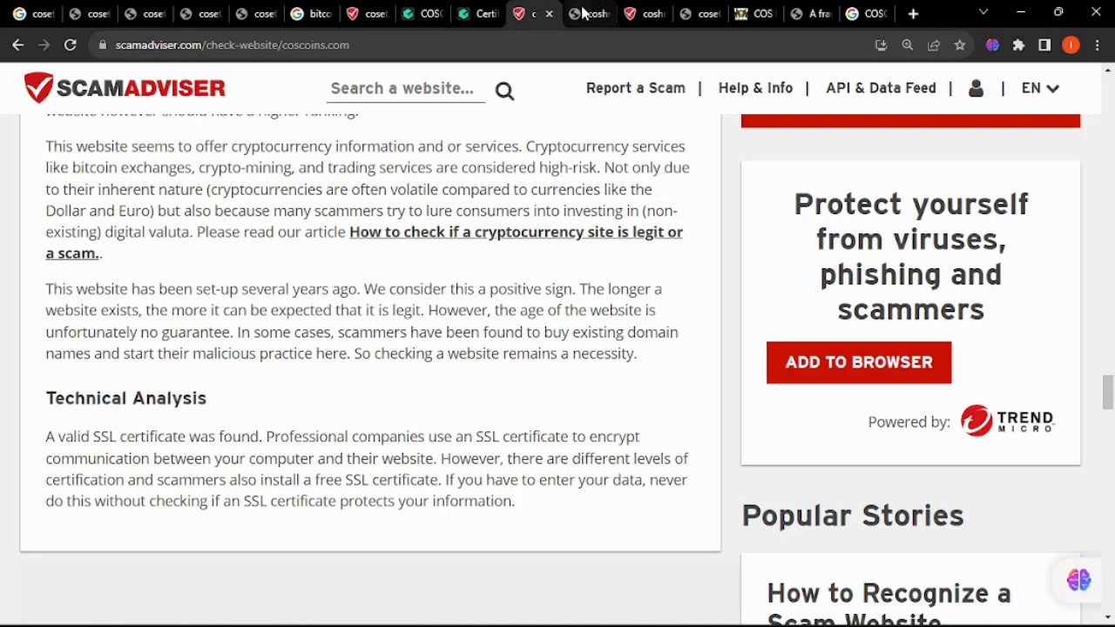
pyautogui.click(588, 14)
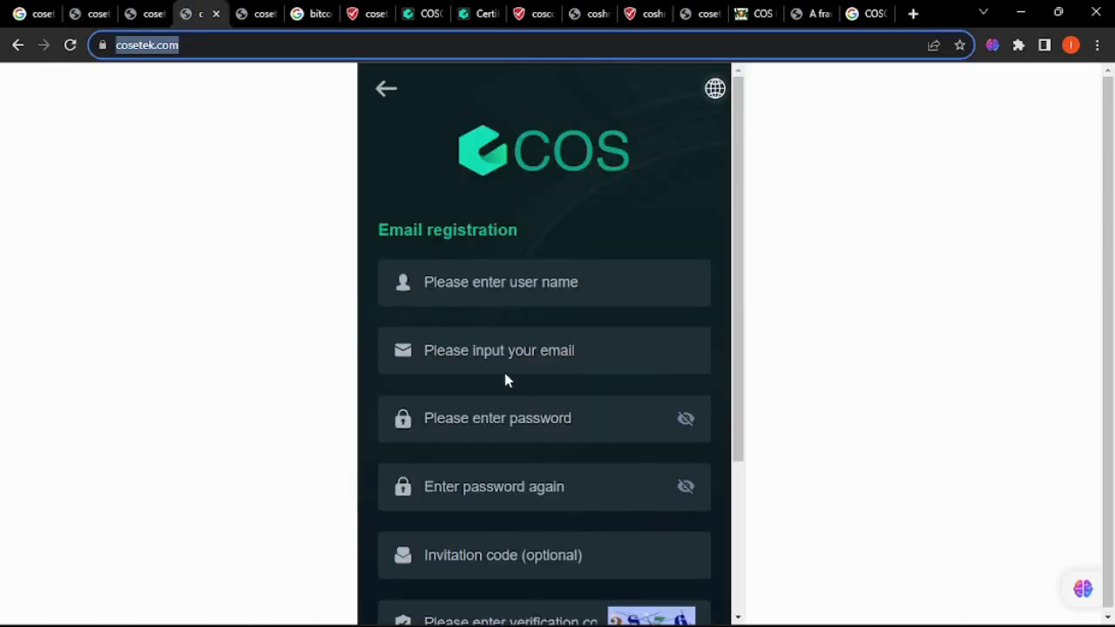
pyautogui.scroll(-3)
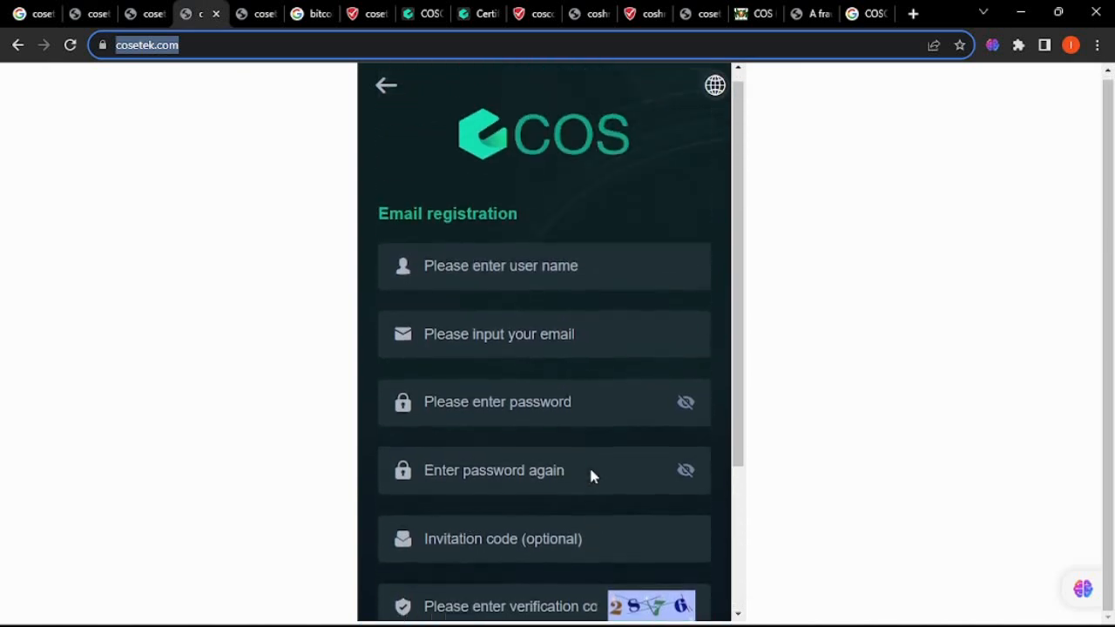
# Step: Scroll cosetek's email registration form and try submitting it empty
pyautogui.scroll(-3)
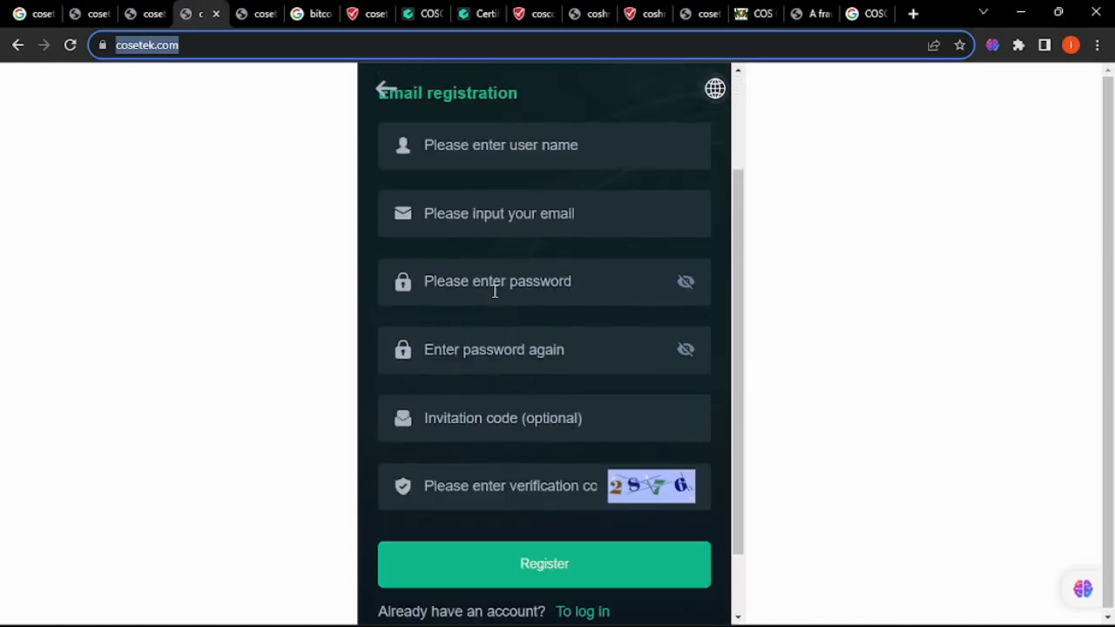
pyautogui.scroll(-3)
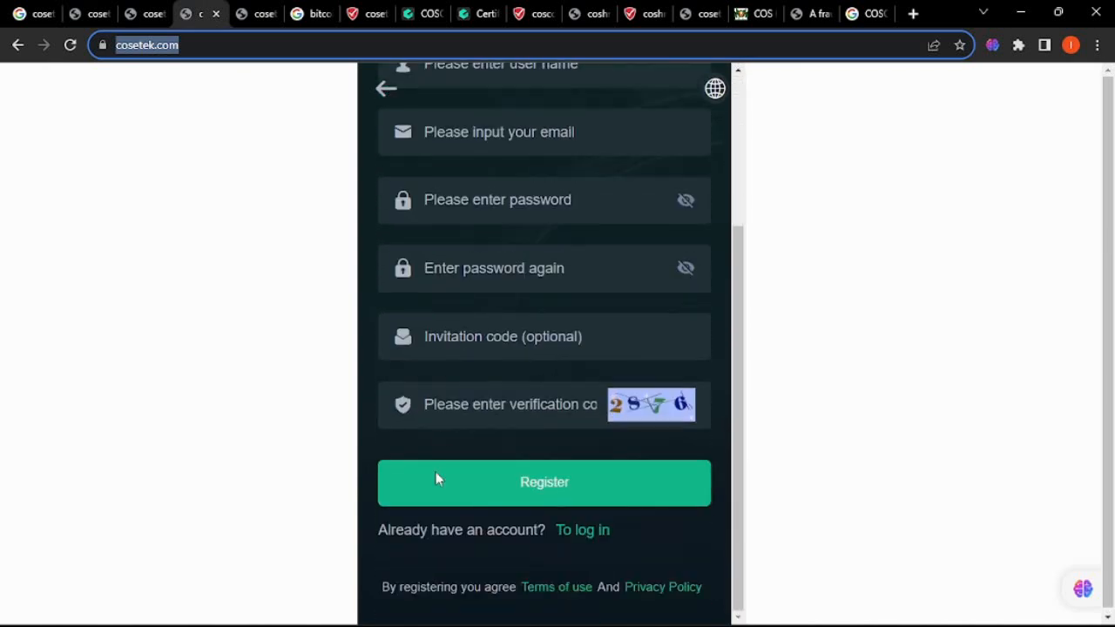
pyautogui.click(515, 405)
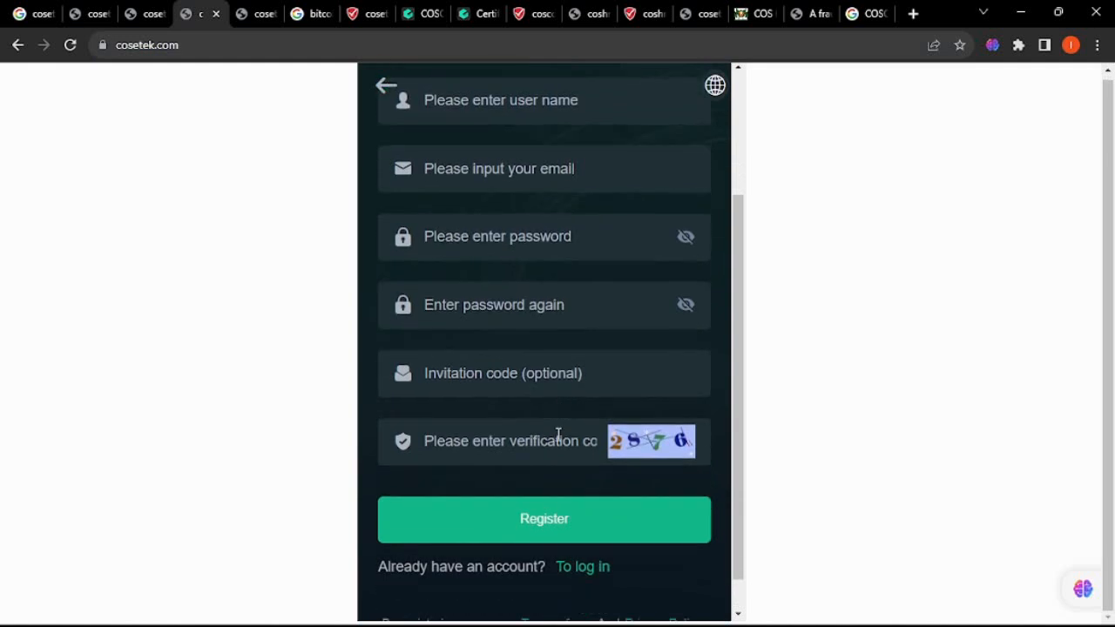
# Step: Scroll further and open cosetek.com's Terms of use User Agreement
pyautogui.scroll(-3)
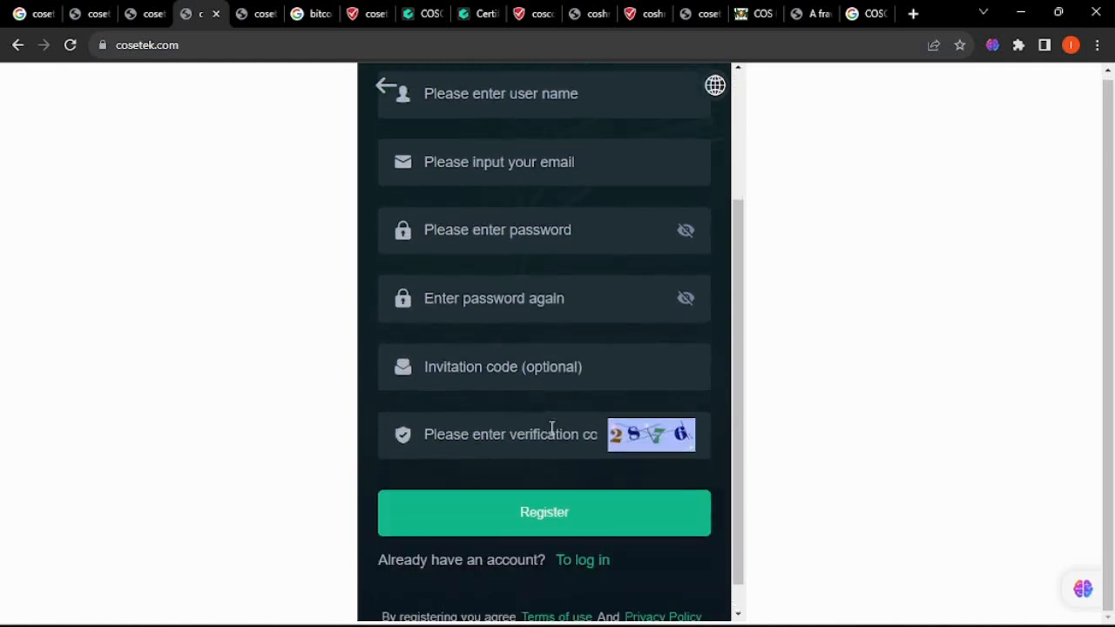
pyautogui.scroll(-3)
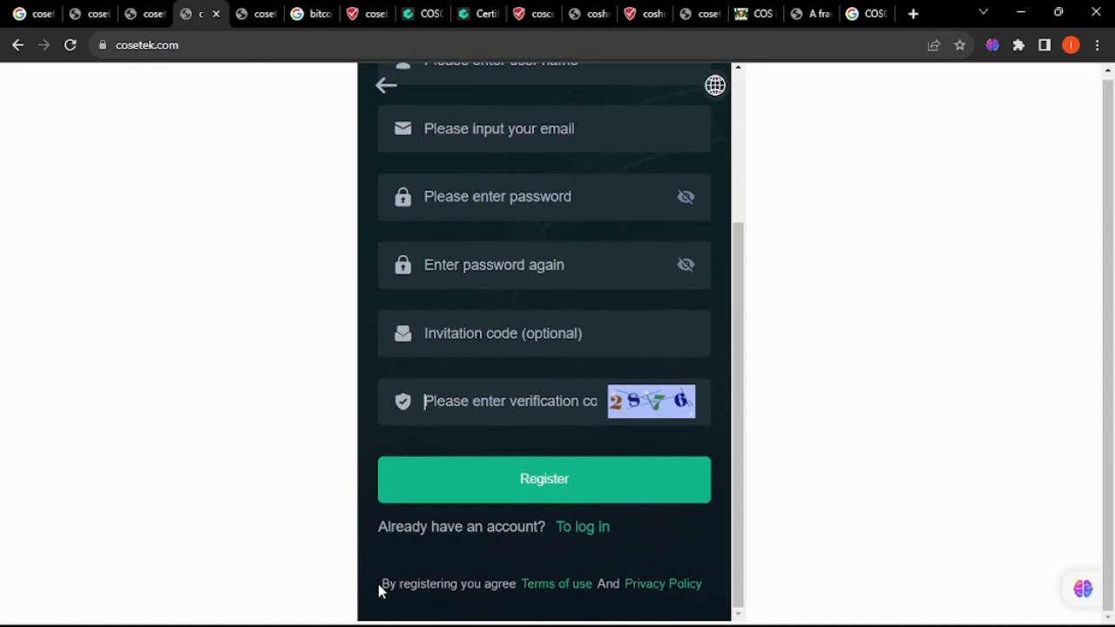
pyautogui.moveTo(558, 583)
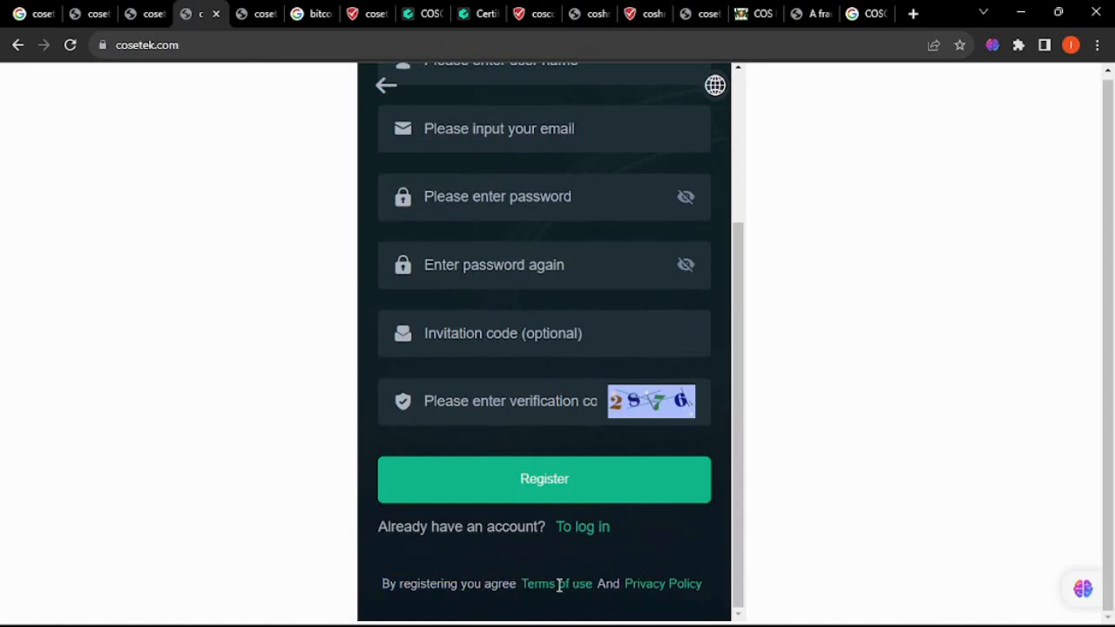
pyautogui.click(551, 584)
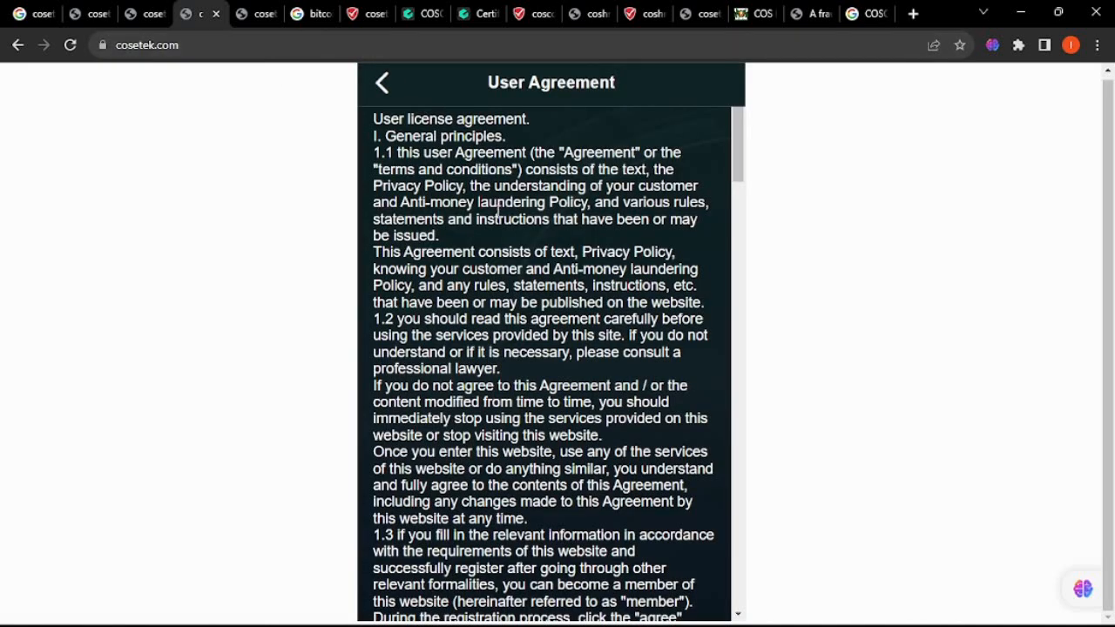
# Step: Return to cosetek's registration form and scroll the COS dashboard showing BTC at 28,431.08 USDT
pyautogui.scroll(-3)
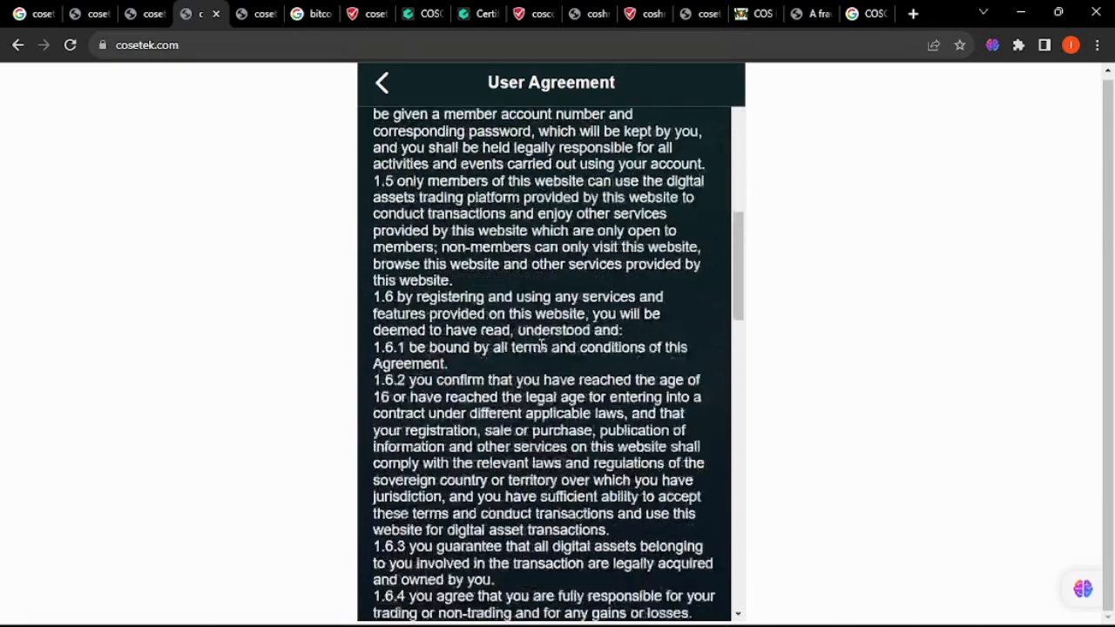
pyautogui.click(381, 82)
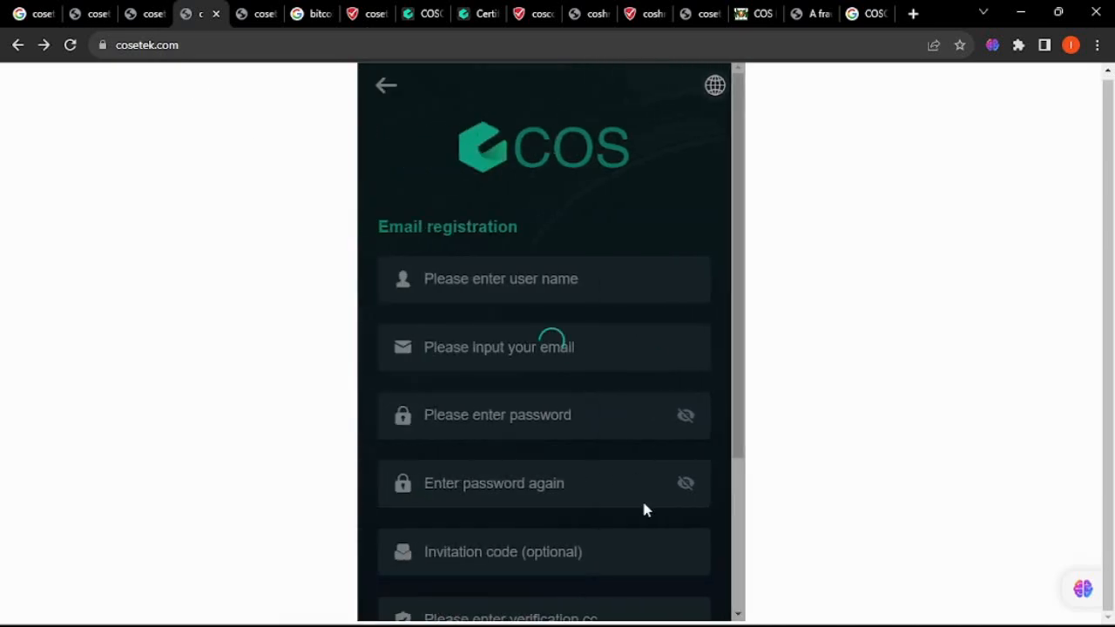
pyautogui.scroll(-3)
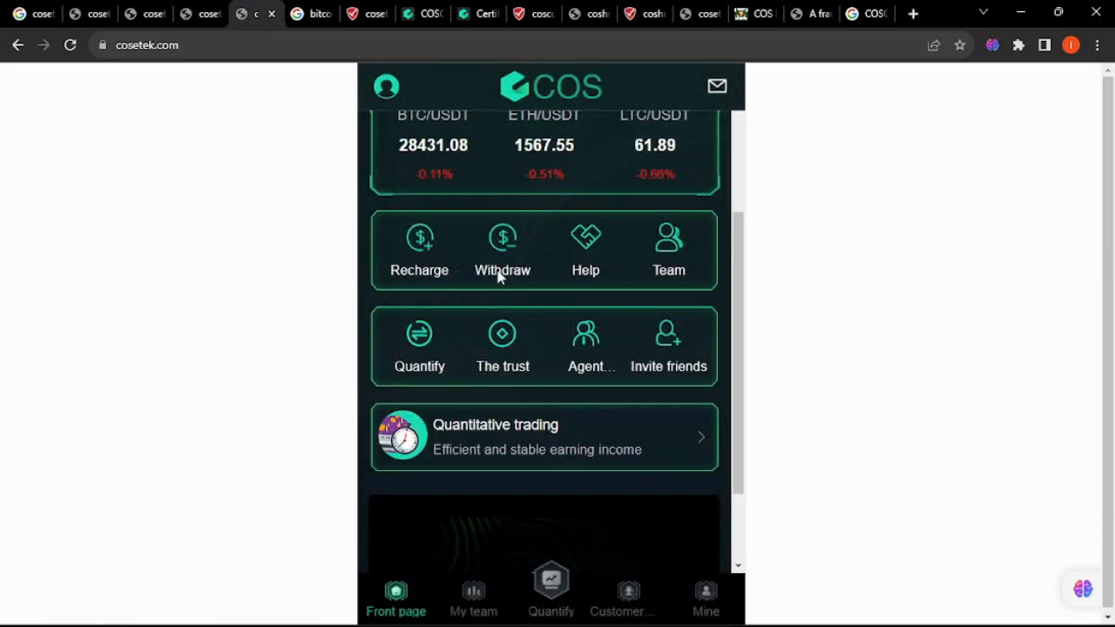
pyautogui.scroll(3)
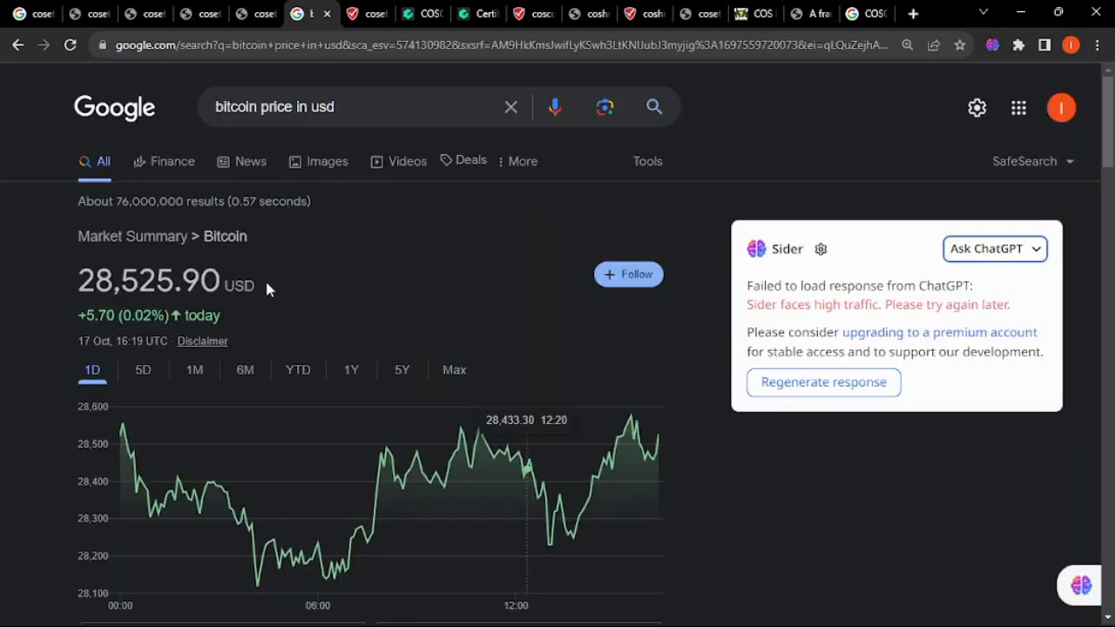
# Step: Compare Google's 28,525.90 USD Bitcoin price against COS's 28,427.68 USDT on cosetek.com
pyautogui.doubleClick(155, 281)
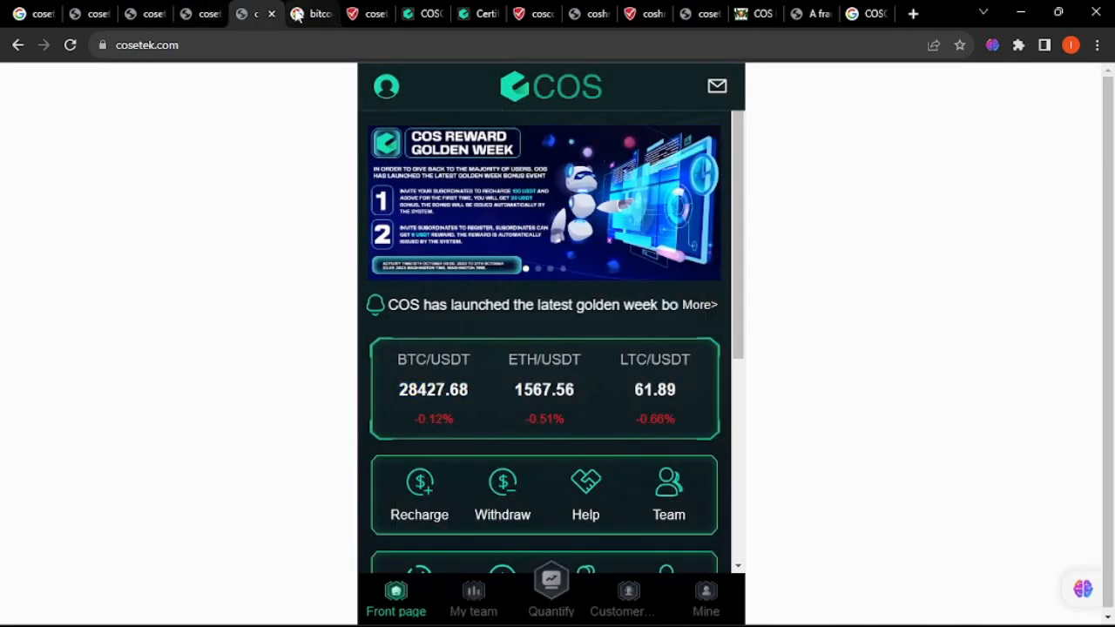
pyautogui.click(309, 14)
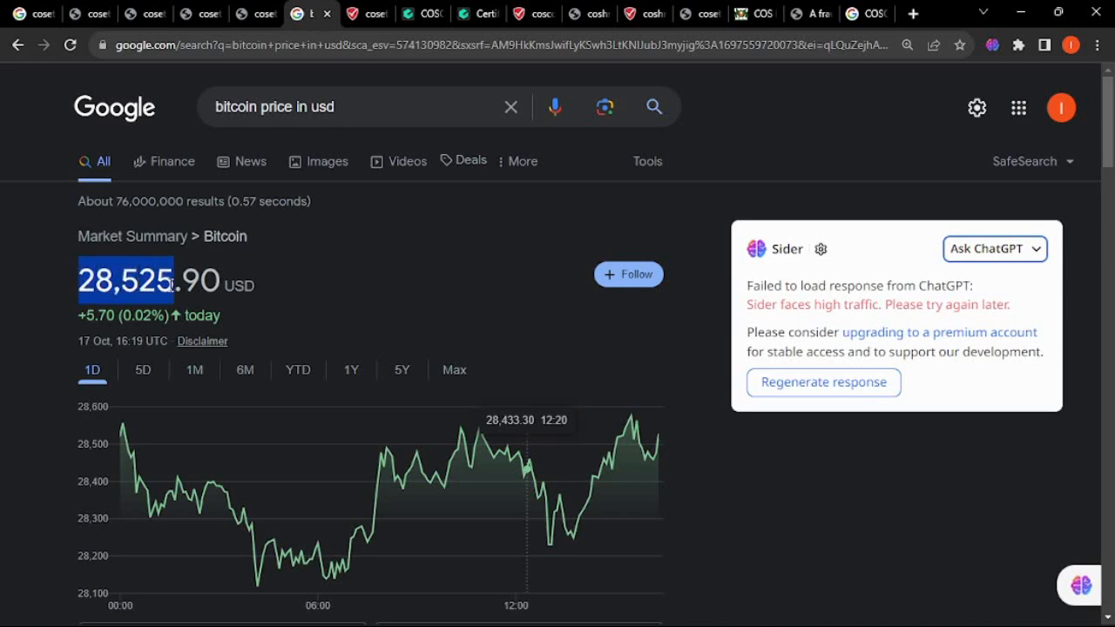
pyautogui.doubleClick(131, 281)
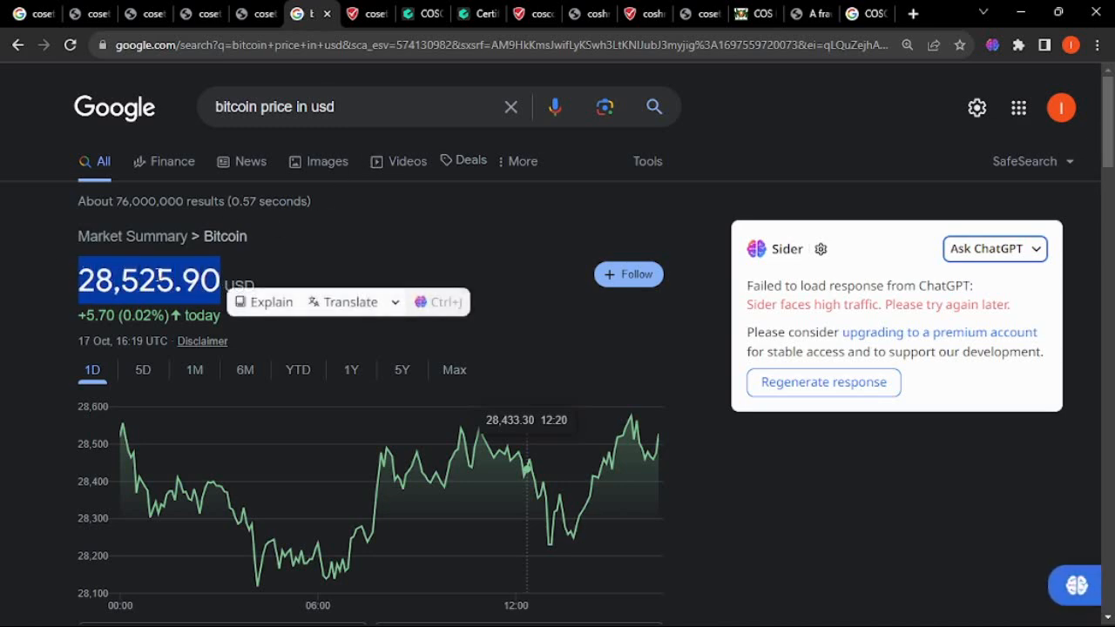
pyautogui.click(250, 13)
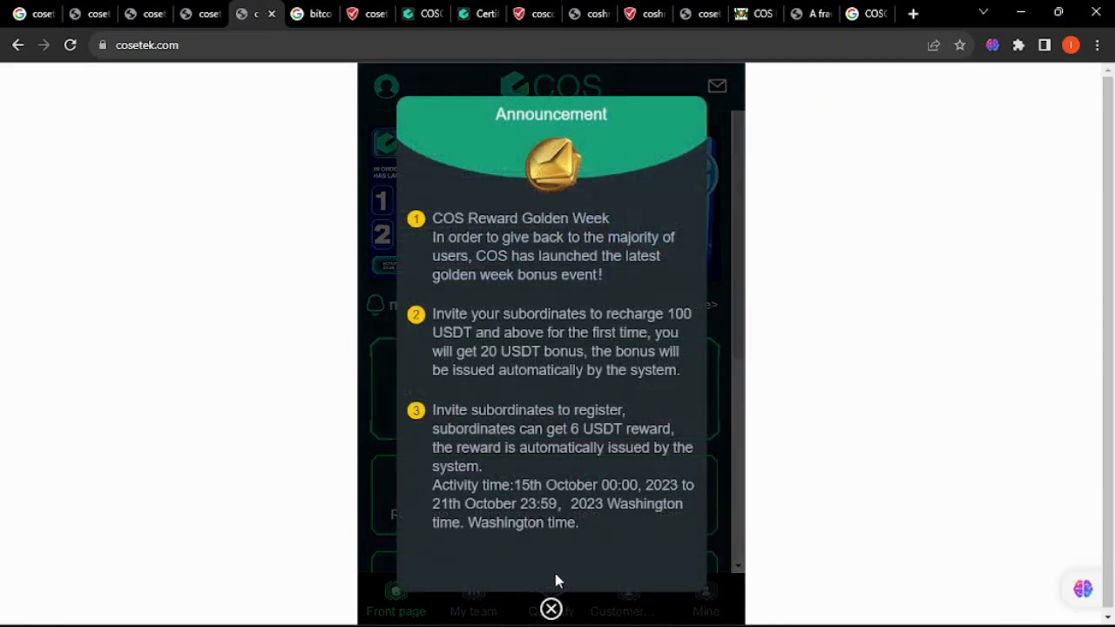
pyautogui.click(552, 610)
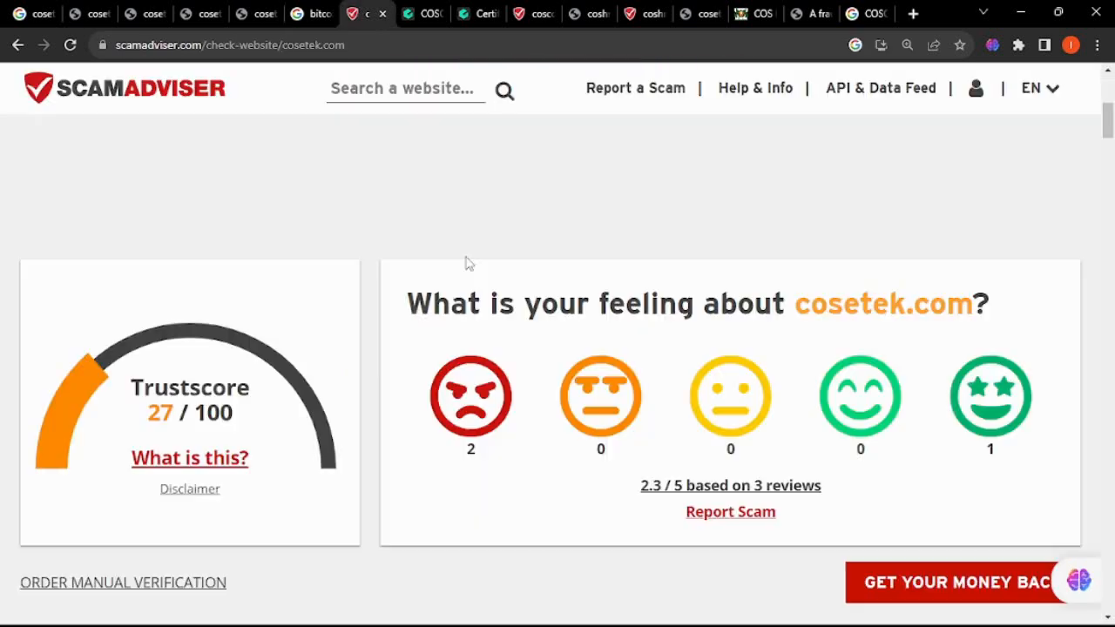
# Step: Highlight cosetek's Trustscore, then scroll coshman.com's likely-legit ScamAdviser report with hidden WHOIS
pyautogui.doubleClick(189, 388)
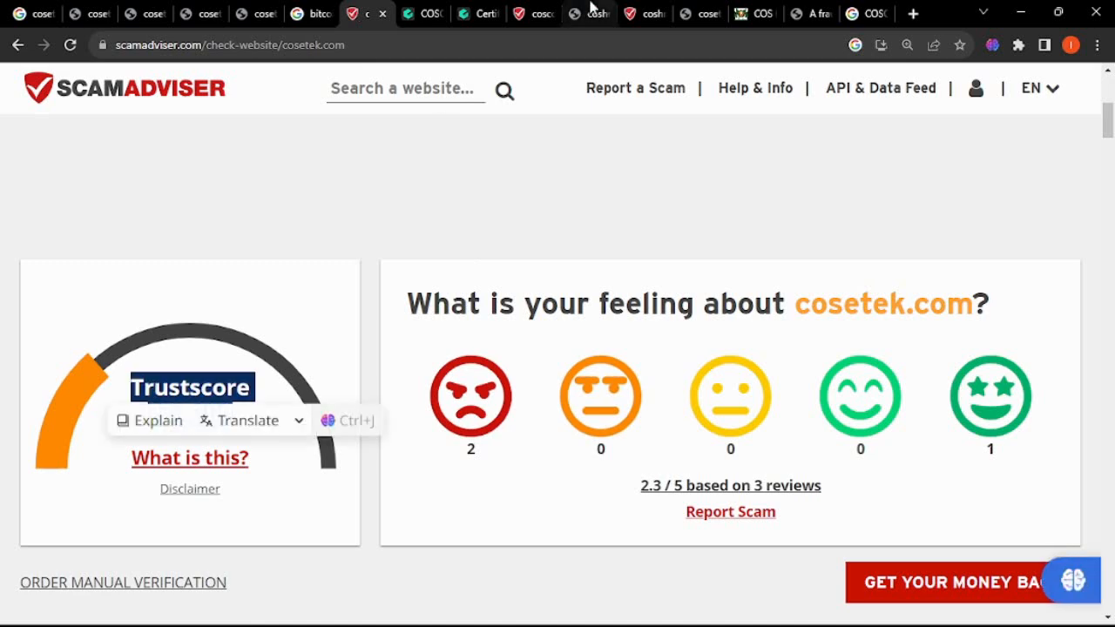
pyautogui.click(692, 13)
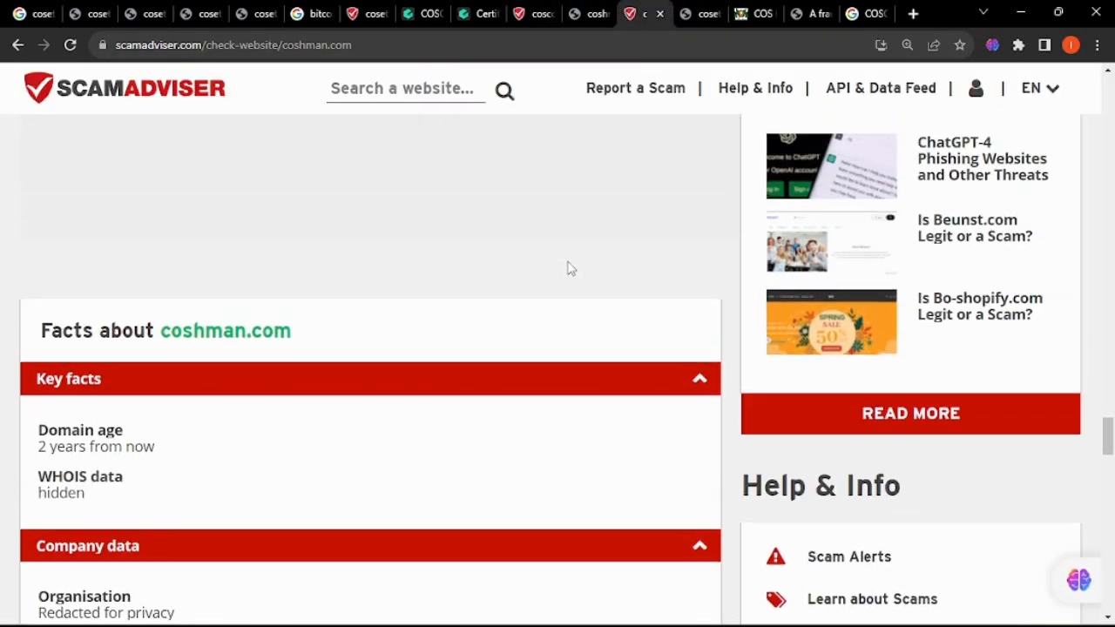
pyautogui.scroll(3)
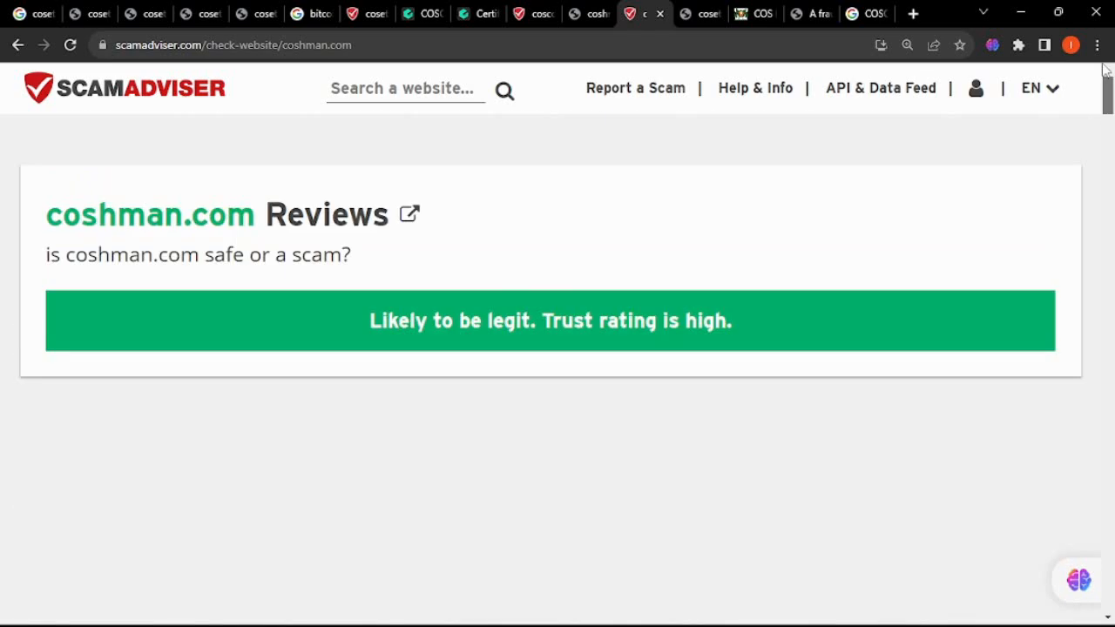
pyautogui.scroll(-3)
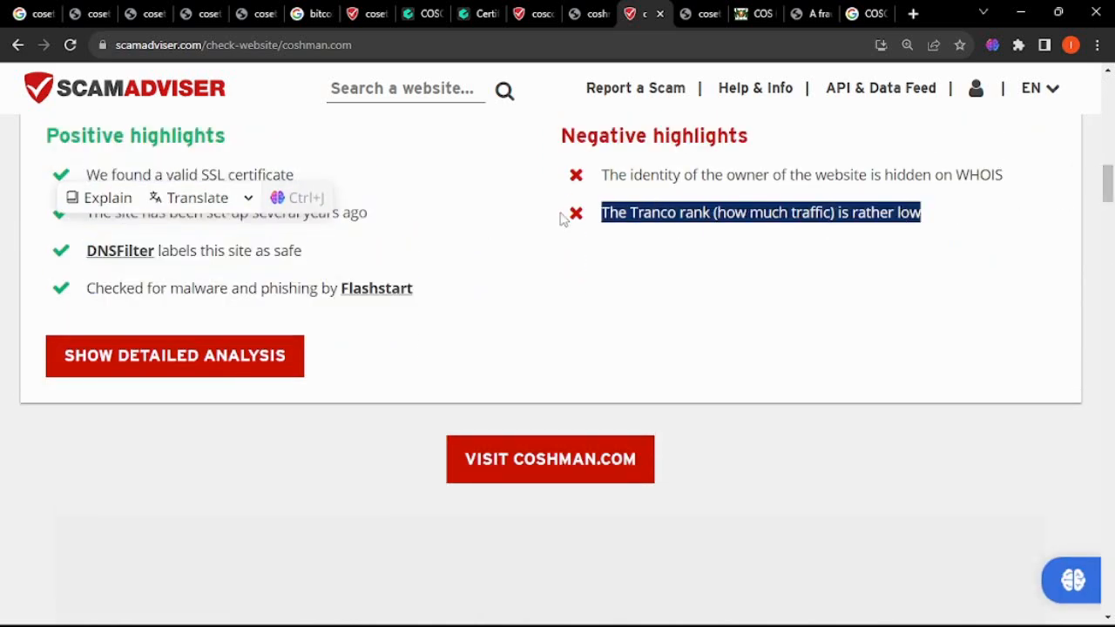
pyautogui.scroll(-3)
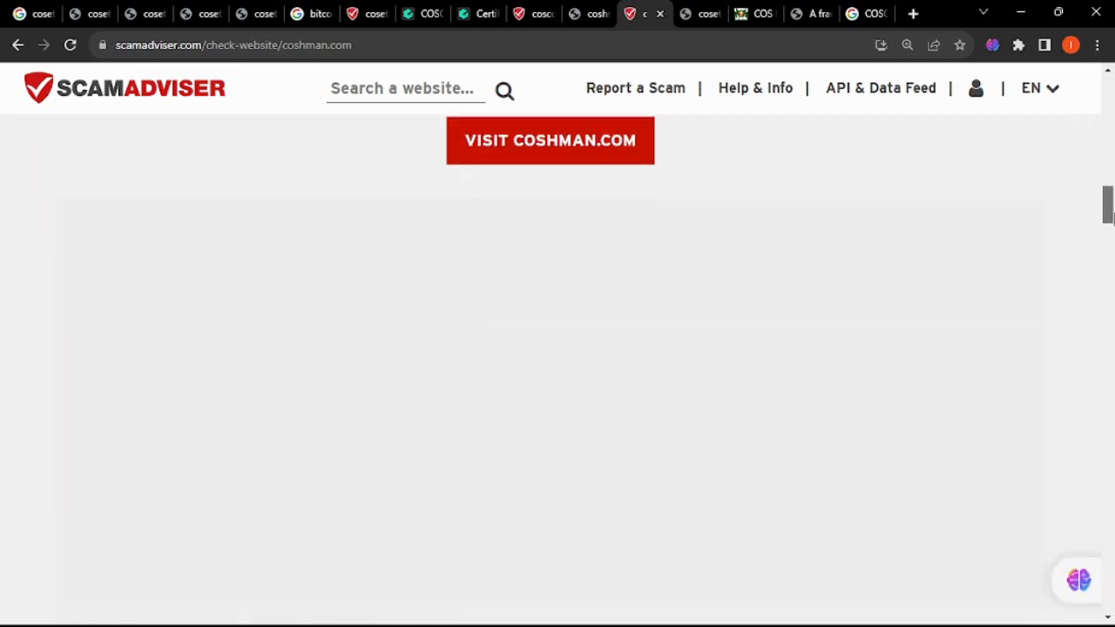
pyautogui.scroll(-3)
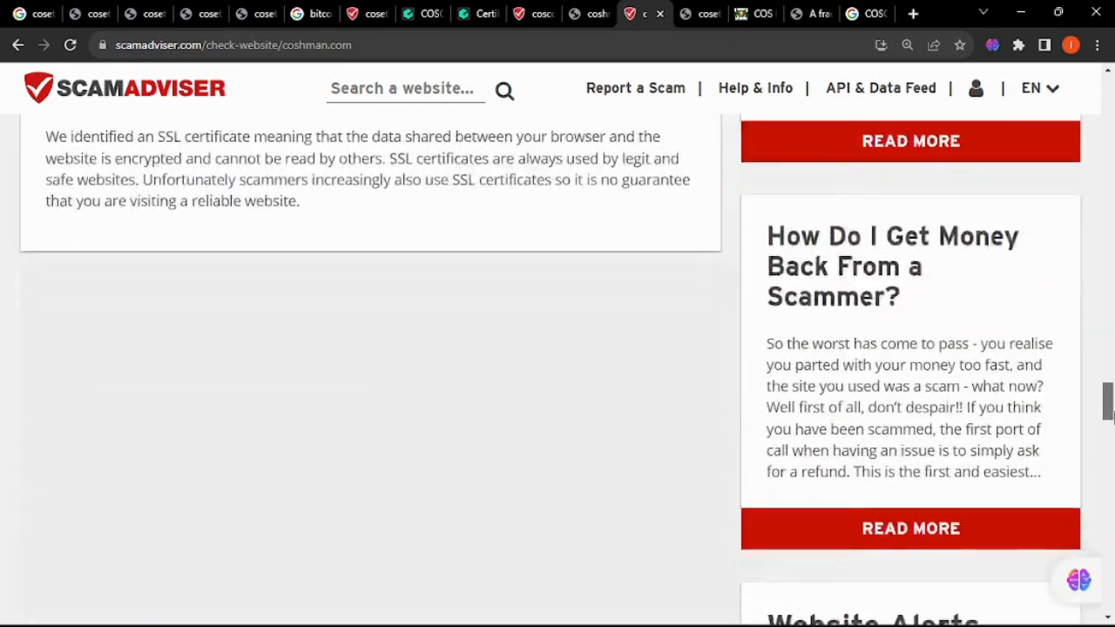
pyautogui.scroll(-3)
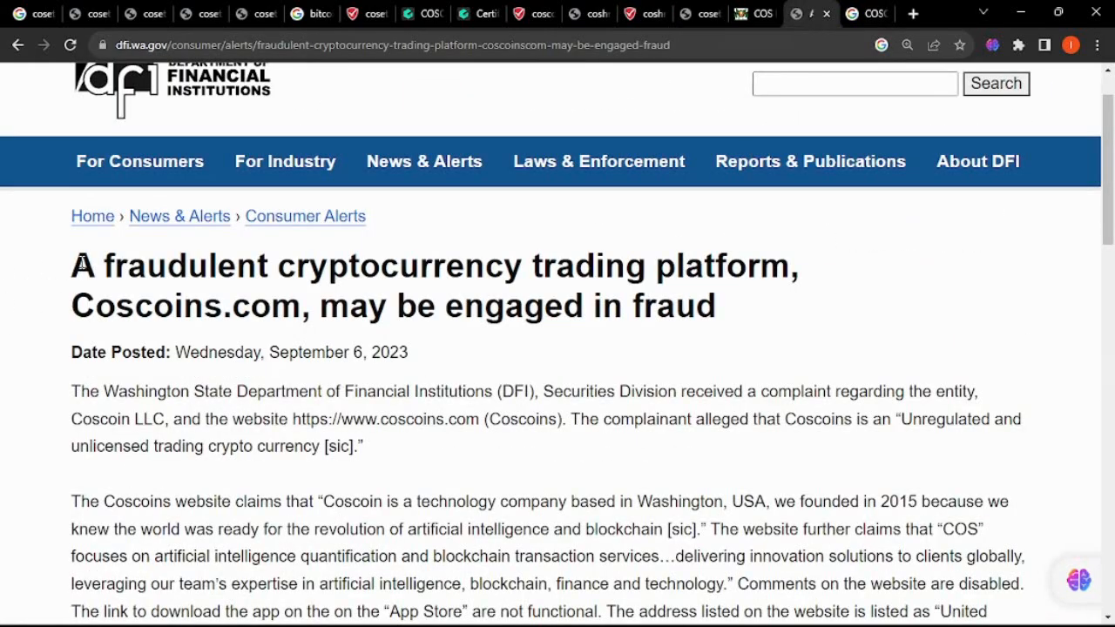
# Step: Highlight the DFI alert's posting date and read it down to Additional Resources
pyautogui.moveTo(72, 265); pyautogui.dragTo(714, 305)
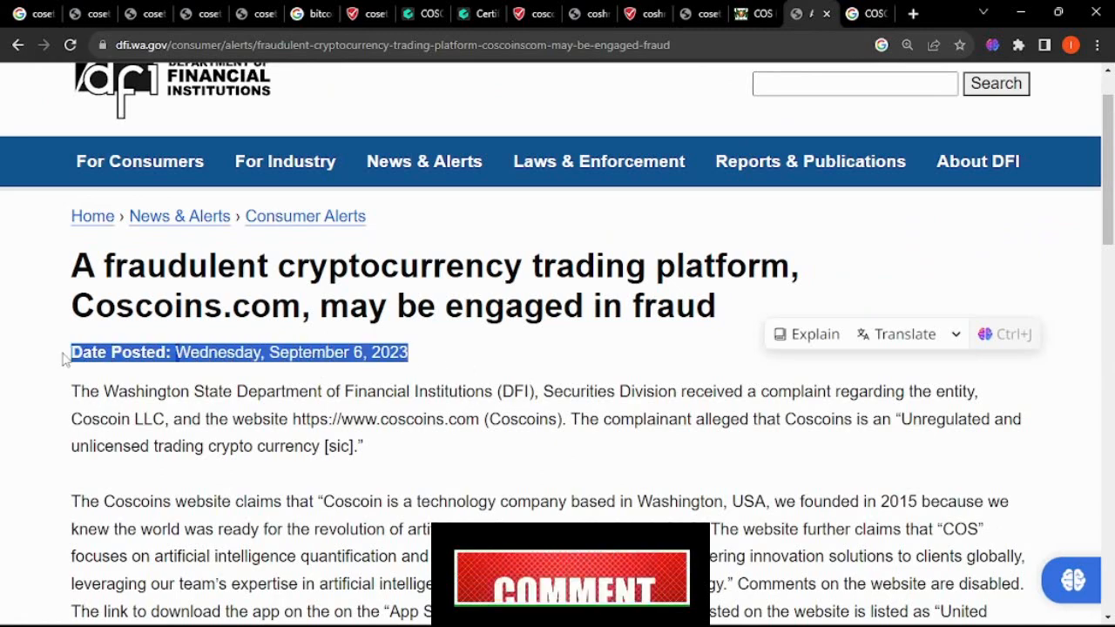
pyautogui.scroll(-3)
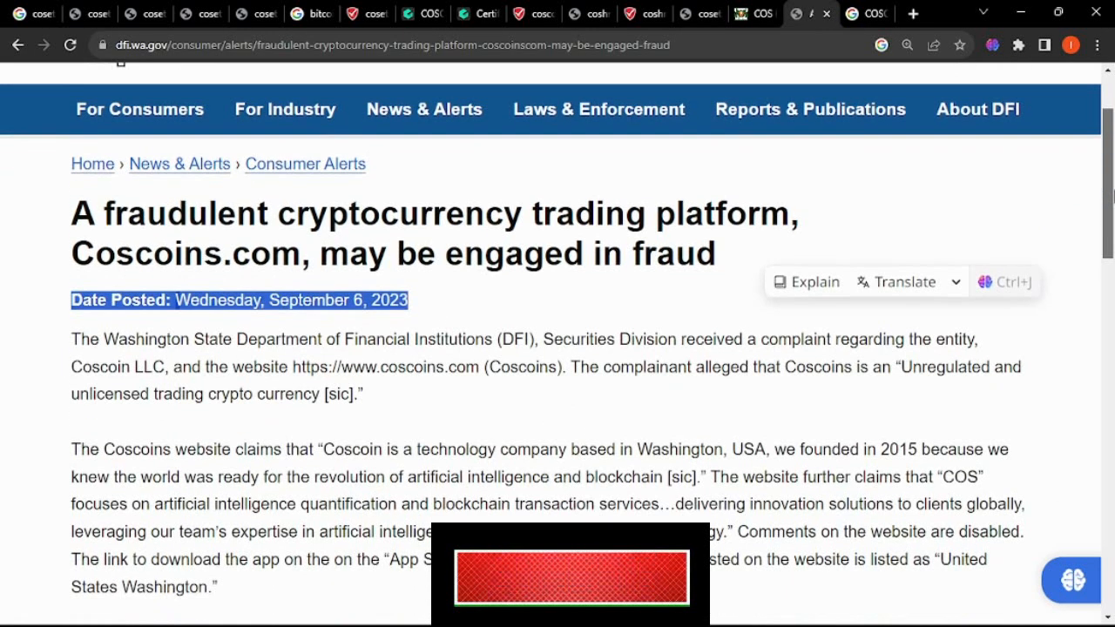
pyautogui.scroll(-3)
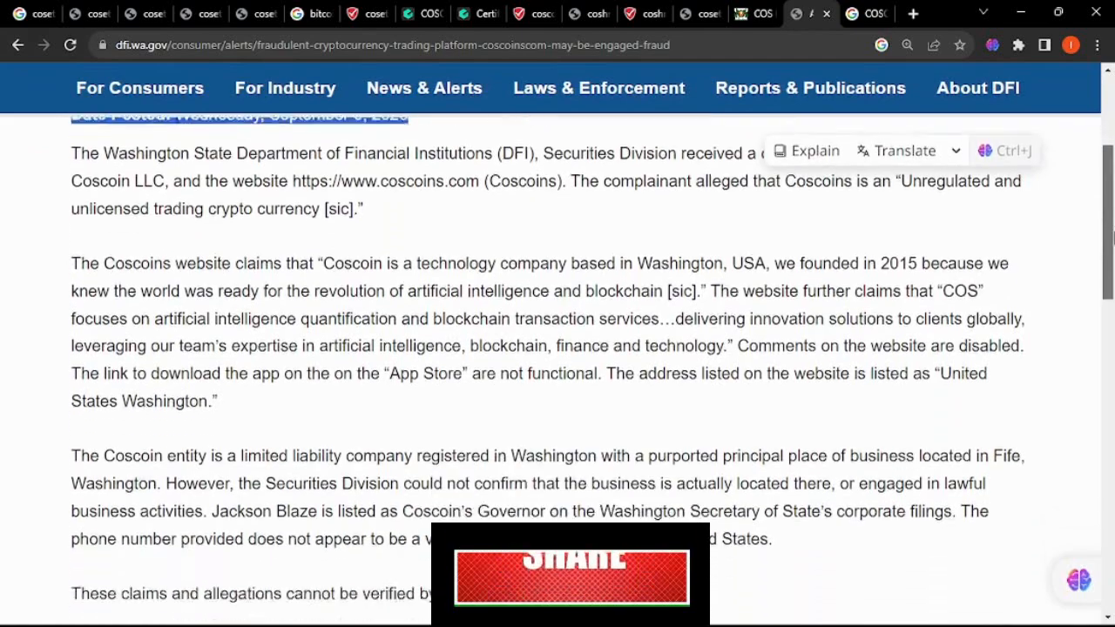
pyautogui.scroll(-3)
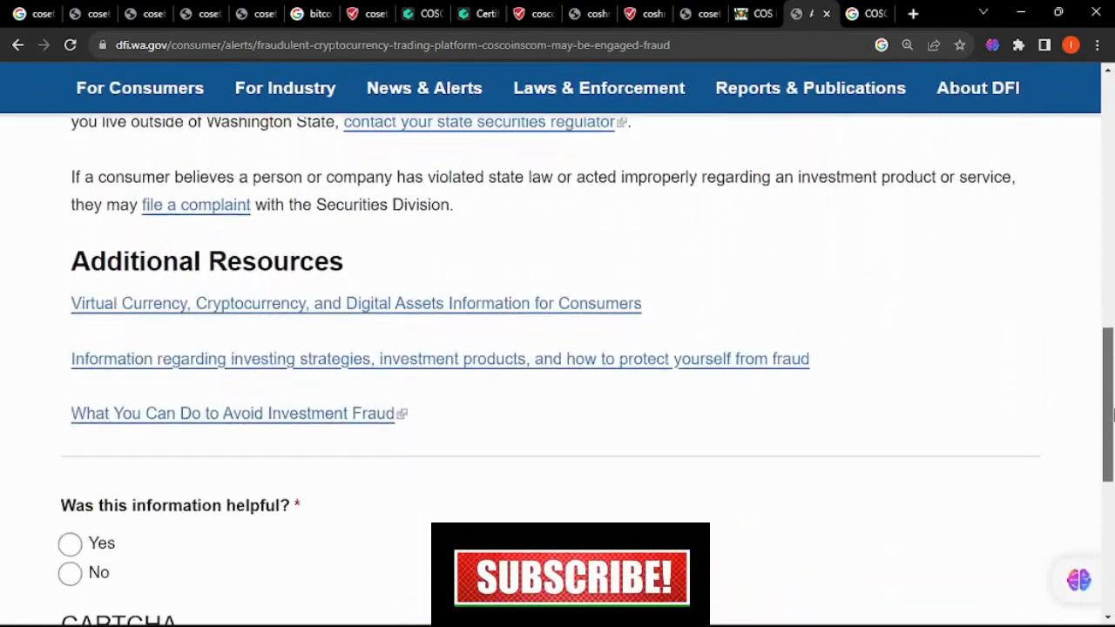
pyautogui.click(353, 13)
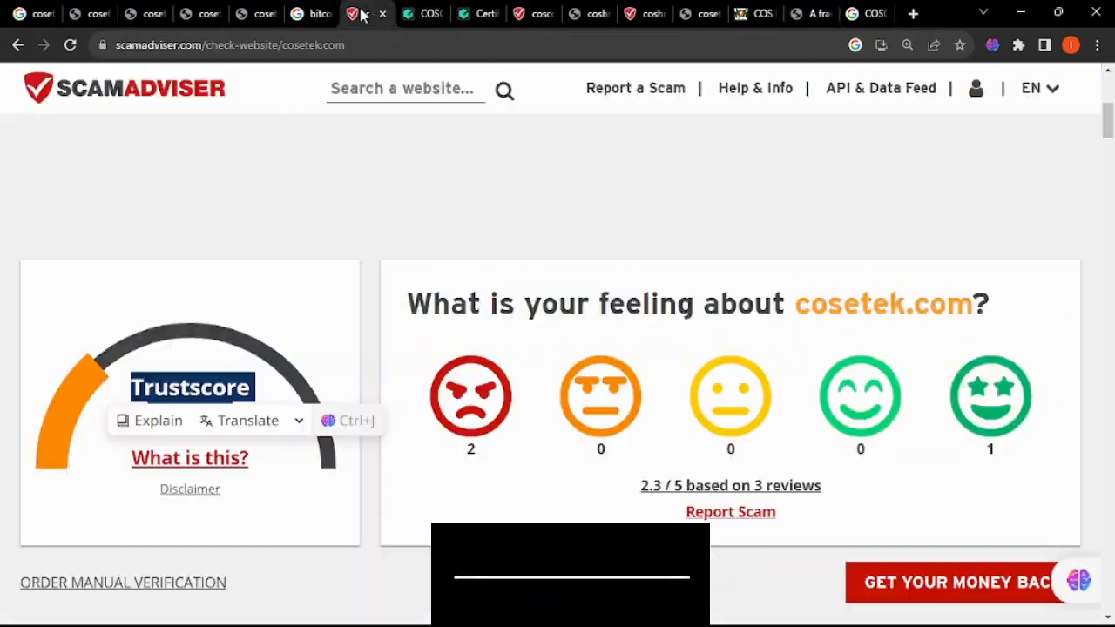
pyautogui.click(204, 13)
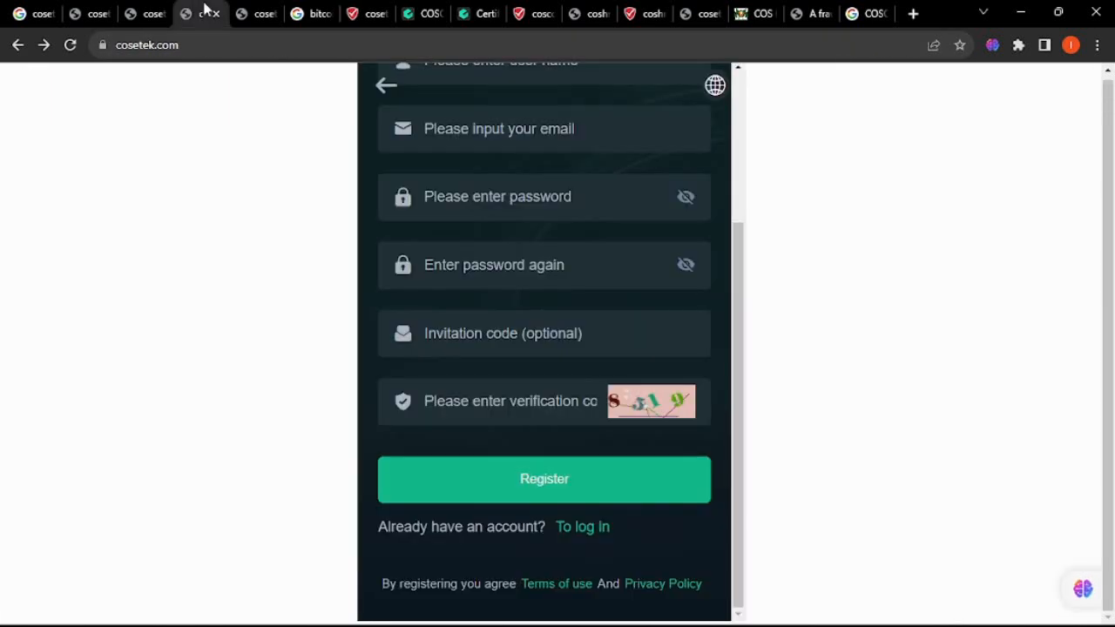
pyautogui.scroll(3)
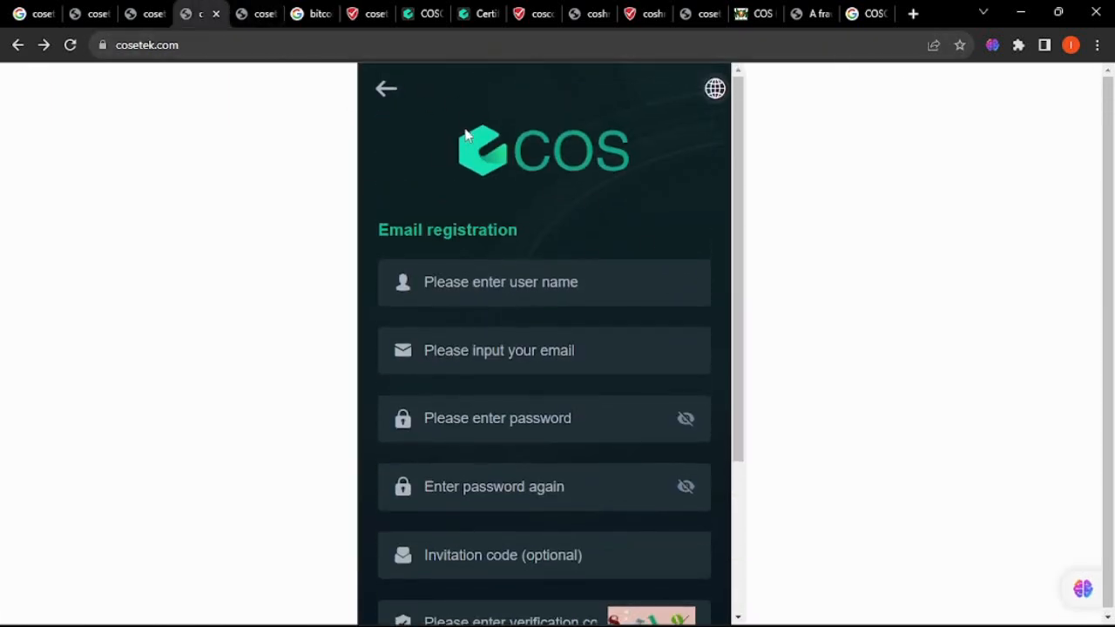
pyautogui.click(144, 44)
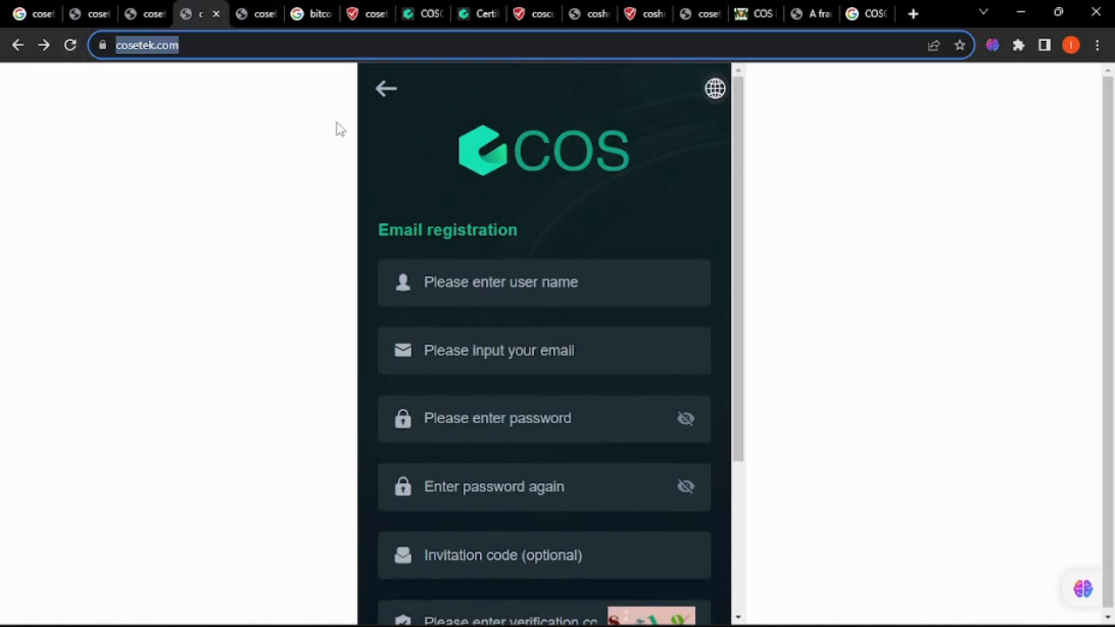
pyautogui.click(366, 15)
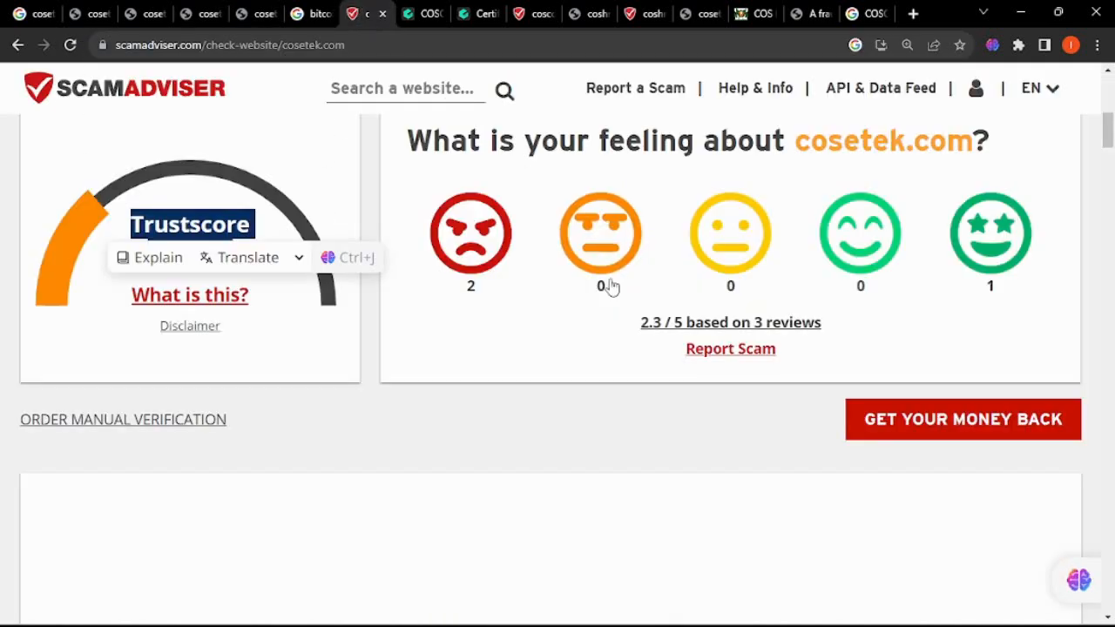
pyautogui.scroll(-3)
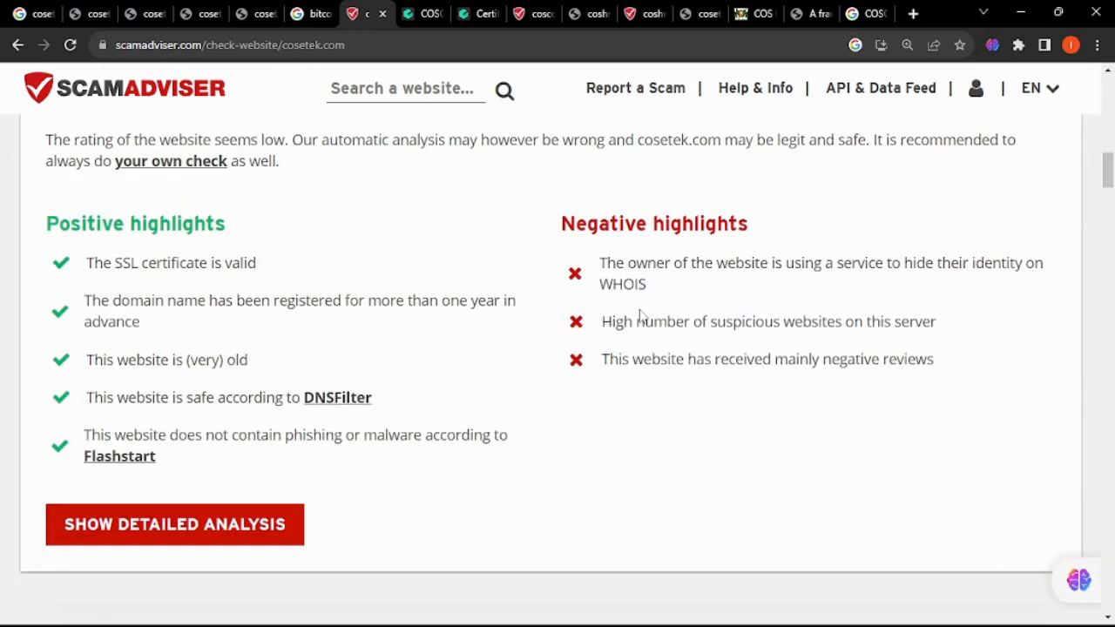
pyautogui.scroll(-3)
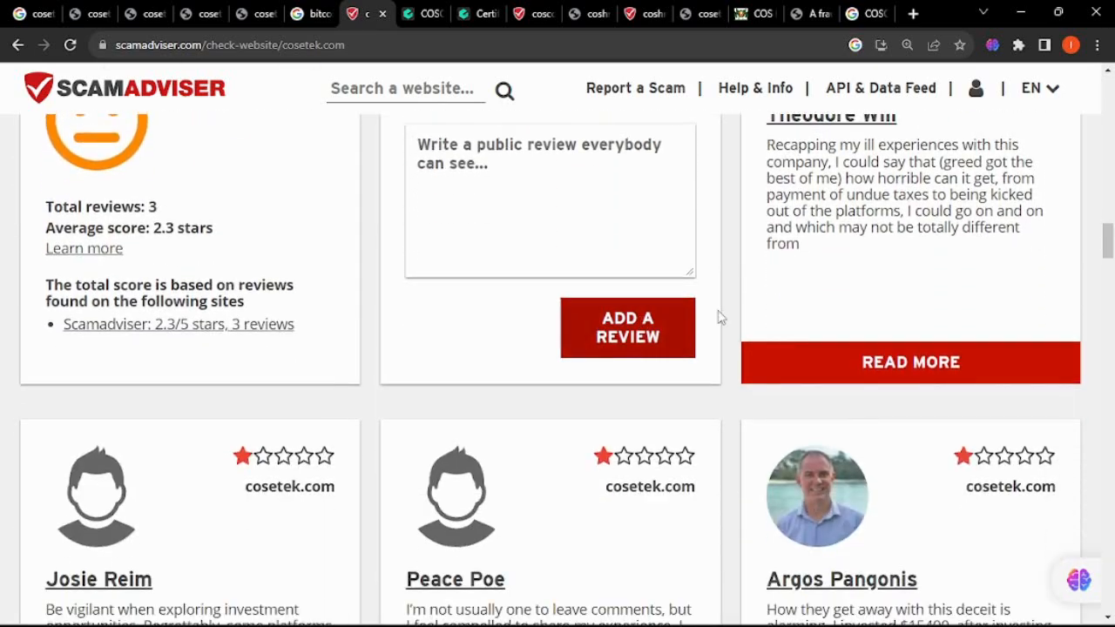
pyautogui.scroll(-3)
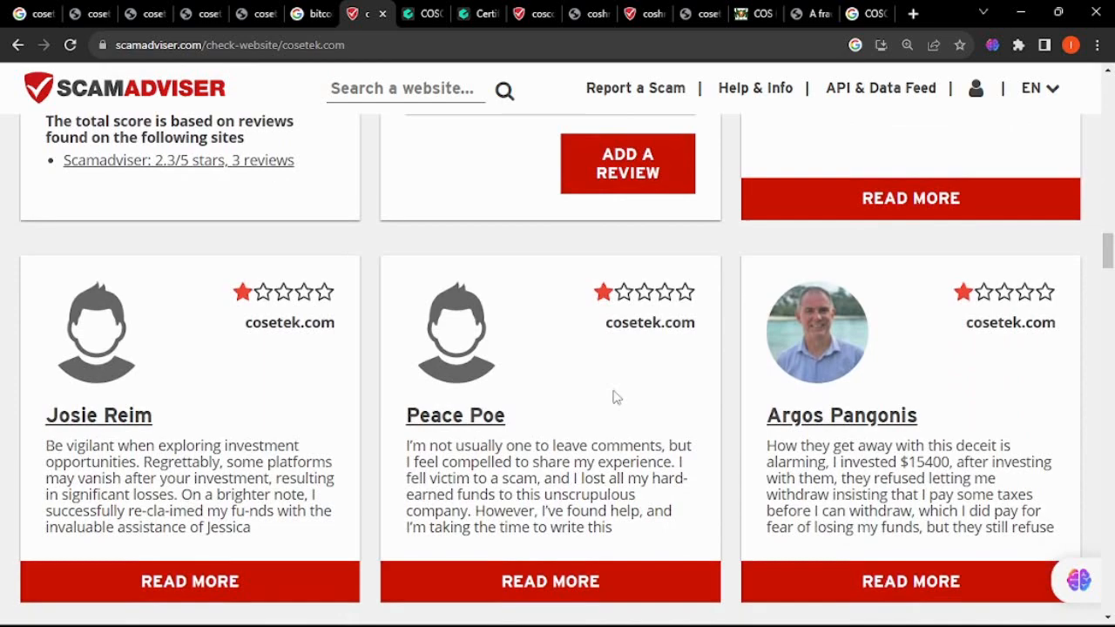
pyautogui.scroll(-3)
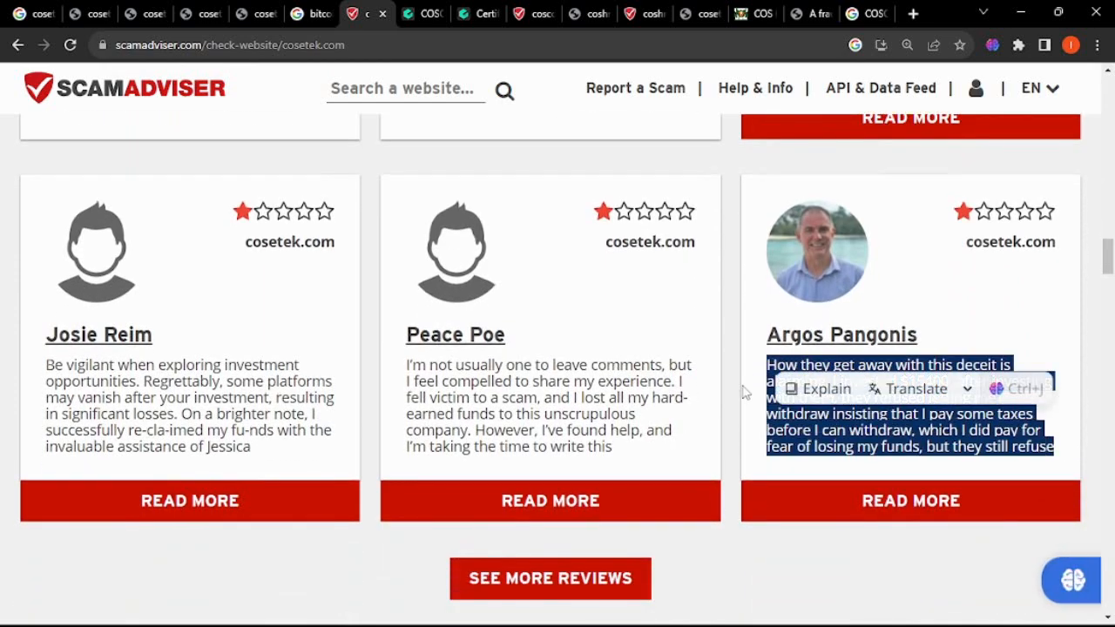
pyautogui.scroll(-3)
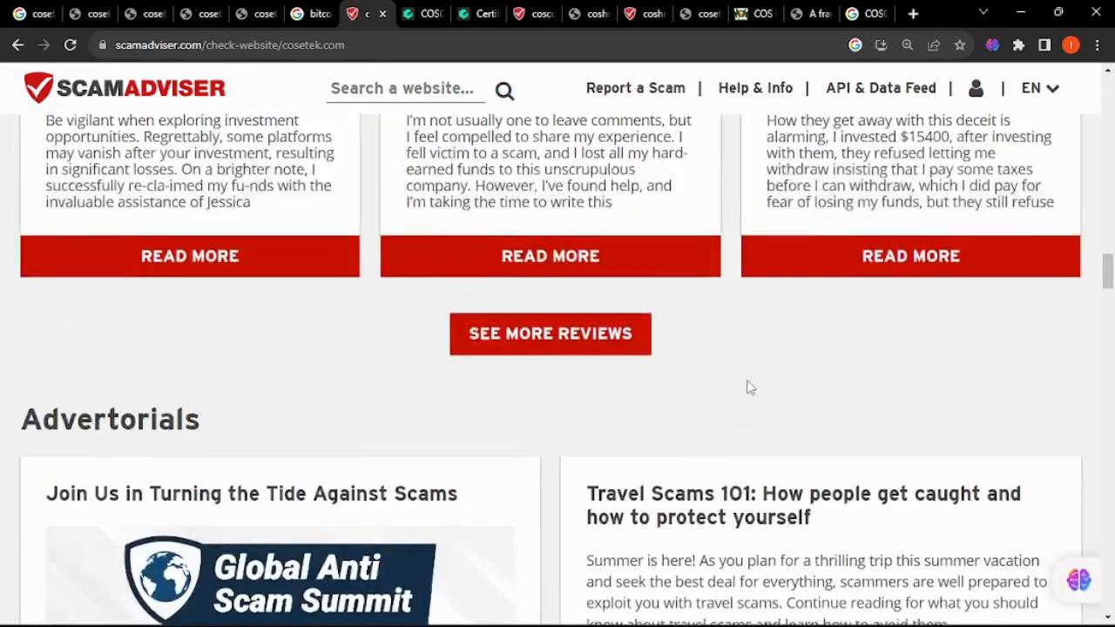